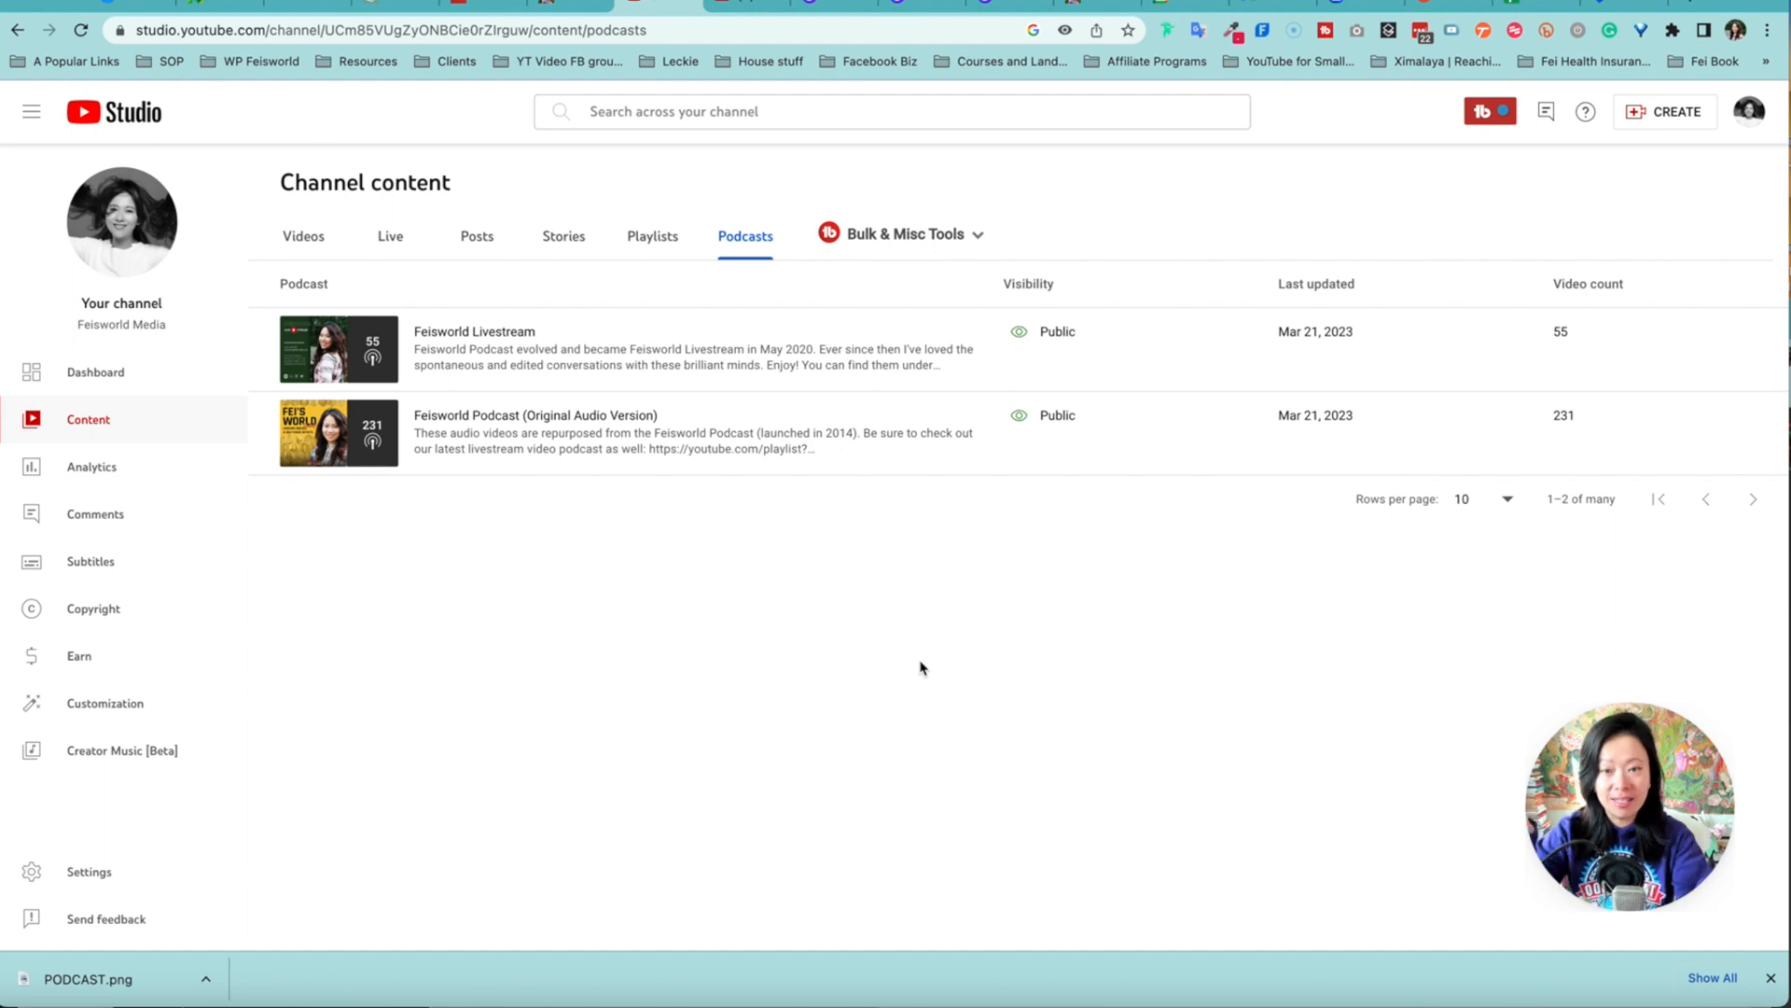
{"action": "mouse_move", "coordinate": [795, 580]}
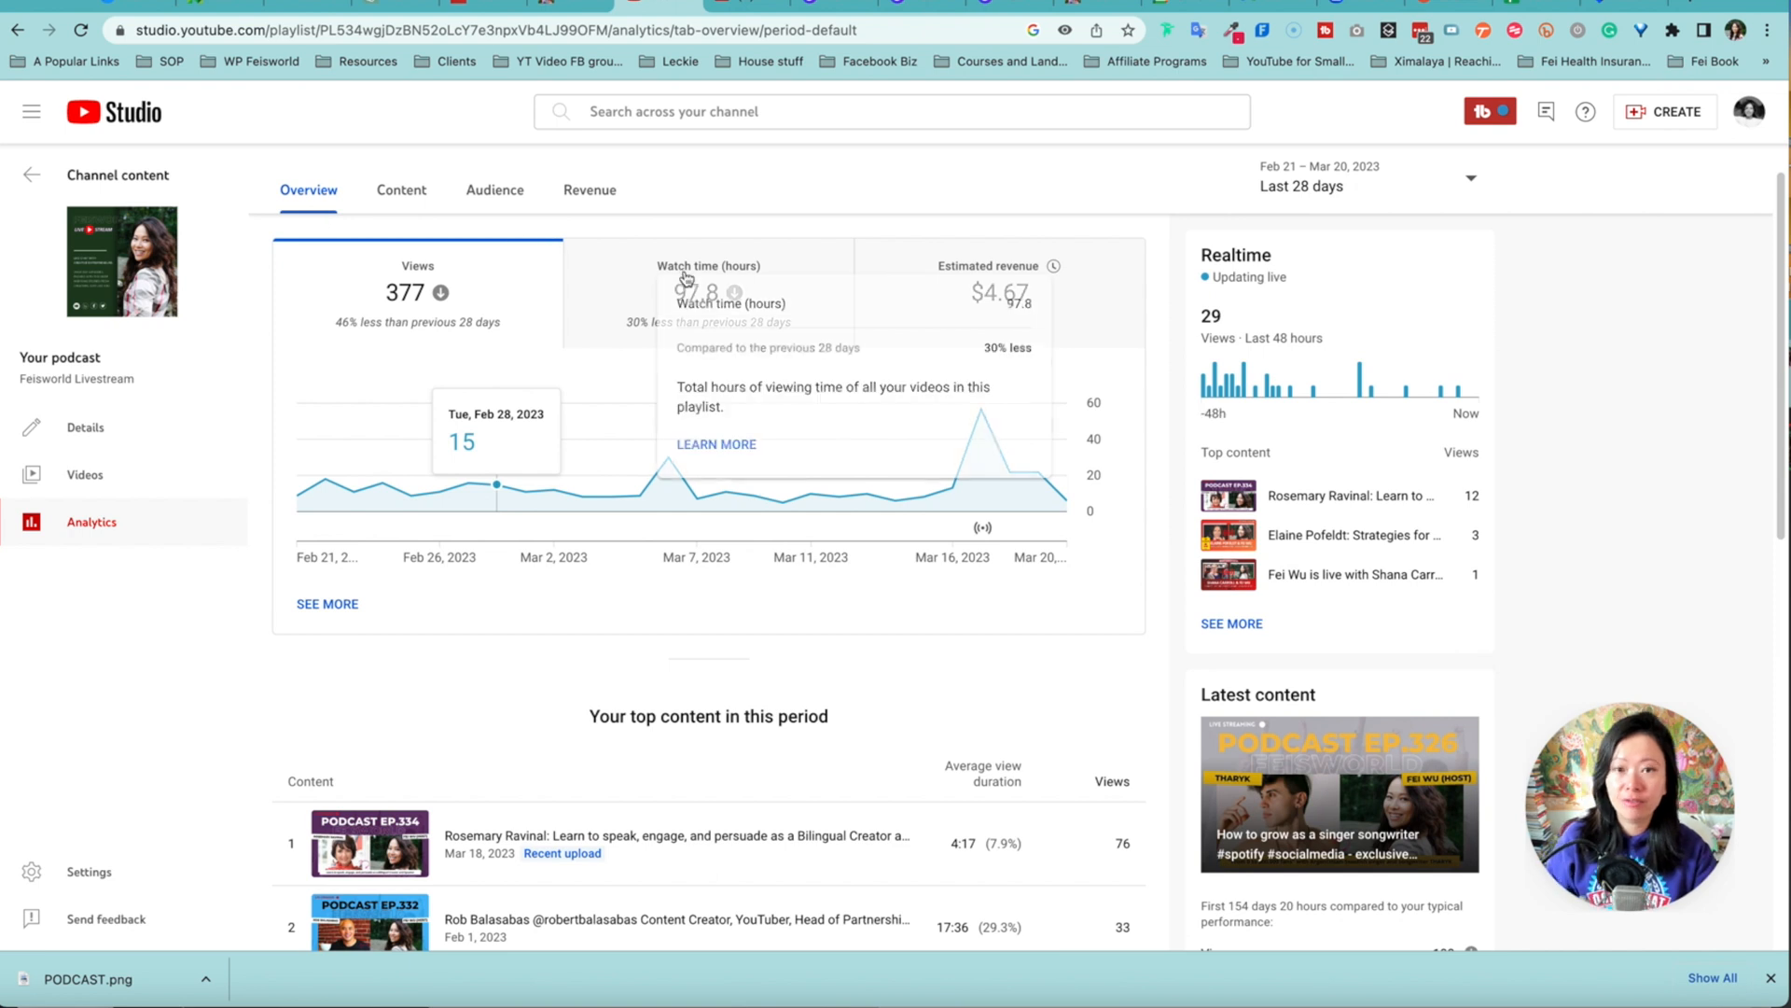
- Scroll through the Feisworld Livestream podcast's 28-day views and watch time analytics
{"action": "scroll", "scroll_direction": "down", "scroll_amount": 3}
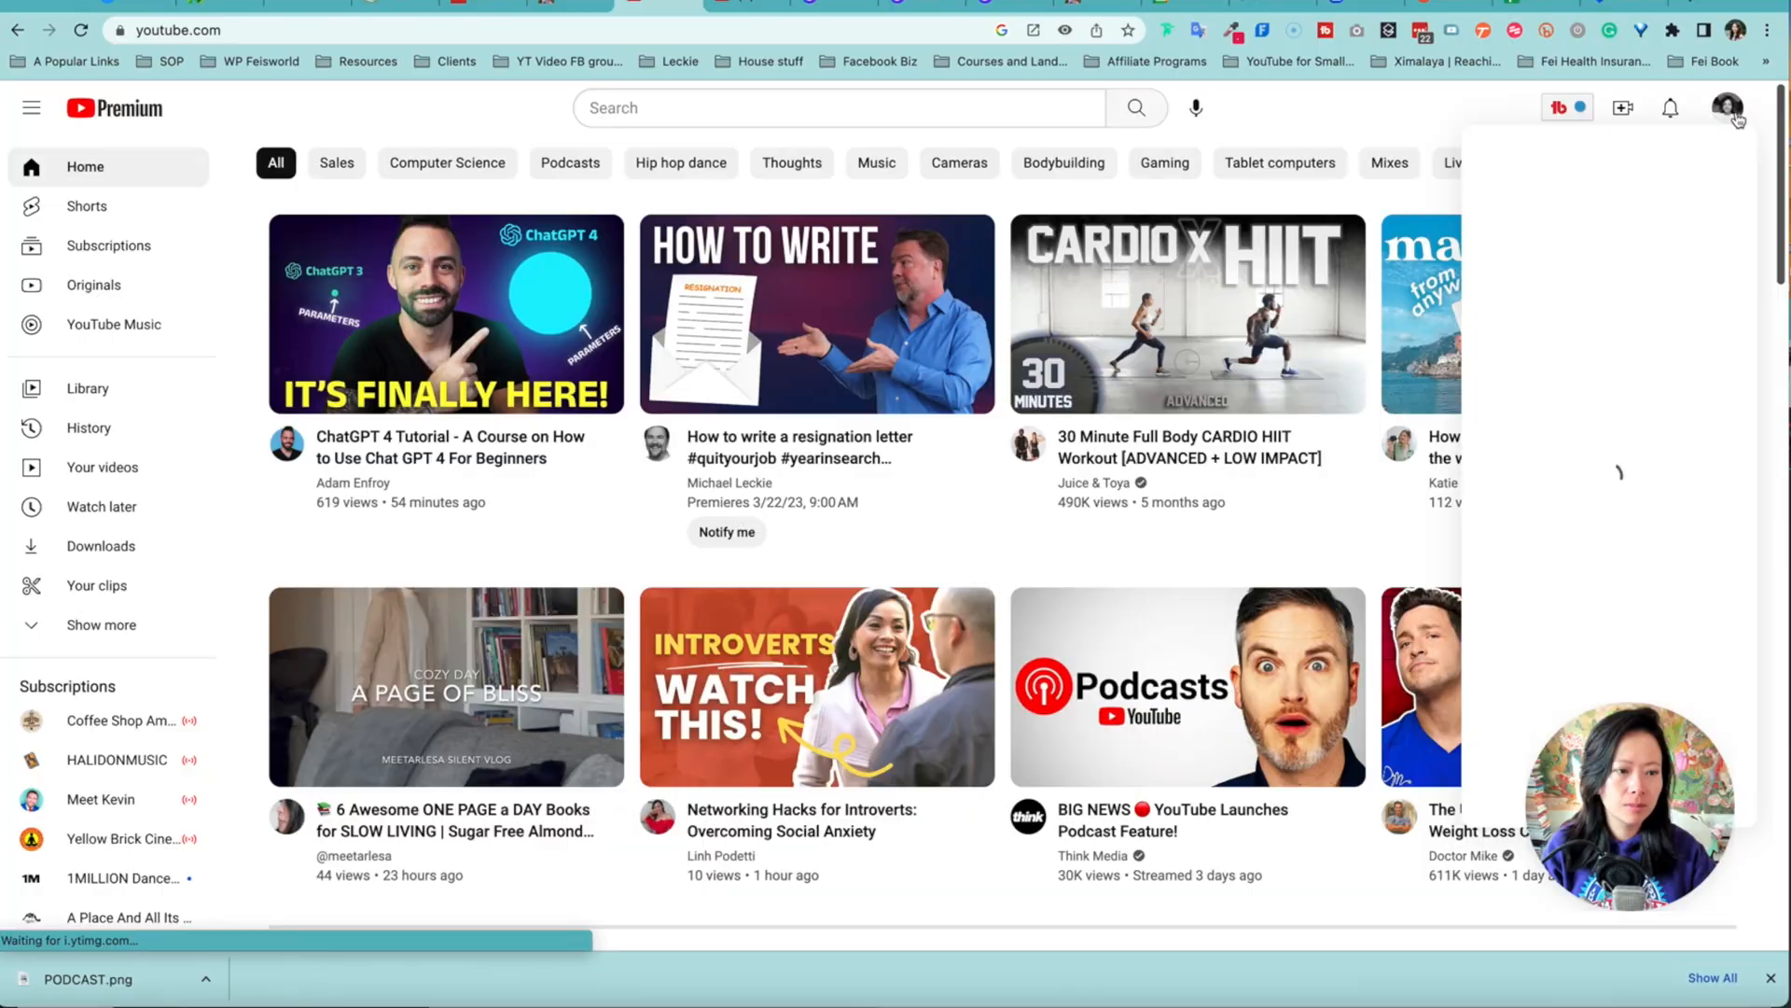
- Return to YouTube Studio from the account menu and show the channel's Content list
{"action": "left_click", "coordinate": [1731, 107]}
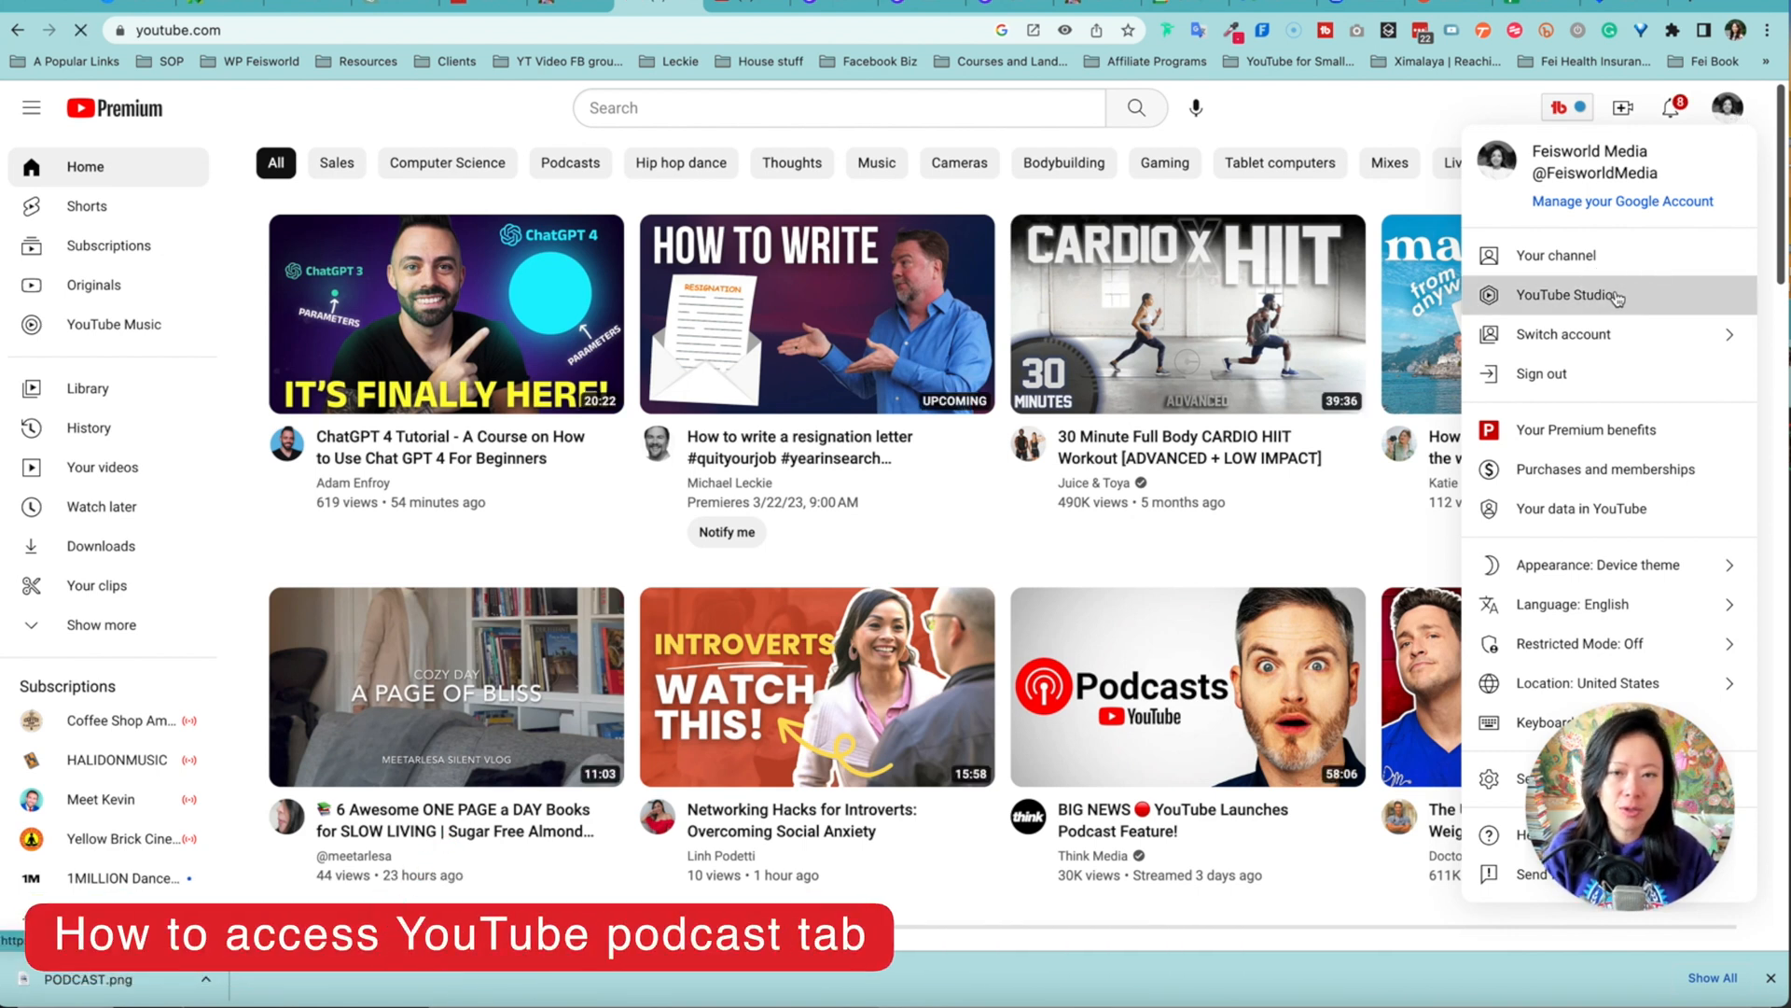
{"action": "left_click", "coordinate": [1563, 295]}
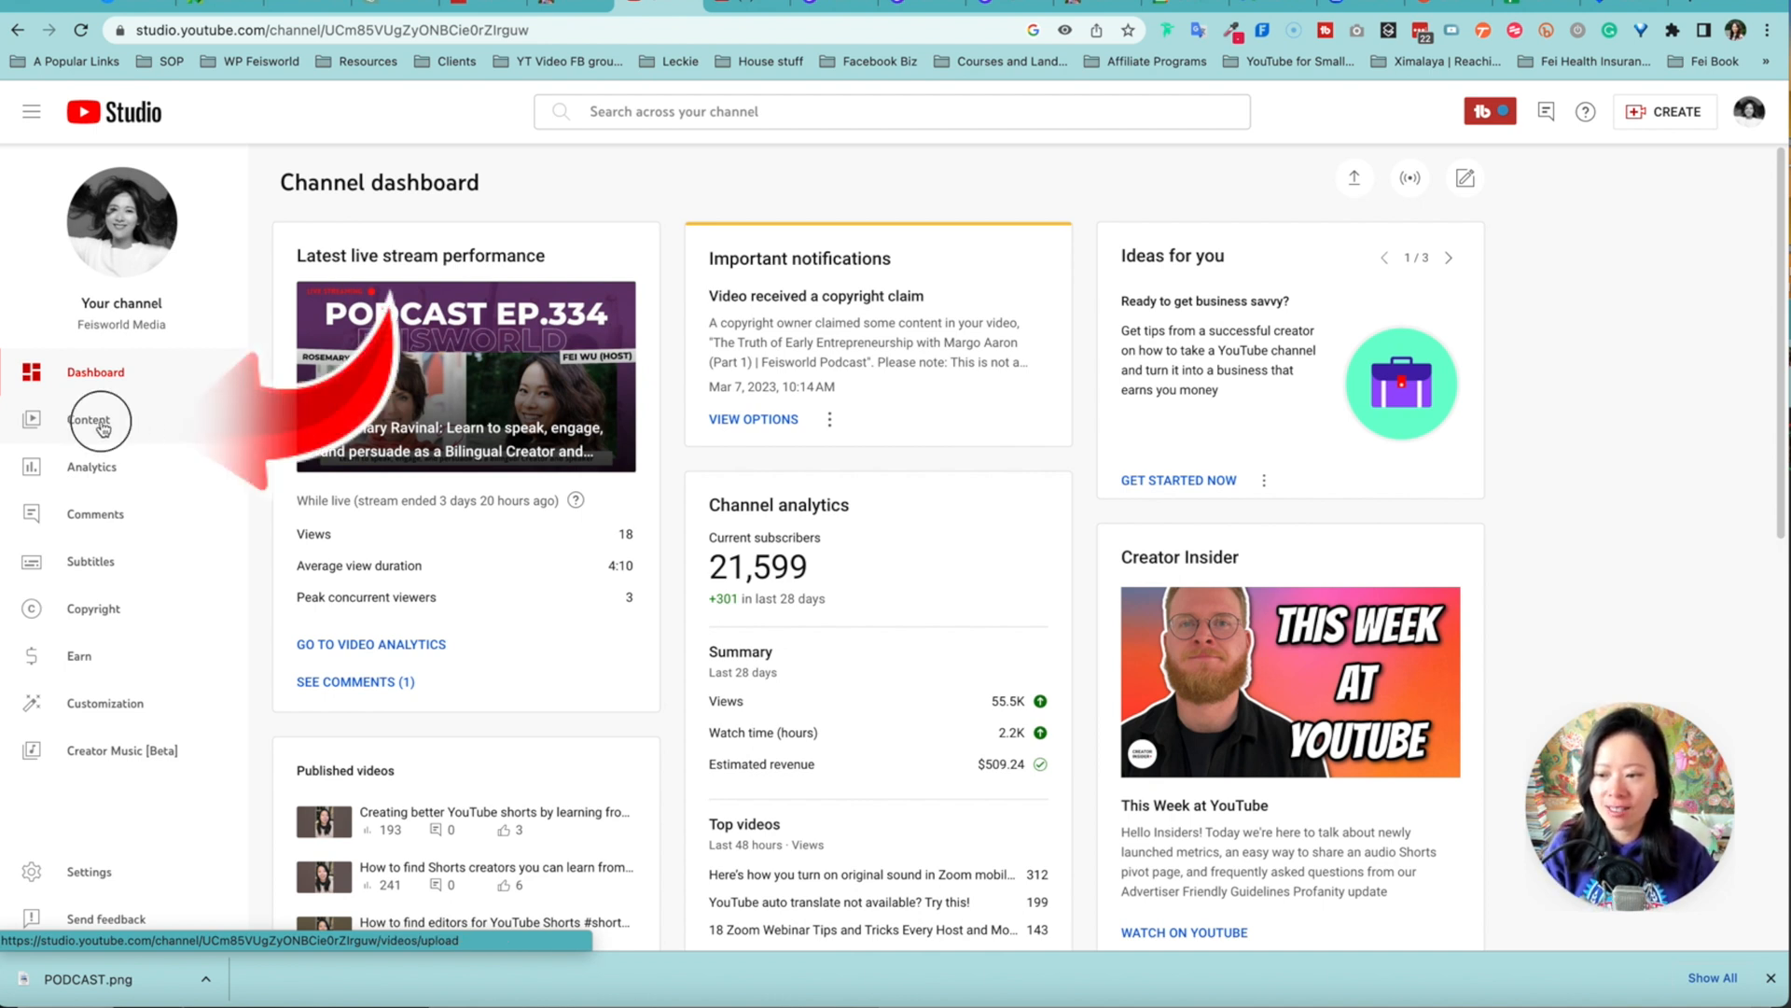
{"action": "left_click", "coordinate": [88, 419]}
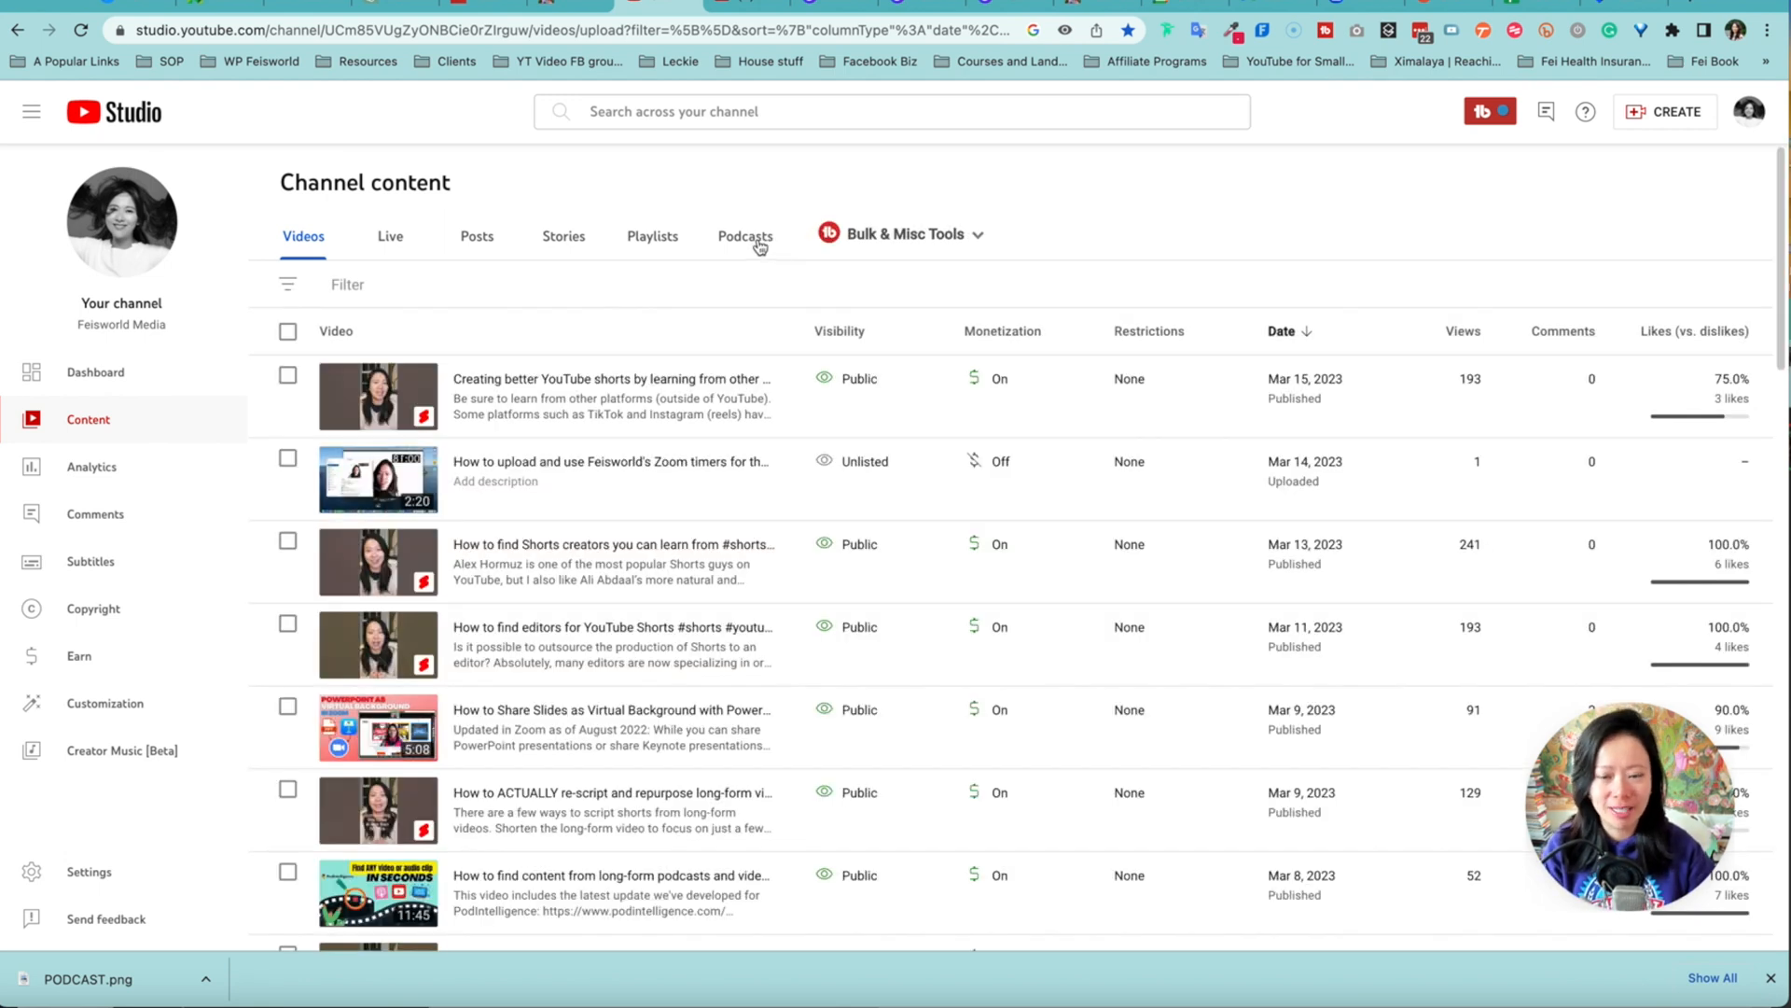
- Switch Channel content to Podcasts, listing Feisworld Livestream and Feisworld Podcast (Original Audio Version)
{"action": "left_click", "coordinate": [743, 236]}
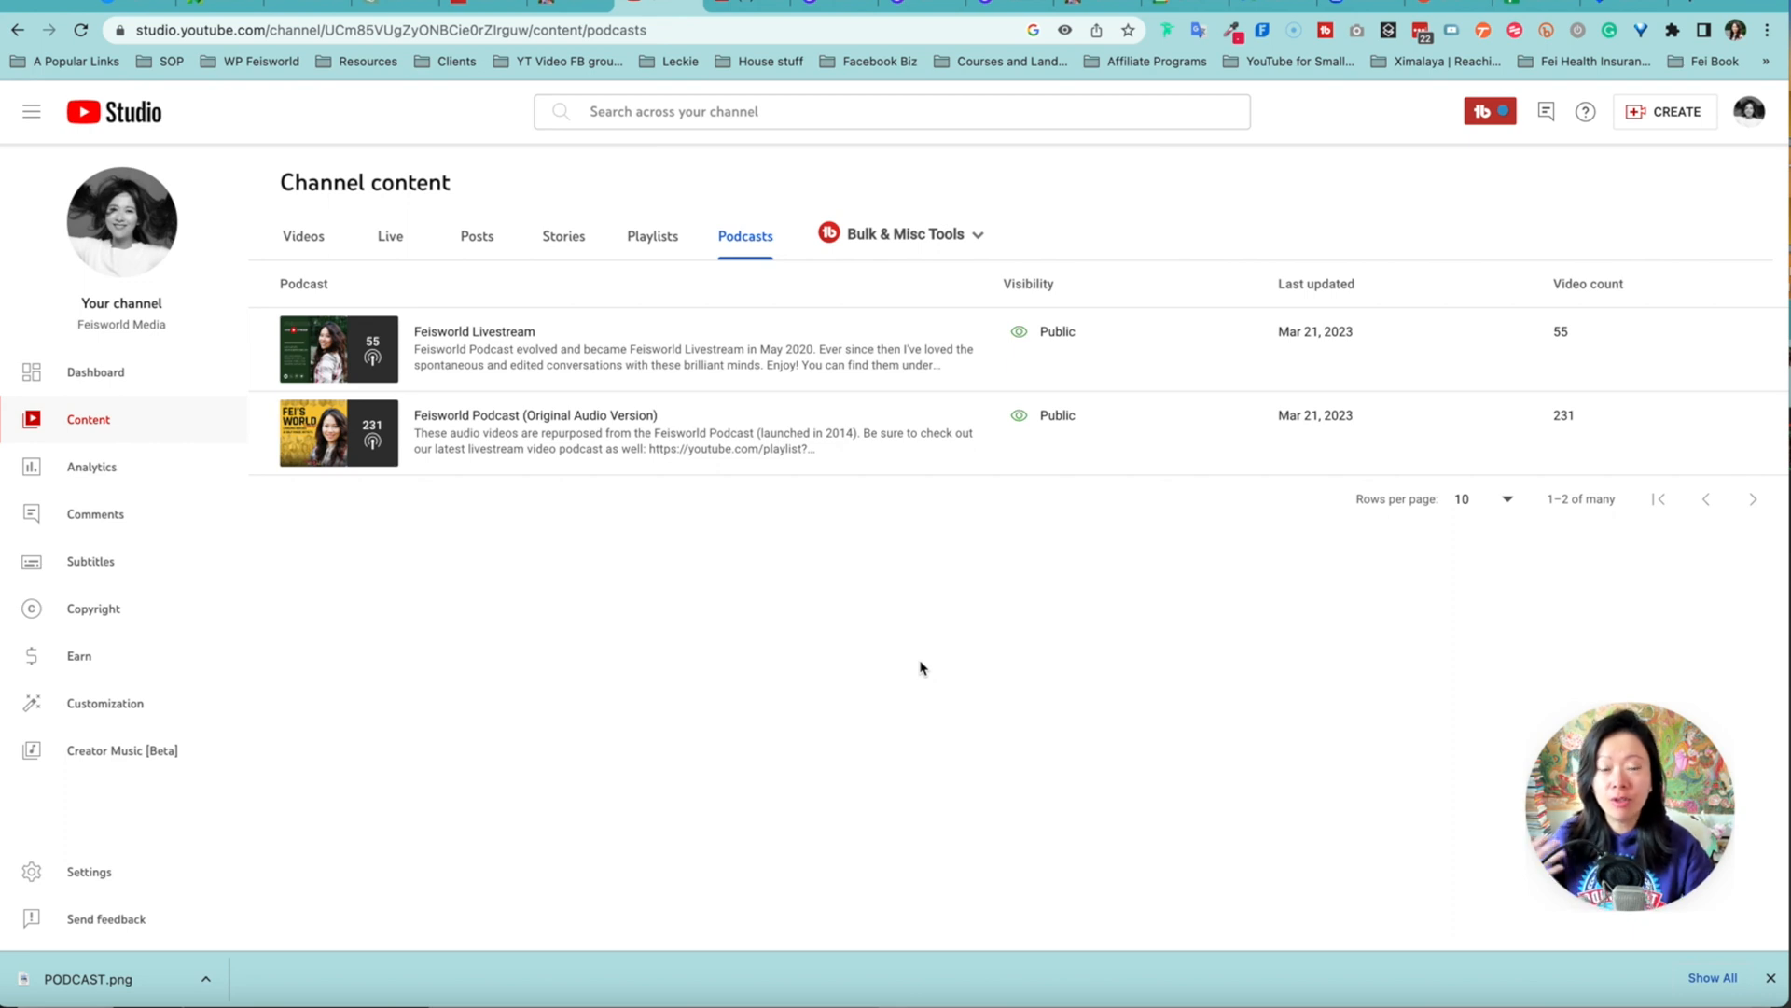
{"action": "mouse_move", "coordinate": [799, 587]}
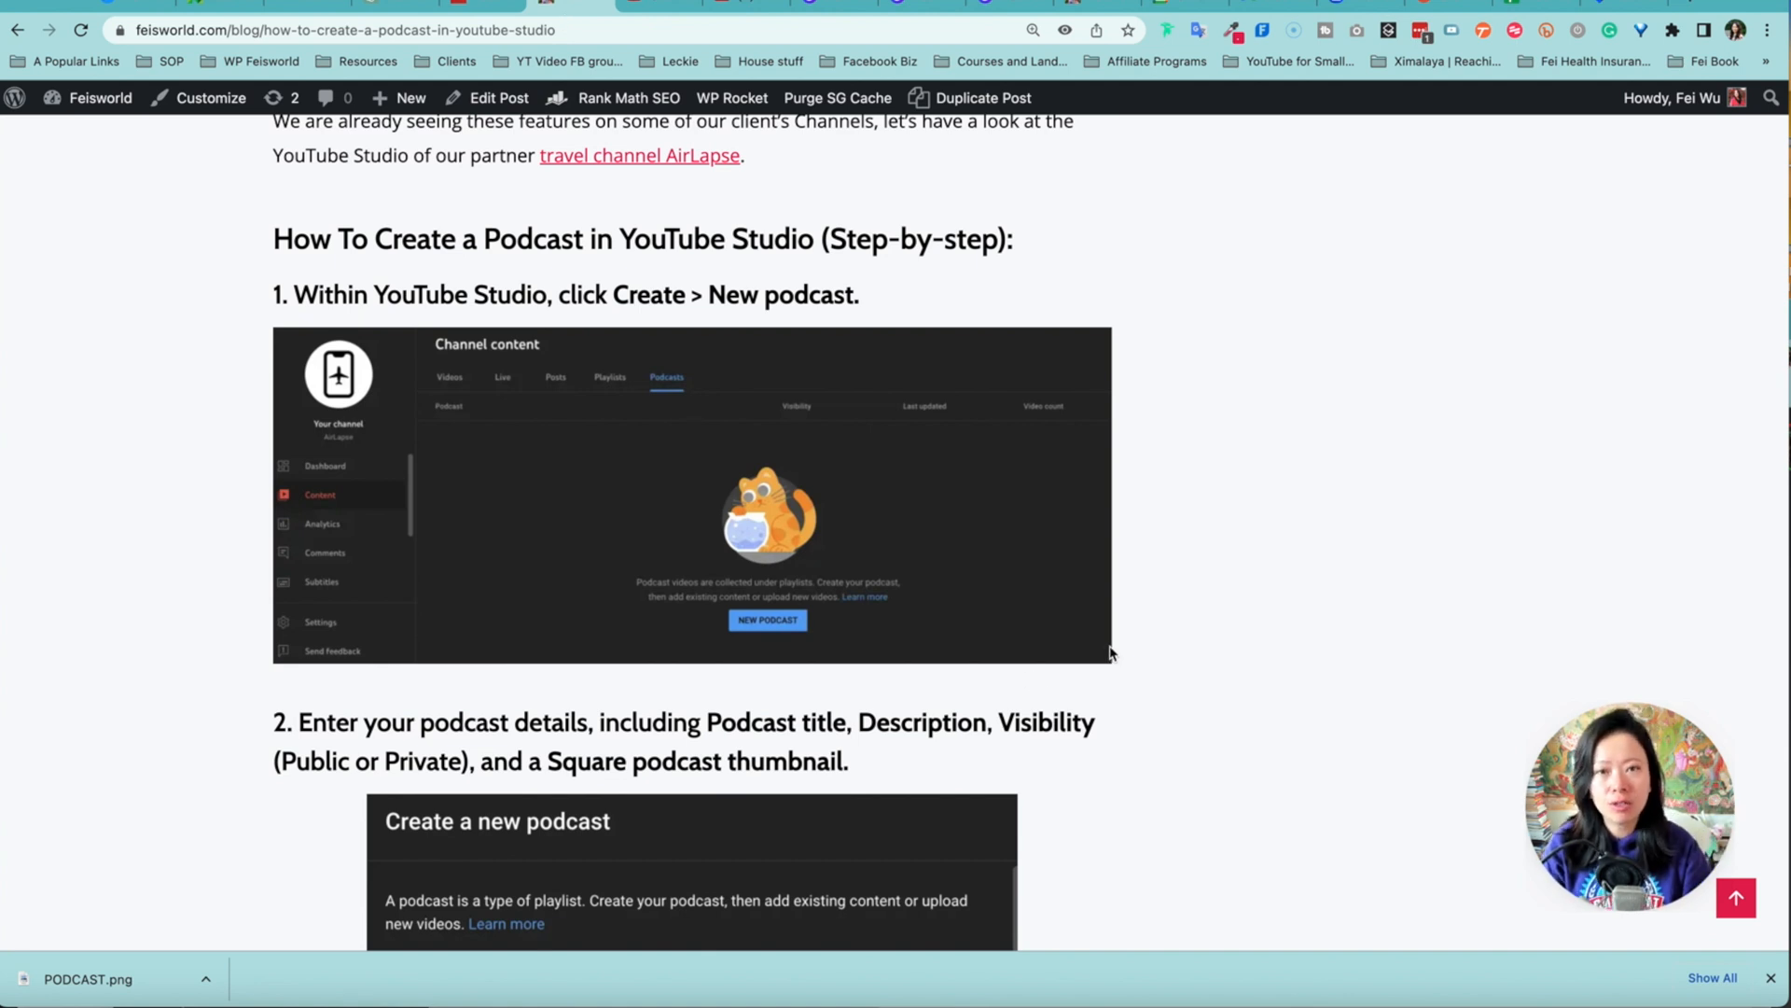
- Scroll the blog post's 'How To Create a Podcast in YouTube Studio' steps through 'Click Create to save'
{"action": "scroll", "scroll_direction": "down", "scroll_amount": 3}
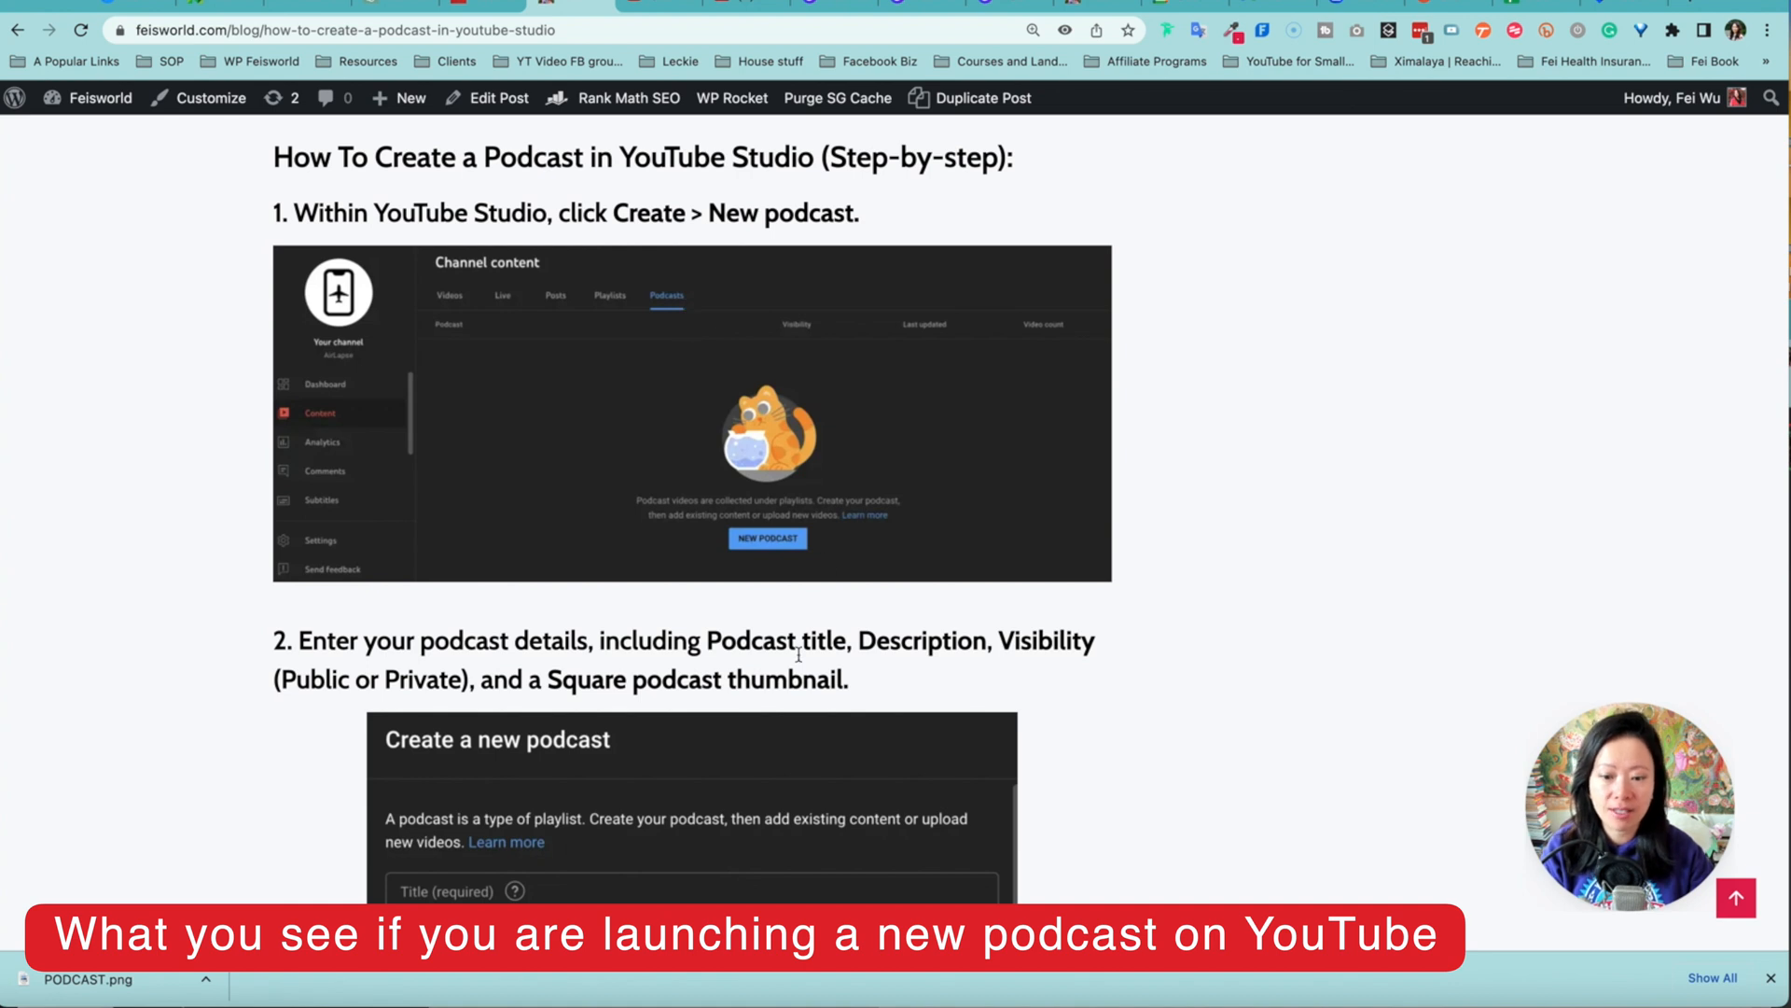
{"action": "scroll", "scroll_direction": "down", "scroll_amount": 3}
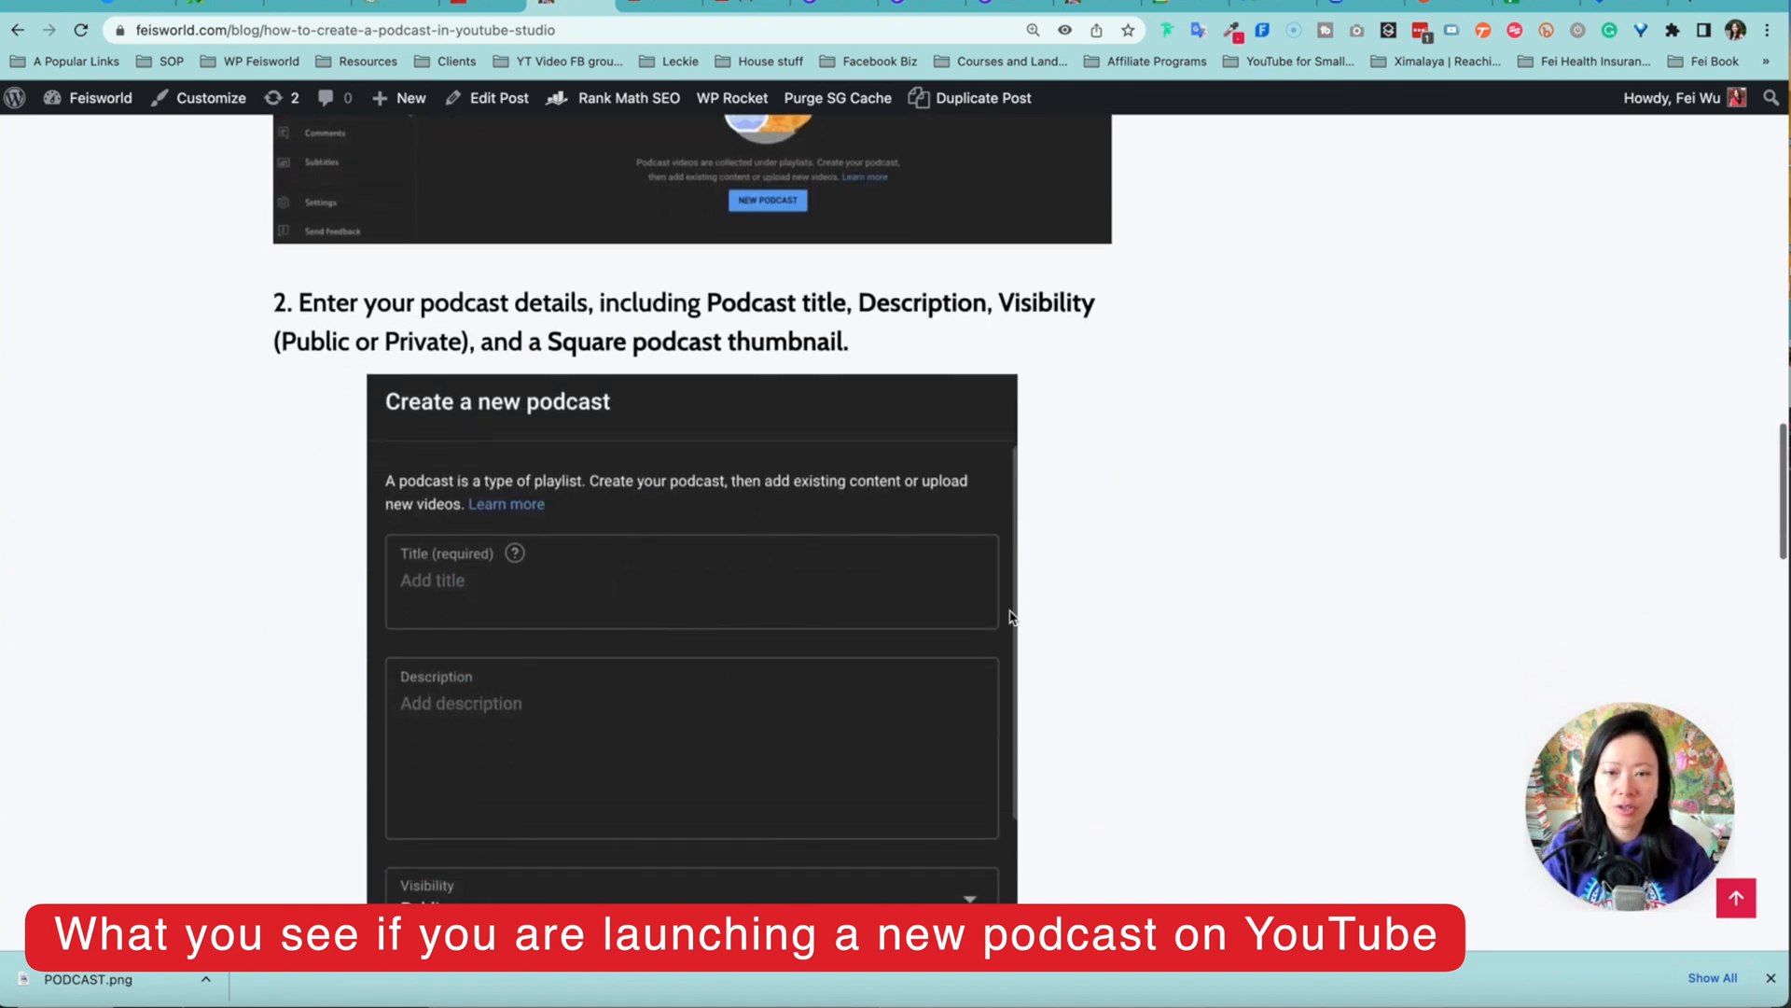
{"action": "scroll", "scroll_direction": "down", "scroll_amount": 3}
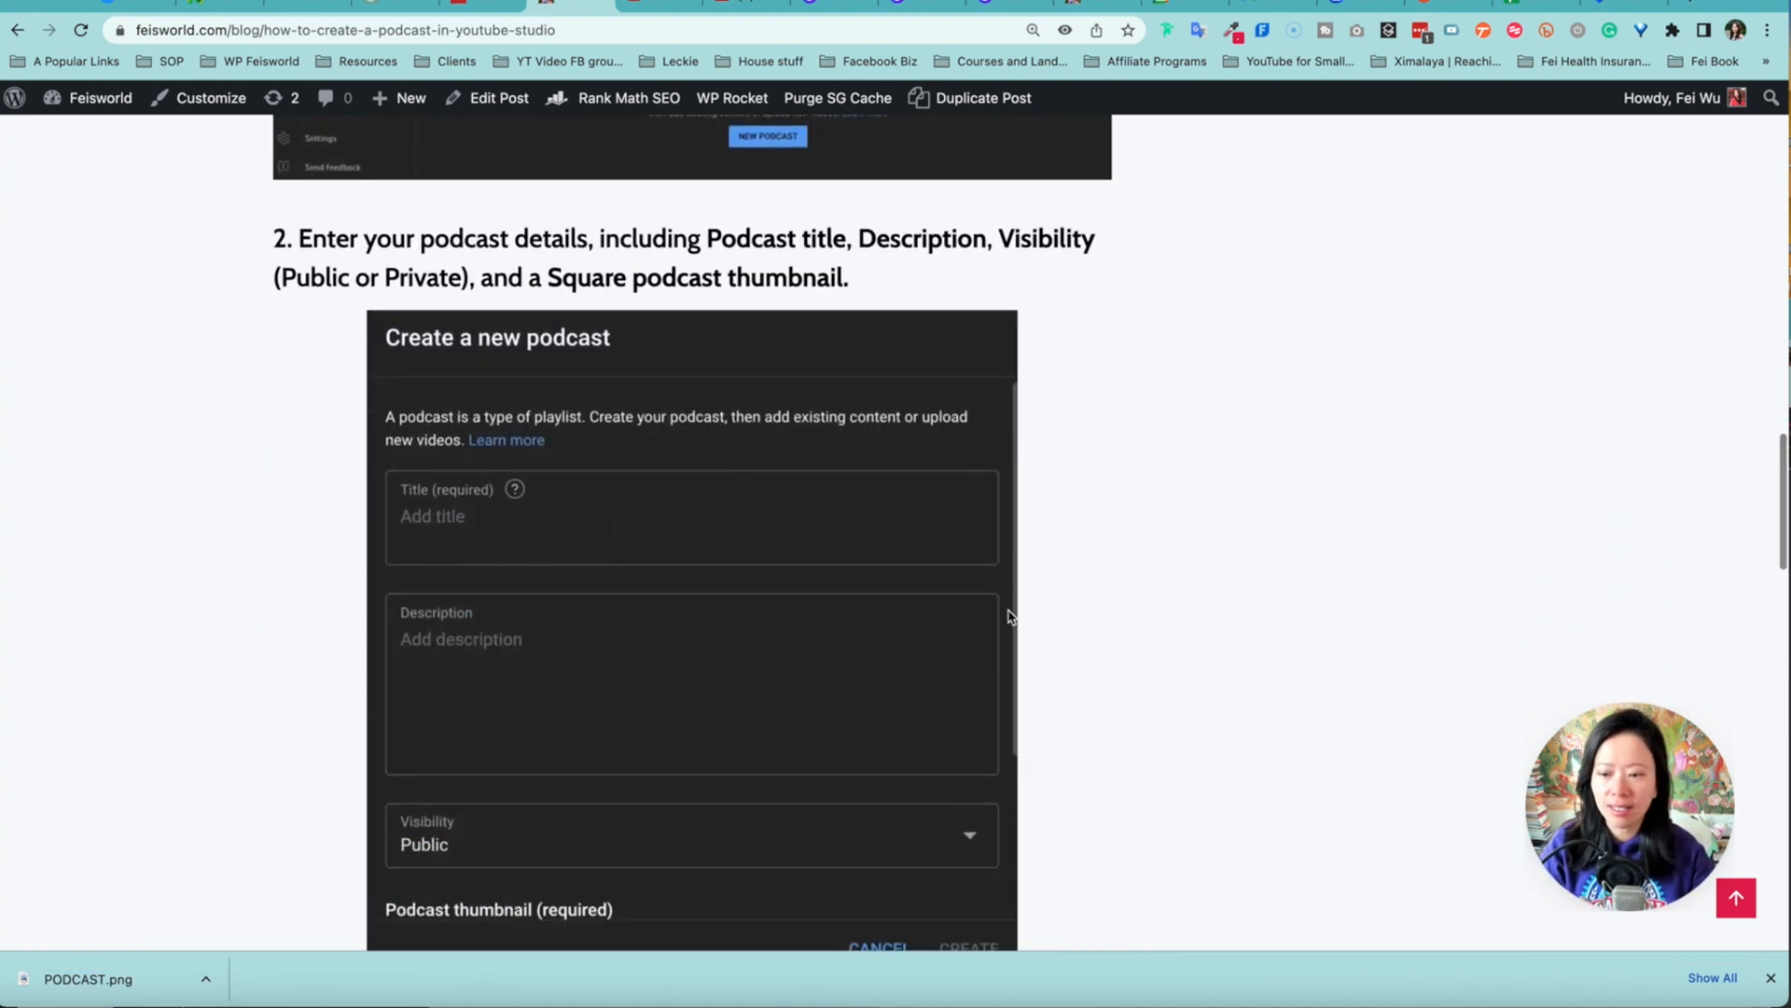
{"action": "scroll", "scroll_direction": "down", "scroll_amount": 3}
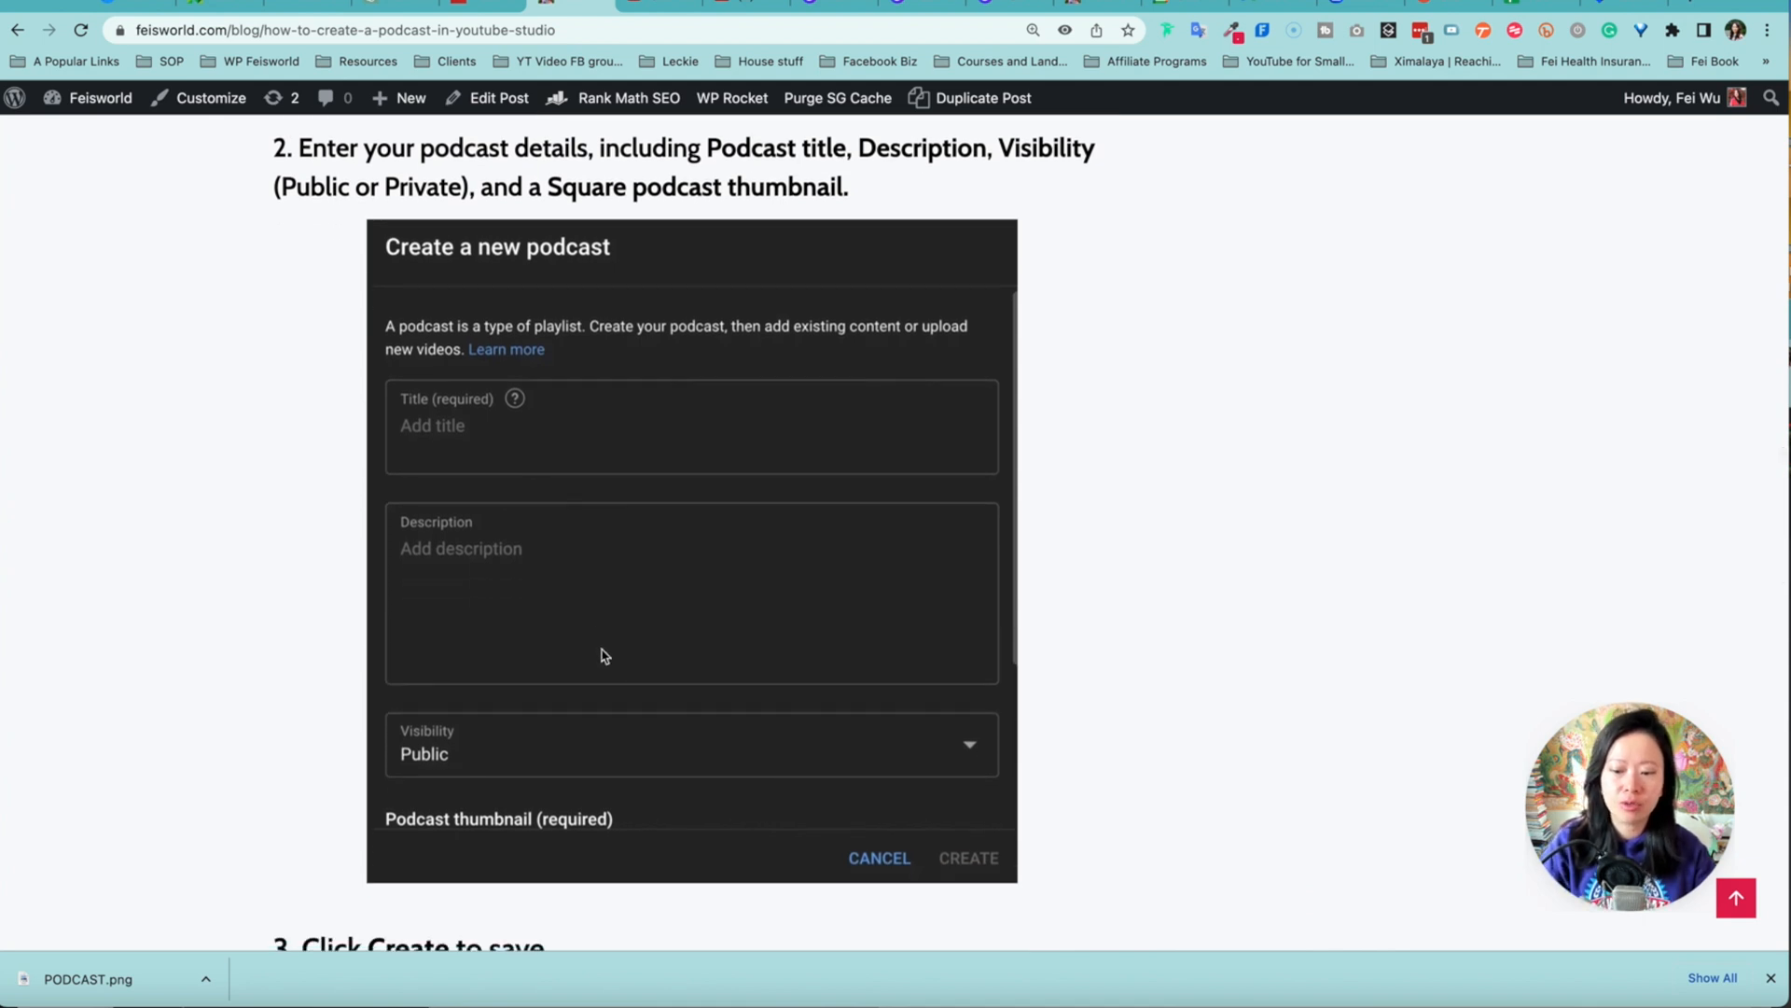
{"action": "scroll", "scroll_direction": "down", "scroll_amount": 3}
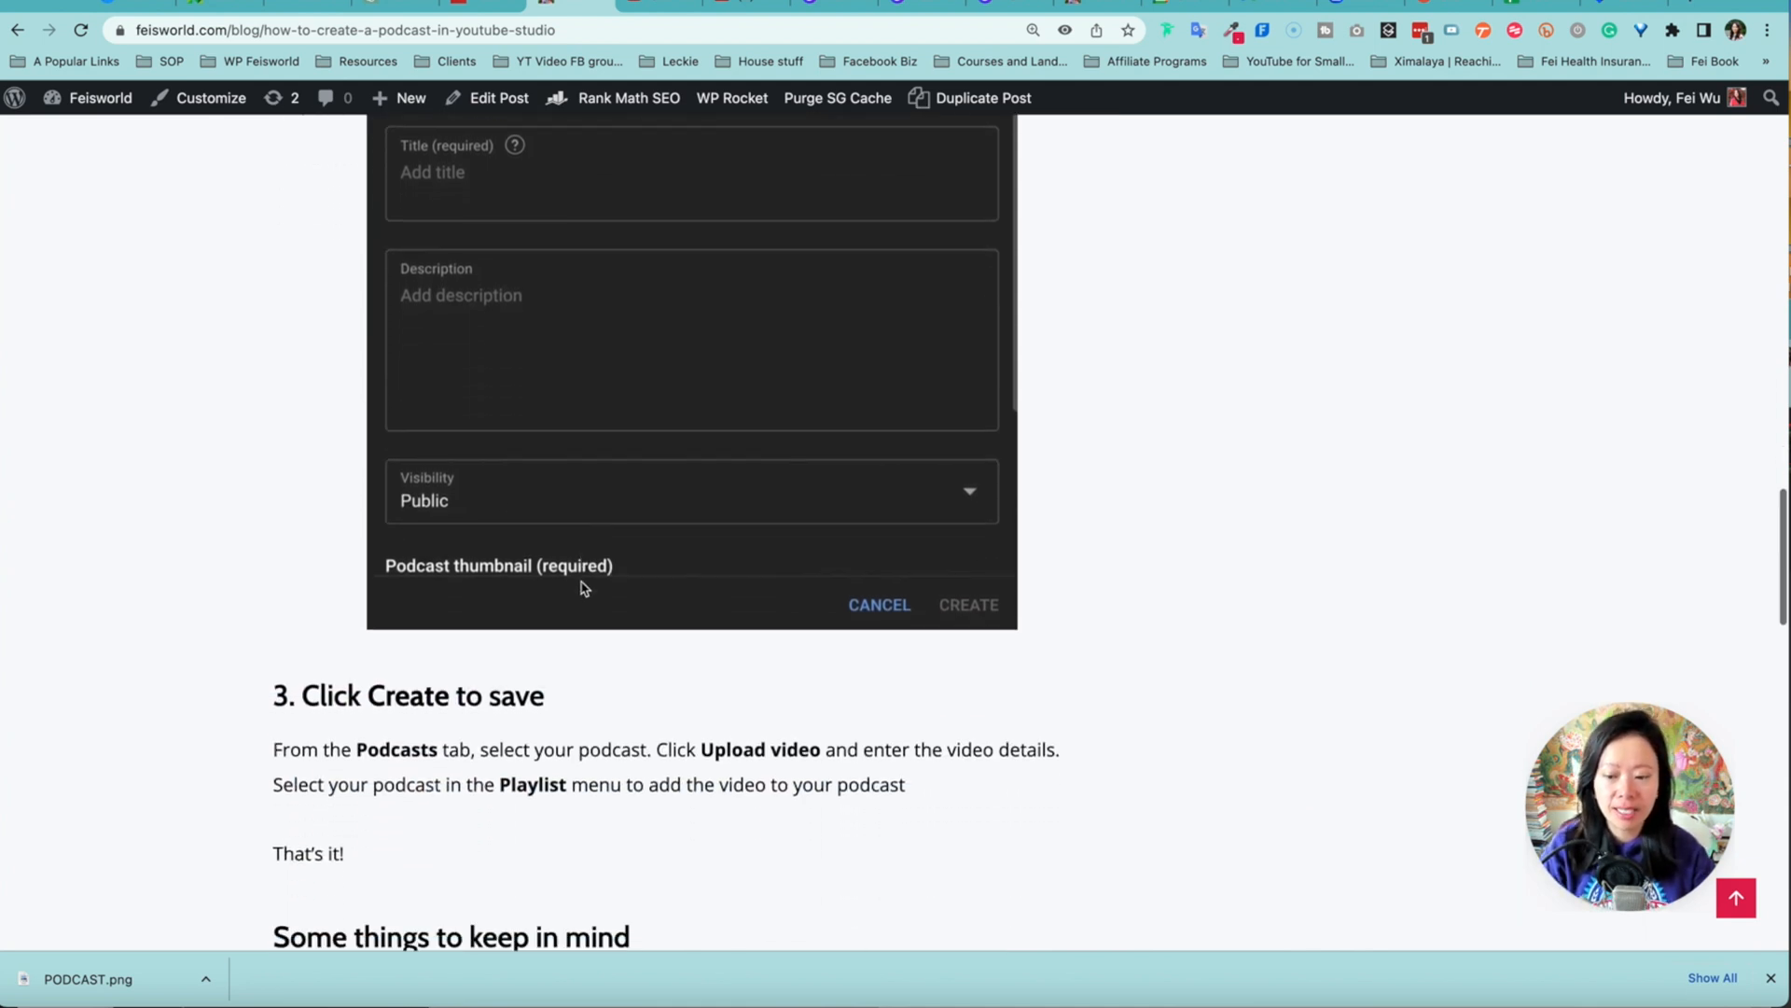
{"action": "scroll", "scroll_direction": "up", "scroll_amount": 3}
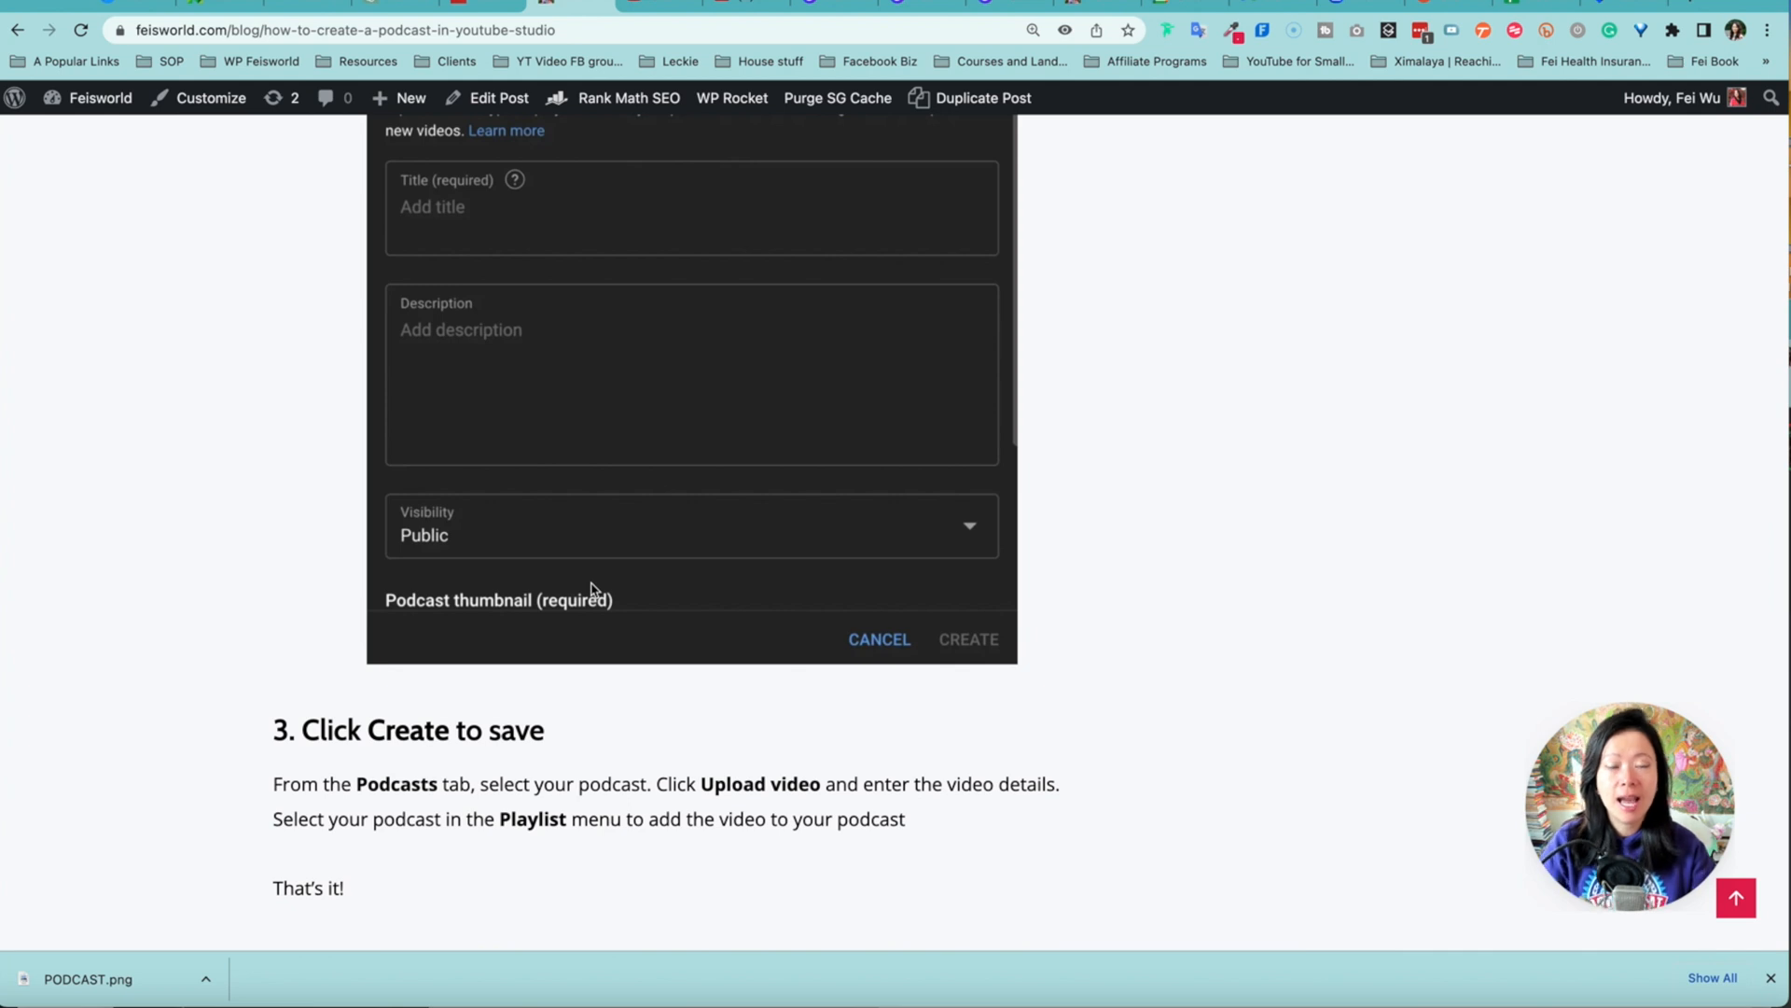
{"action": "mouse_move", "coordinate": [585, 568]}
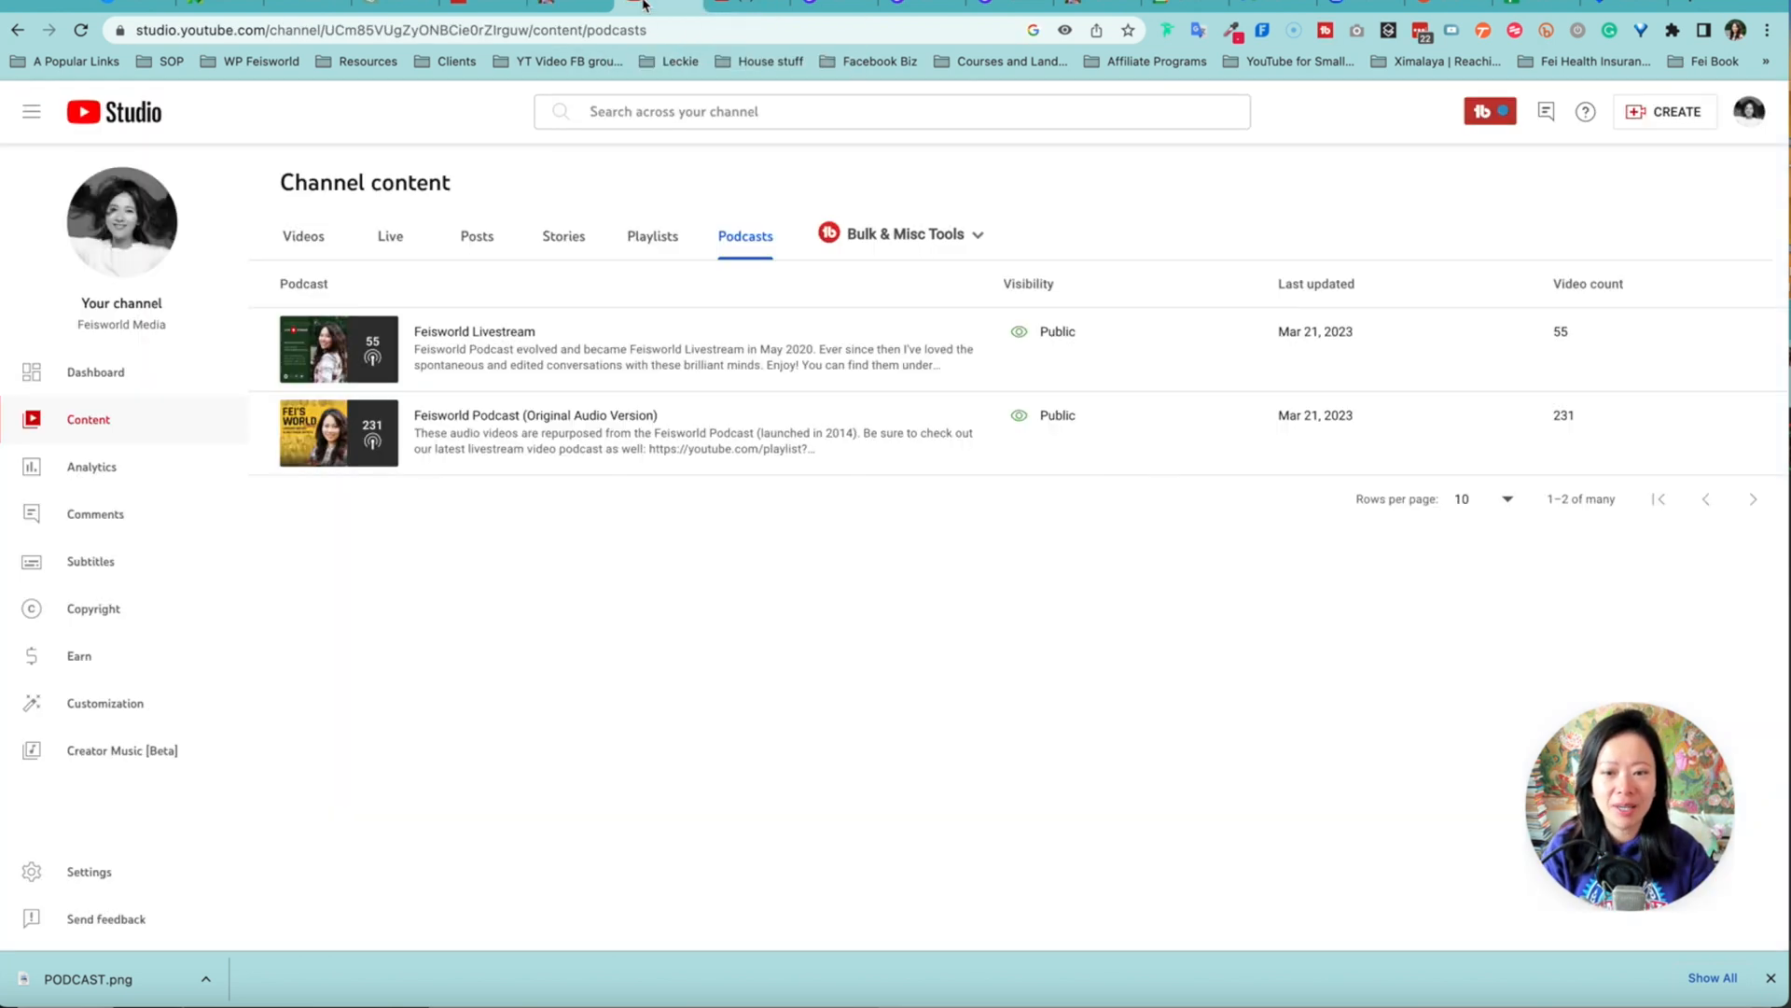
{"action": "mouse_move", "coordinate": [640, 671]}
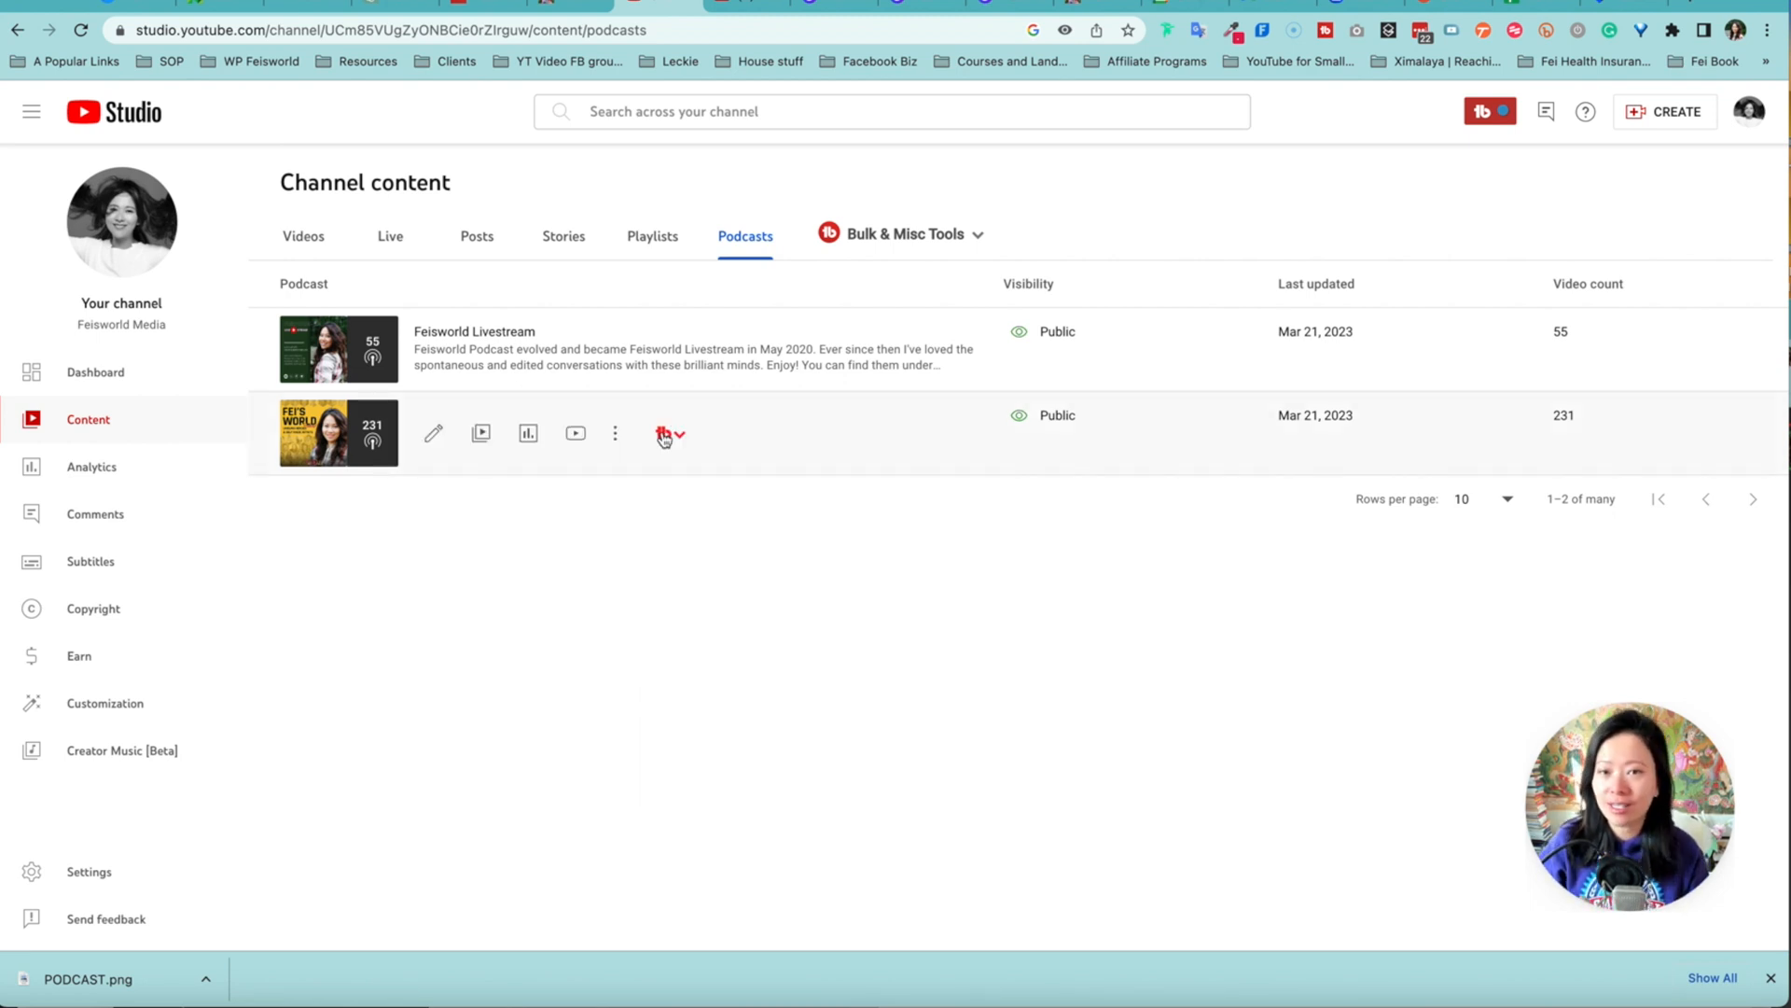
{"action": "mouse_move", "coordinate": [604, 402]}
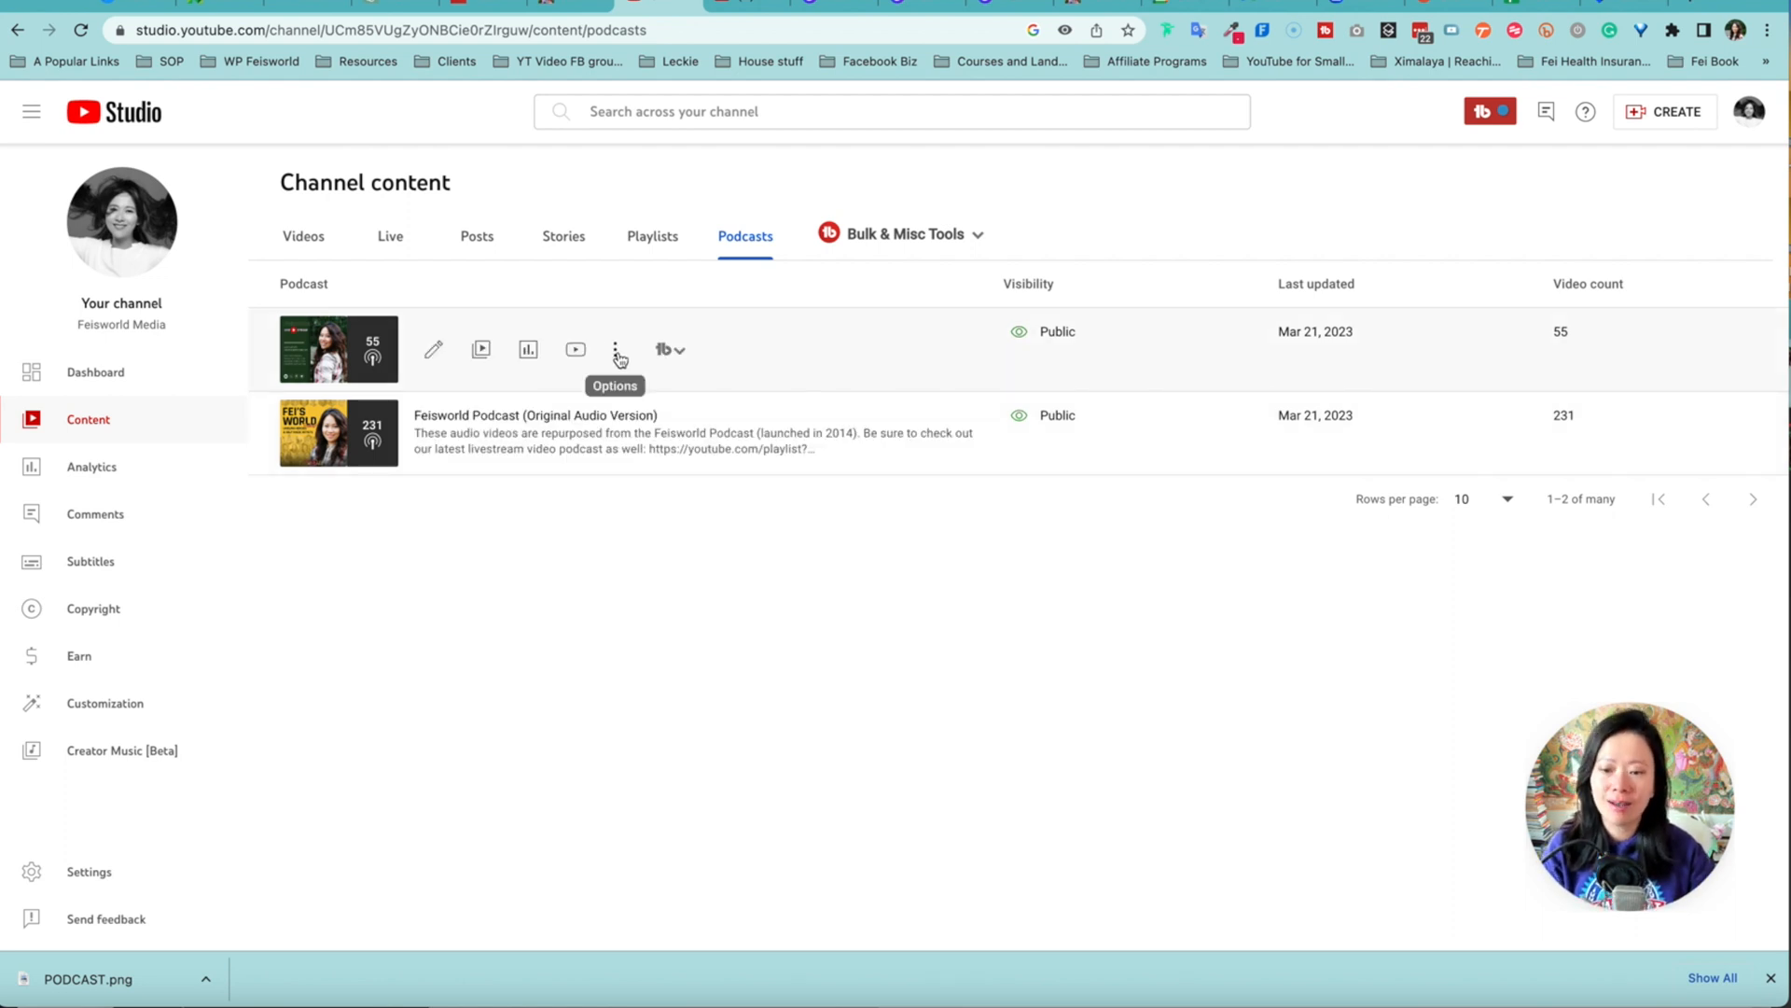
- Show the Feisworld Livestream podcast's options menu with share, edit, Set as playlist and delete
{"action": "left_click", "coordinate": [616, 350]}
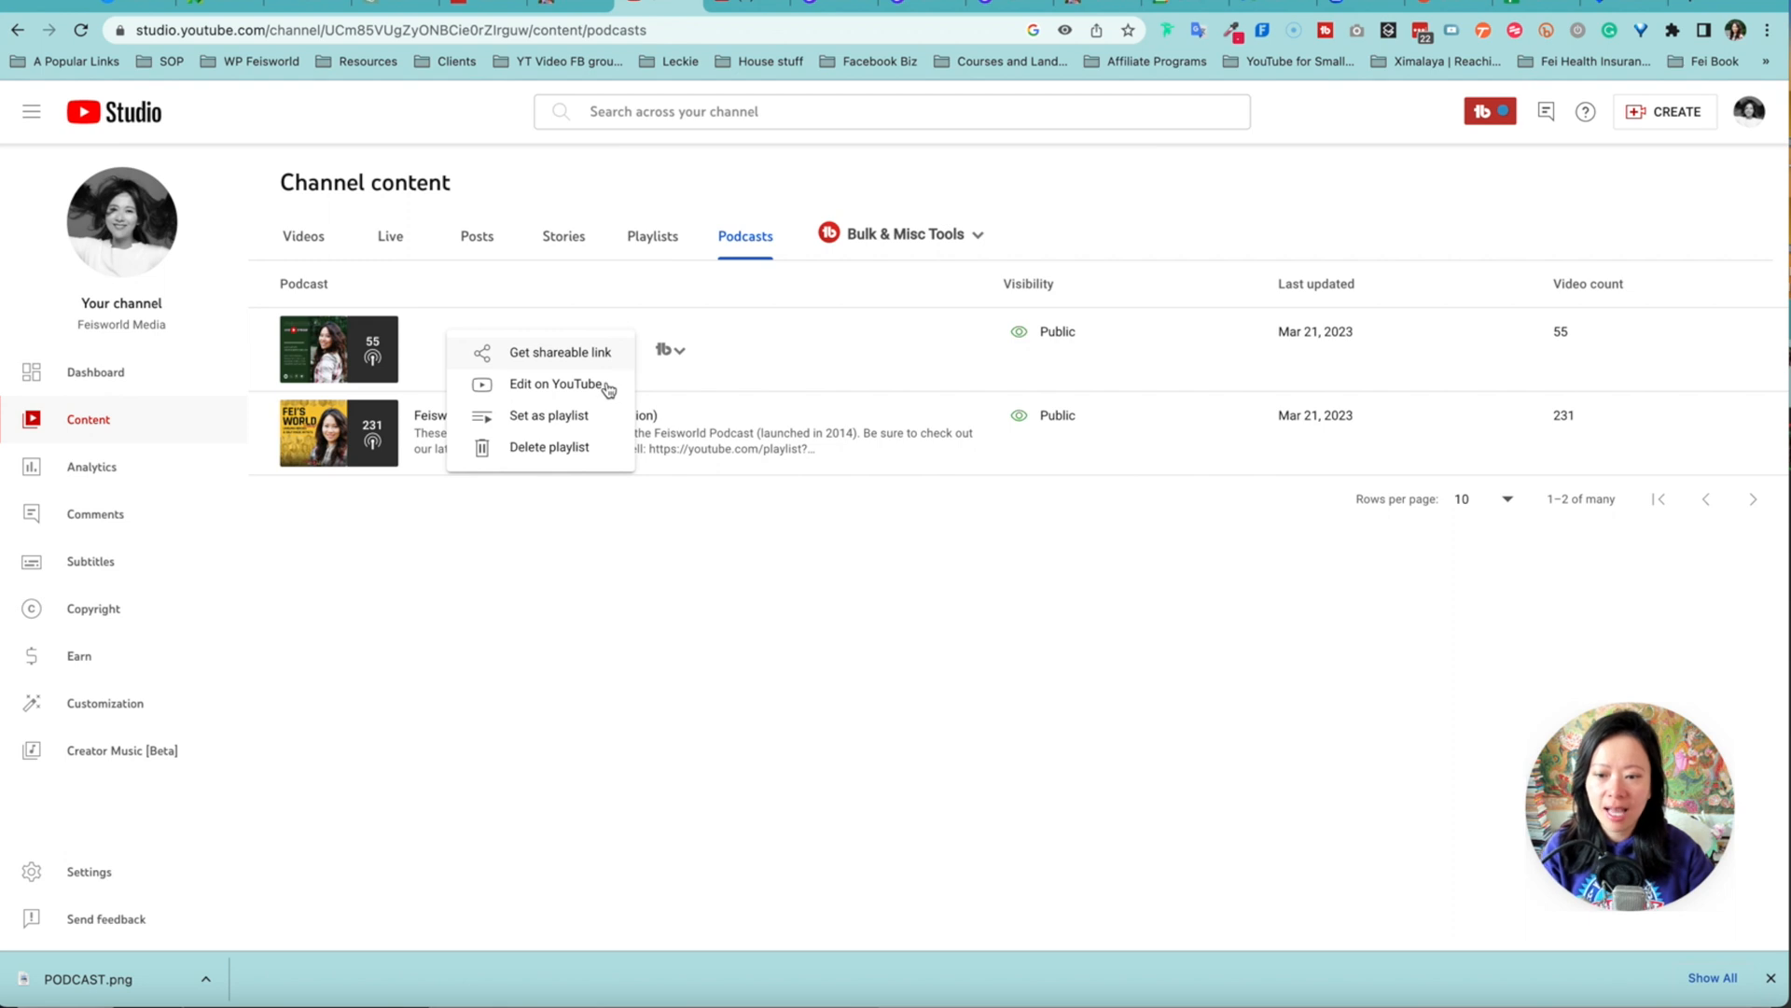
{"action": "mouse_move", "coordinate": [614, 426]}
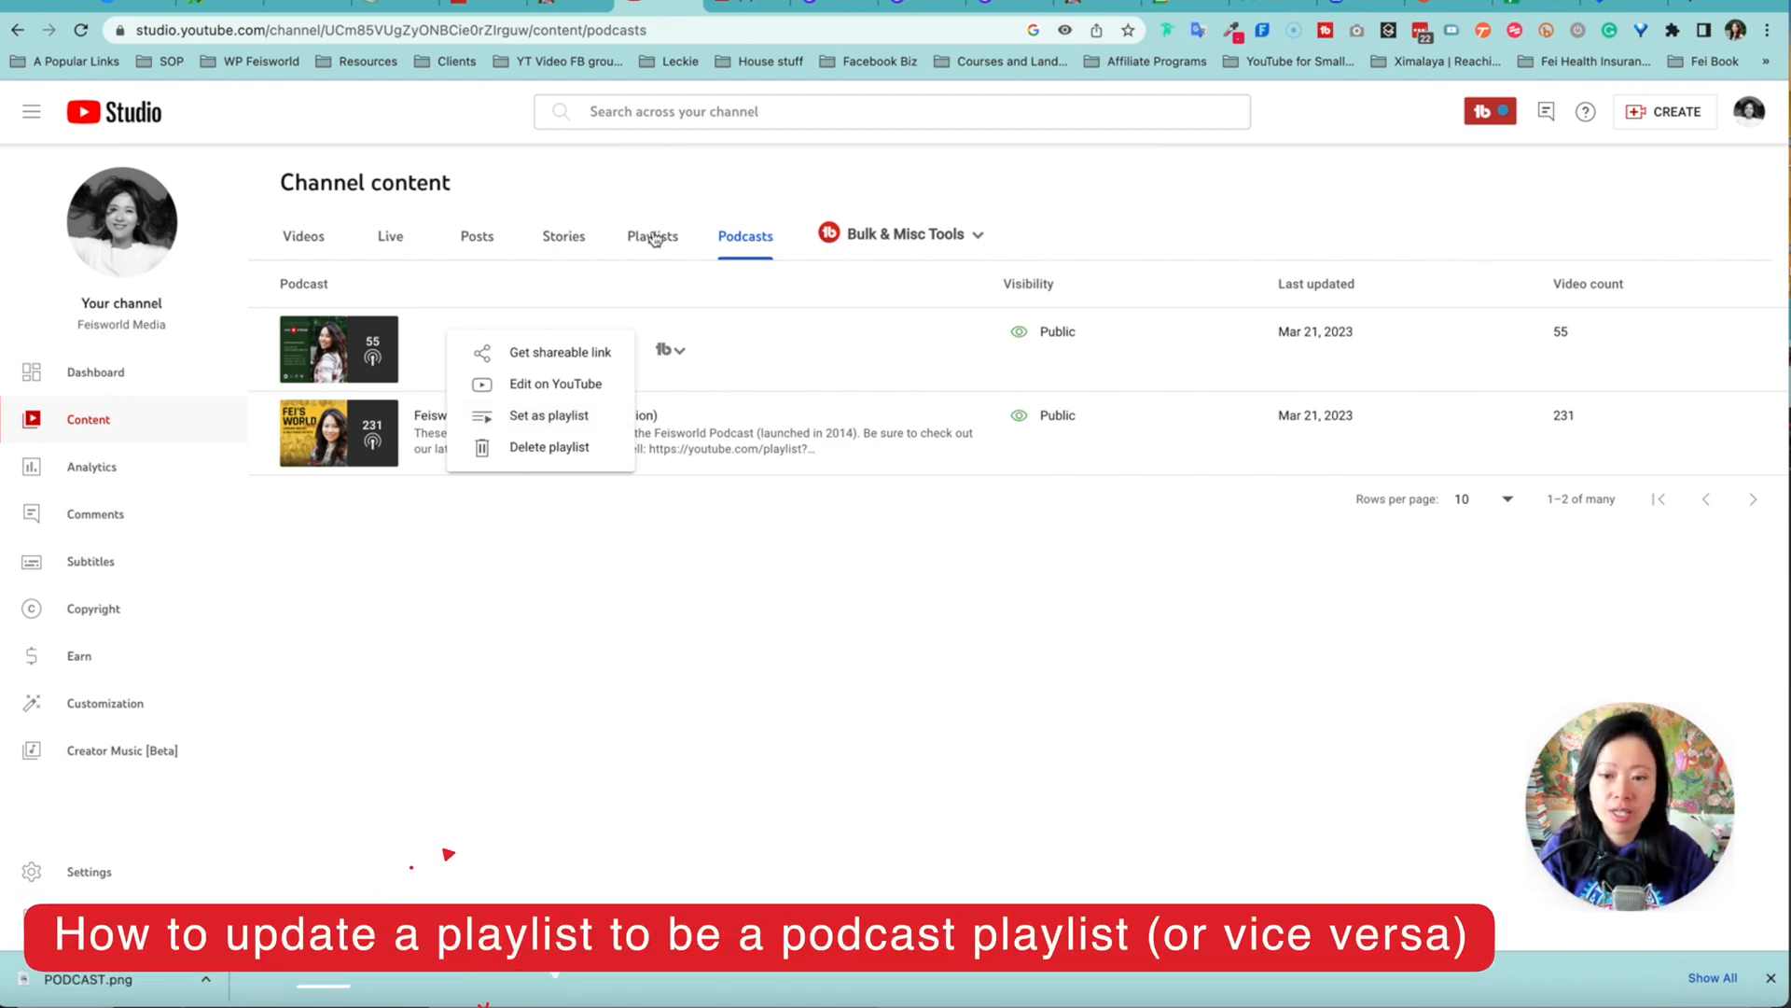
{"action": "left_click", "coordinate": [651, 235]}
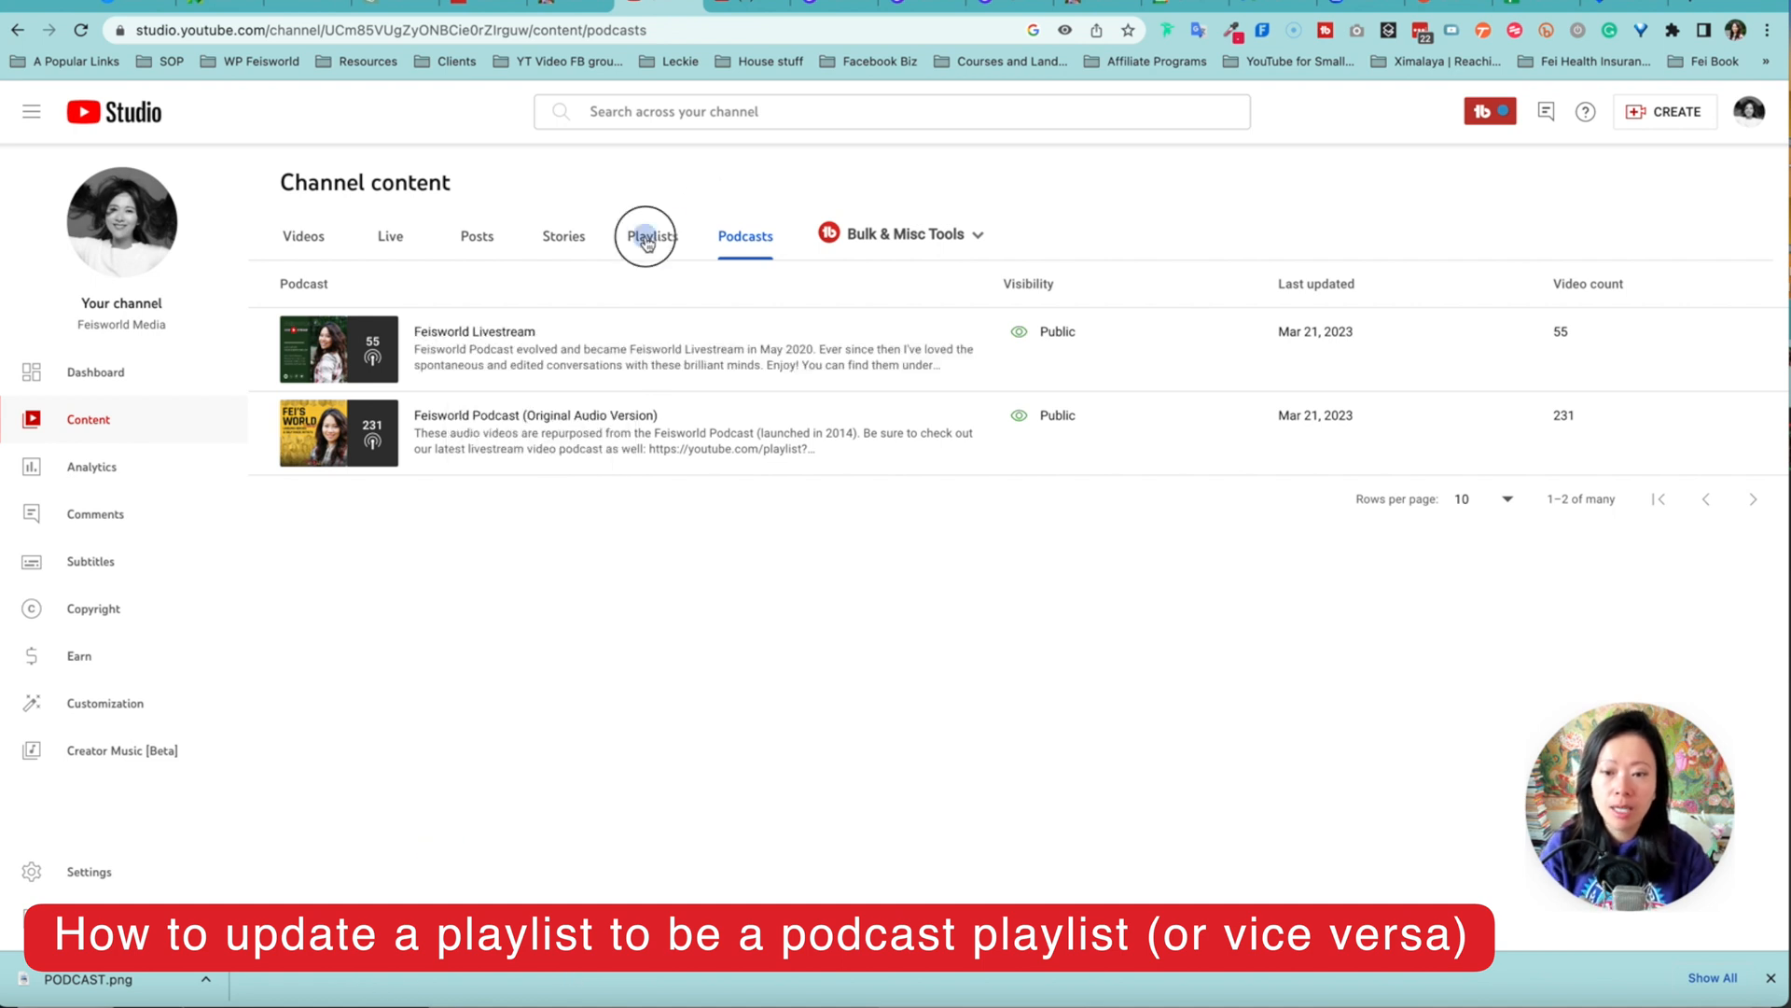
{"action": "left_click", "coordinate": [652, 236]}
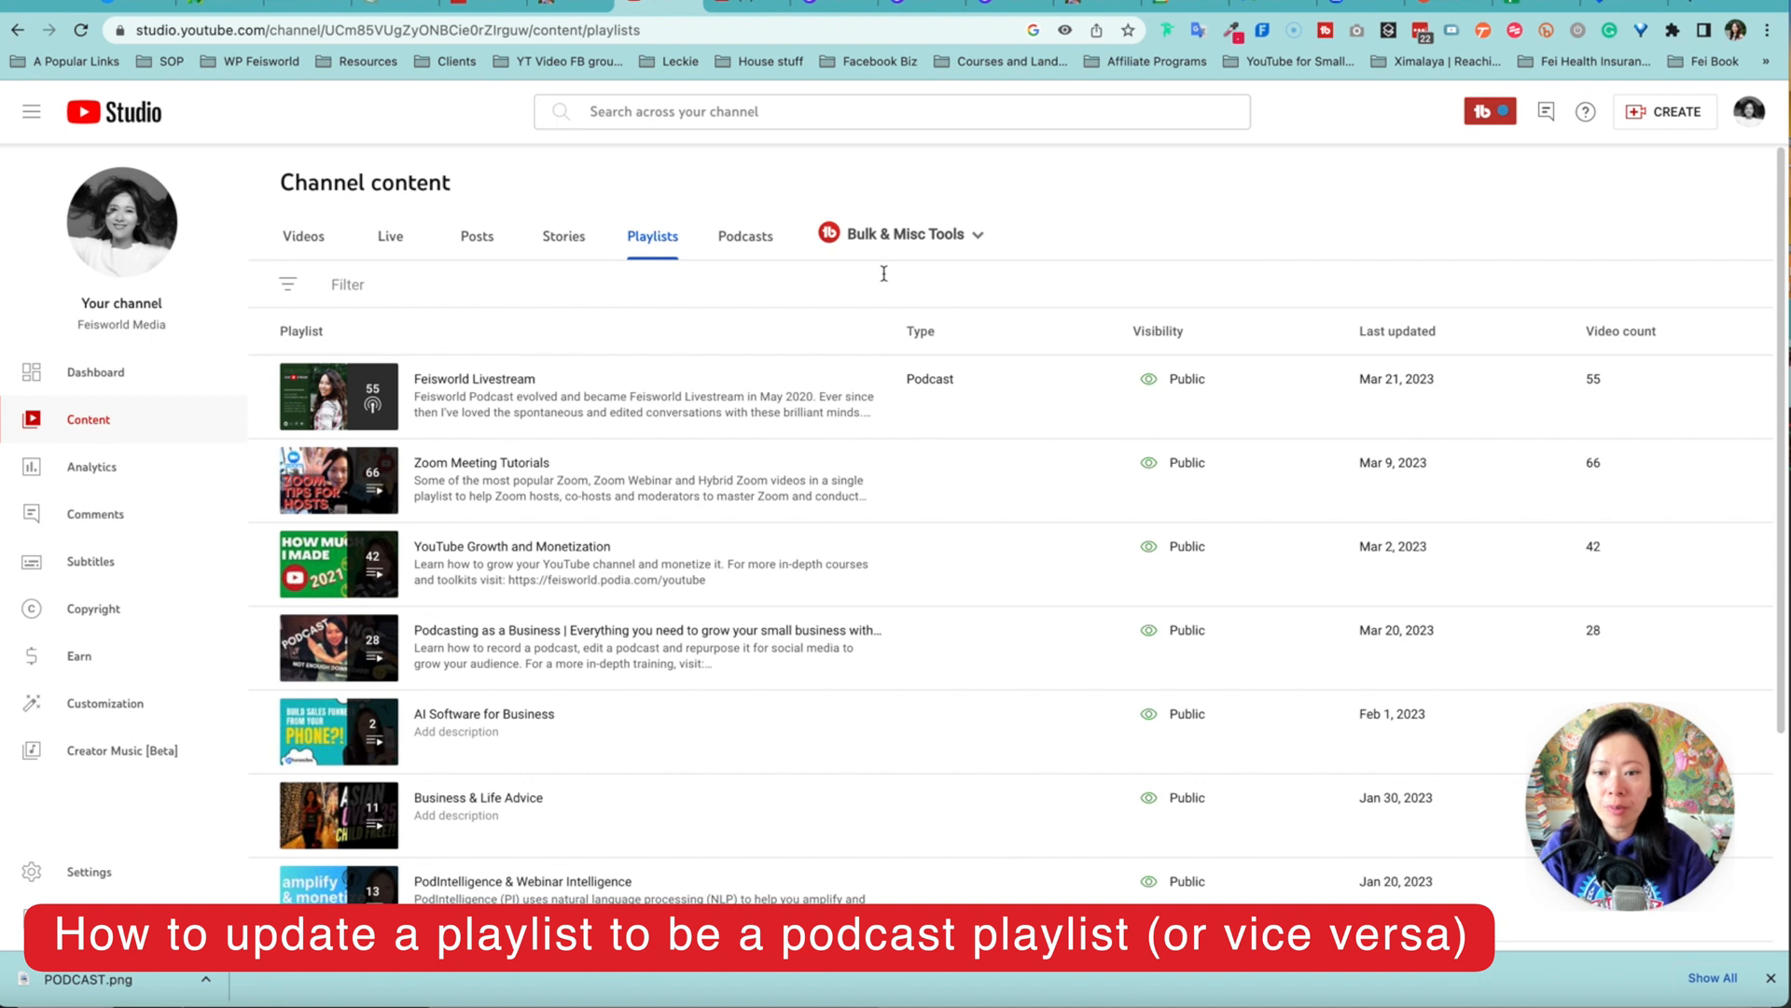
{"action": "mouse_move", "coordinate": [531, 480]}
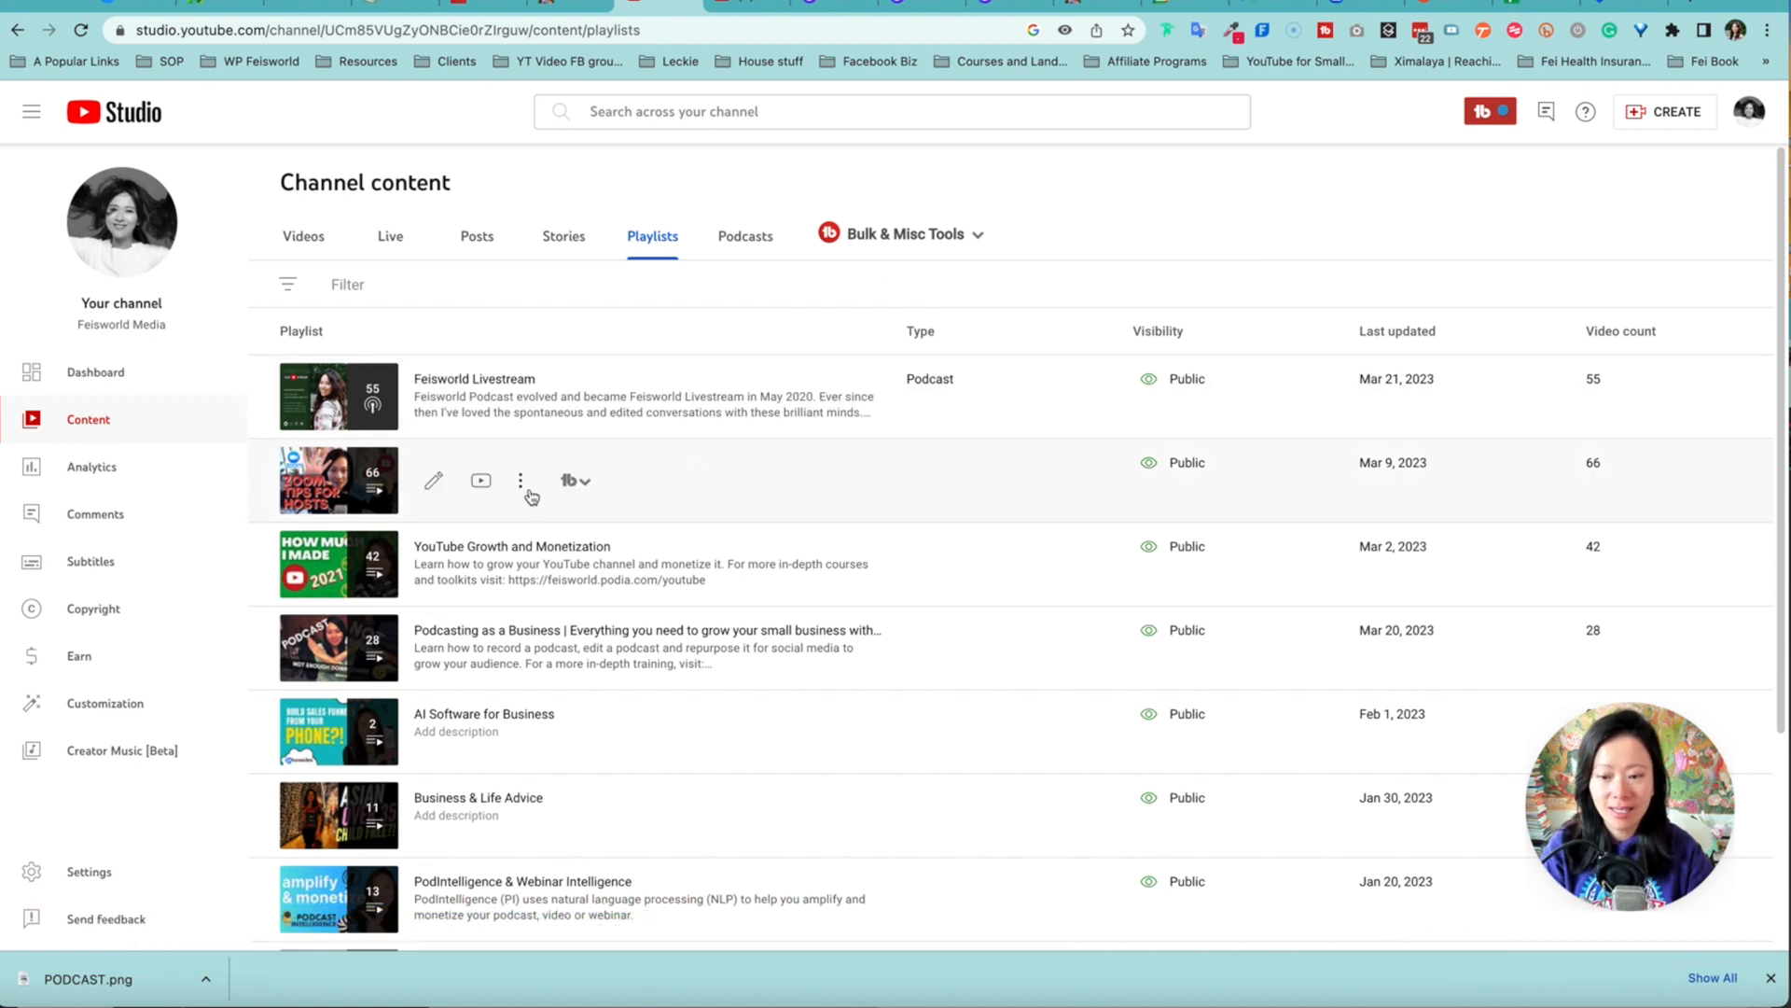
{"action": "left_click", "coordinate": [520, 479]}
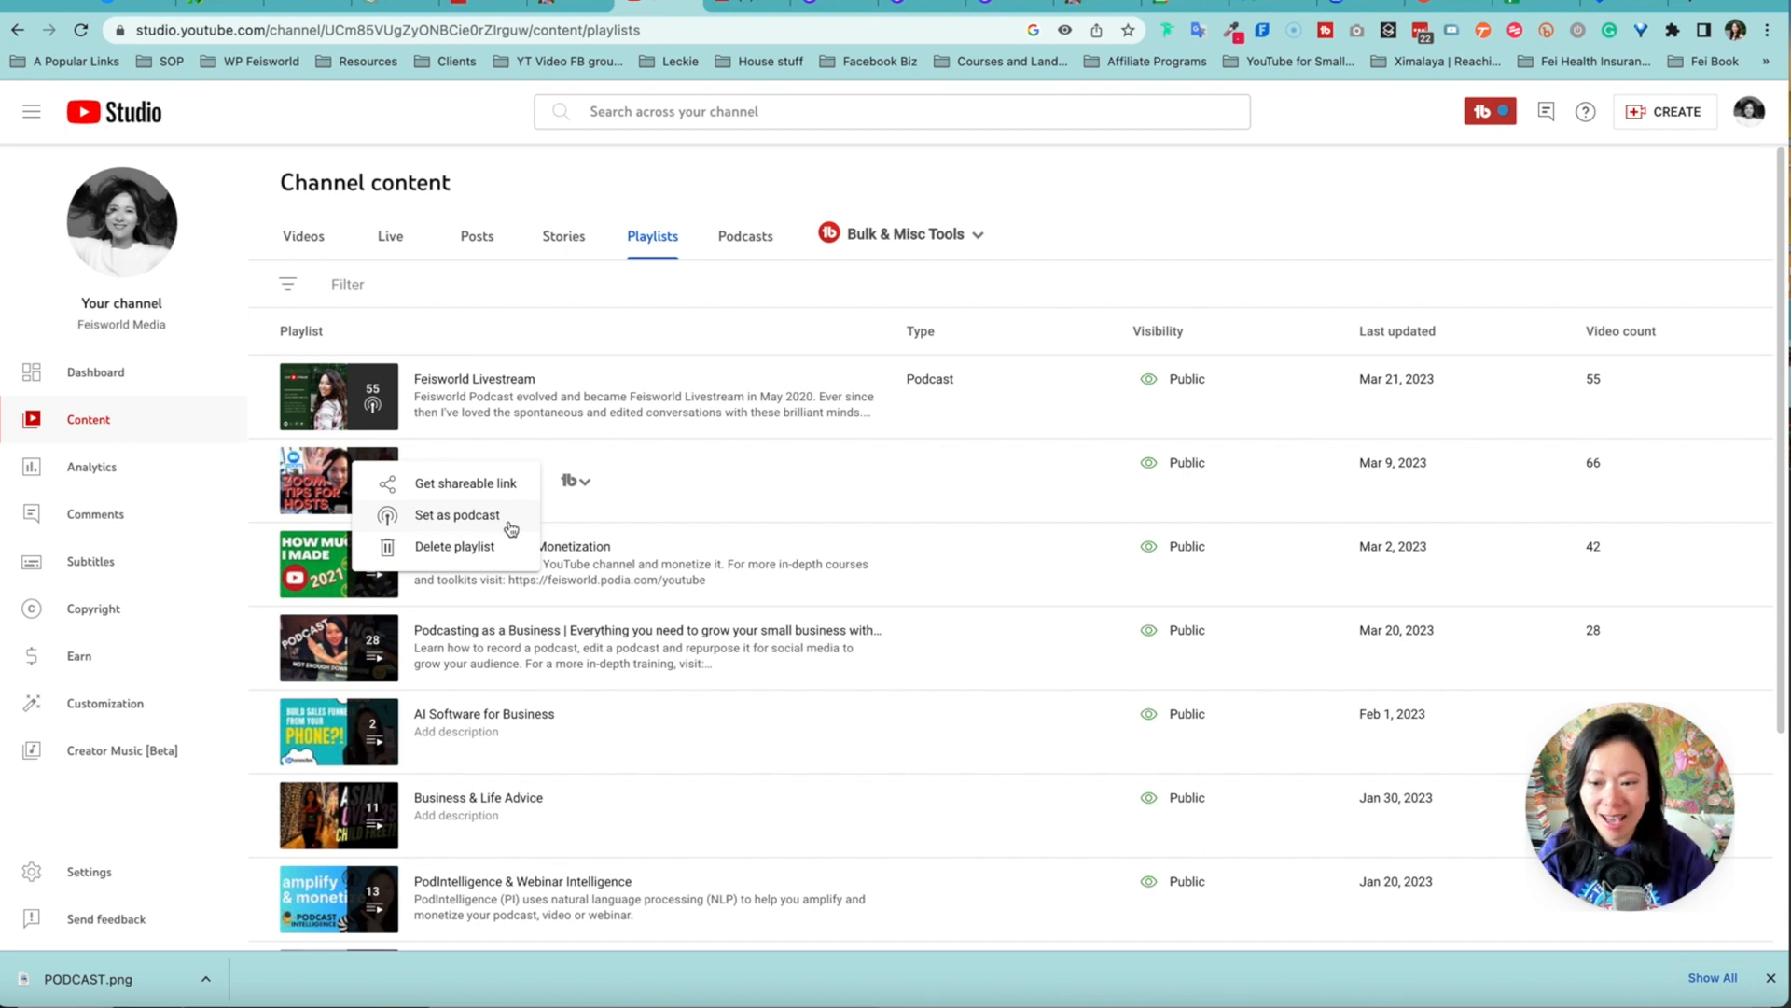
{"action": "left_click", "coordinate": [744, 235]}
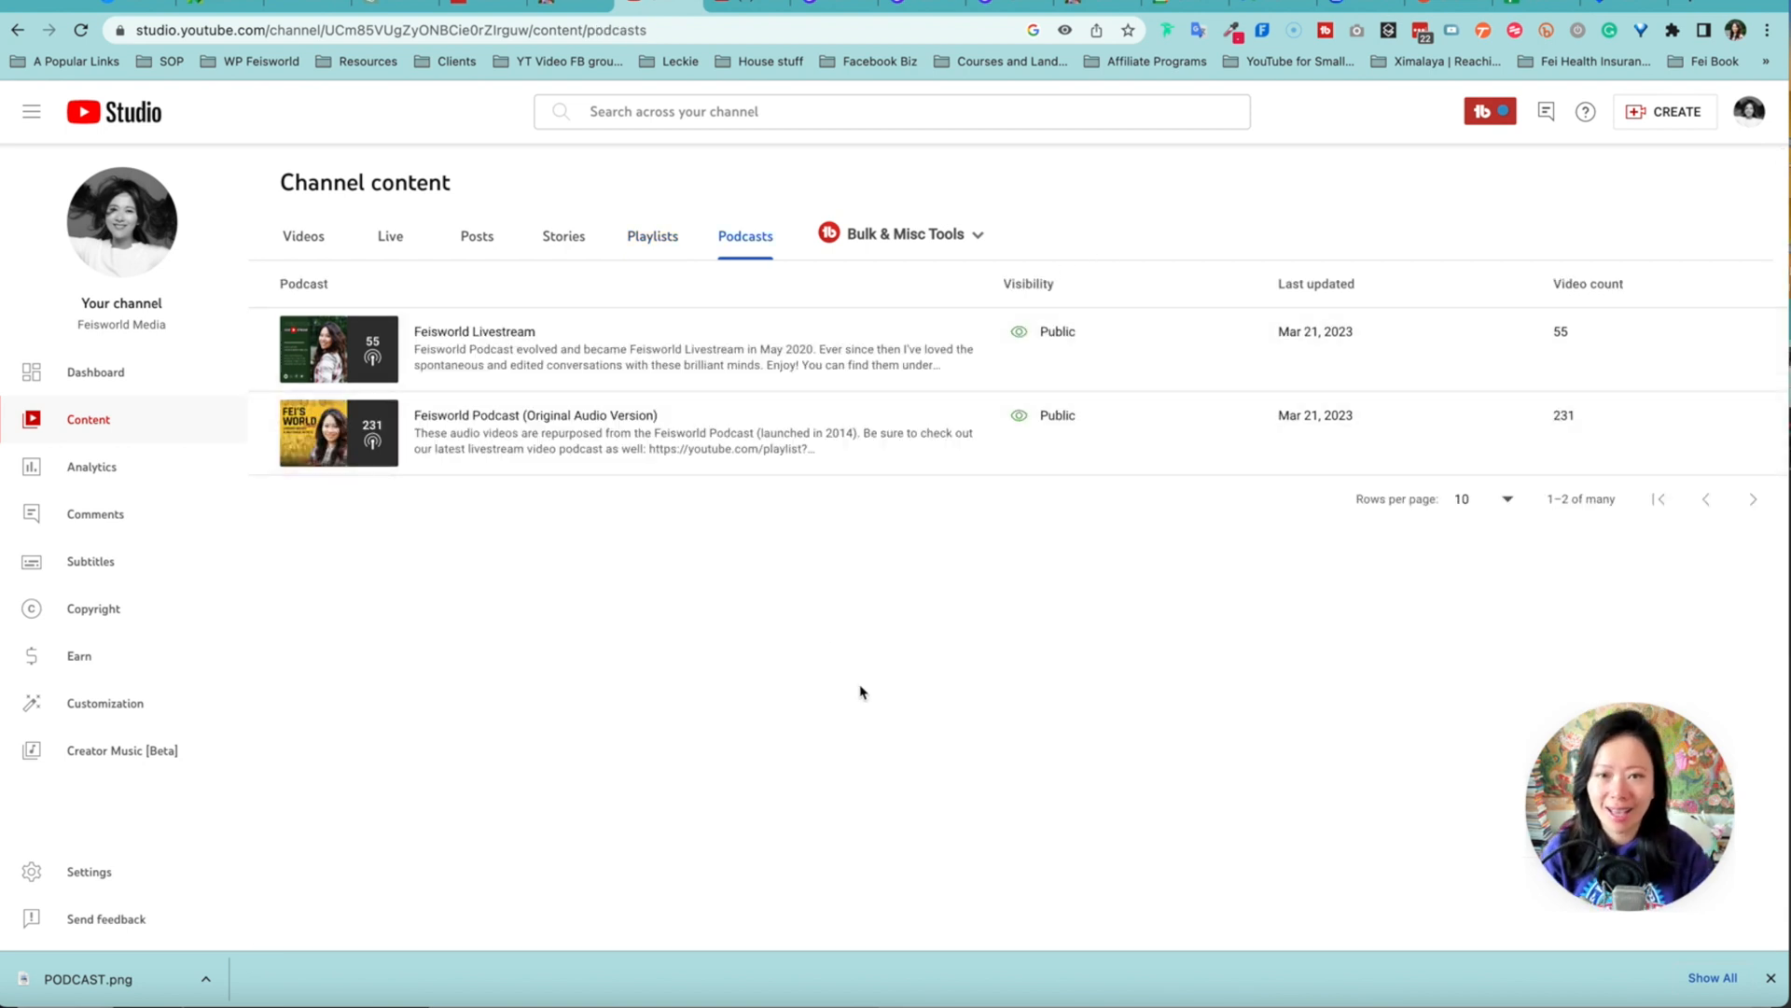
{"action": "mouse_move", "coordinate": [473, 348]}
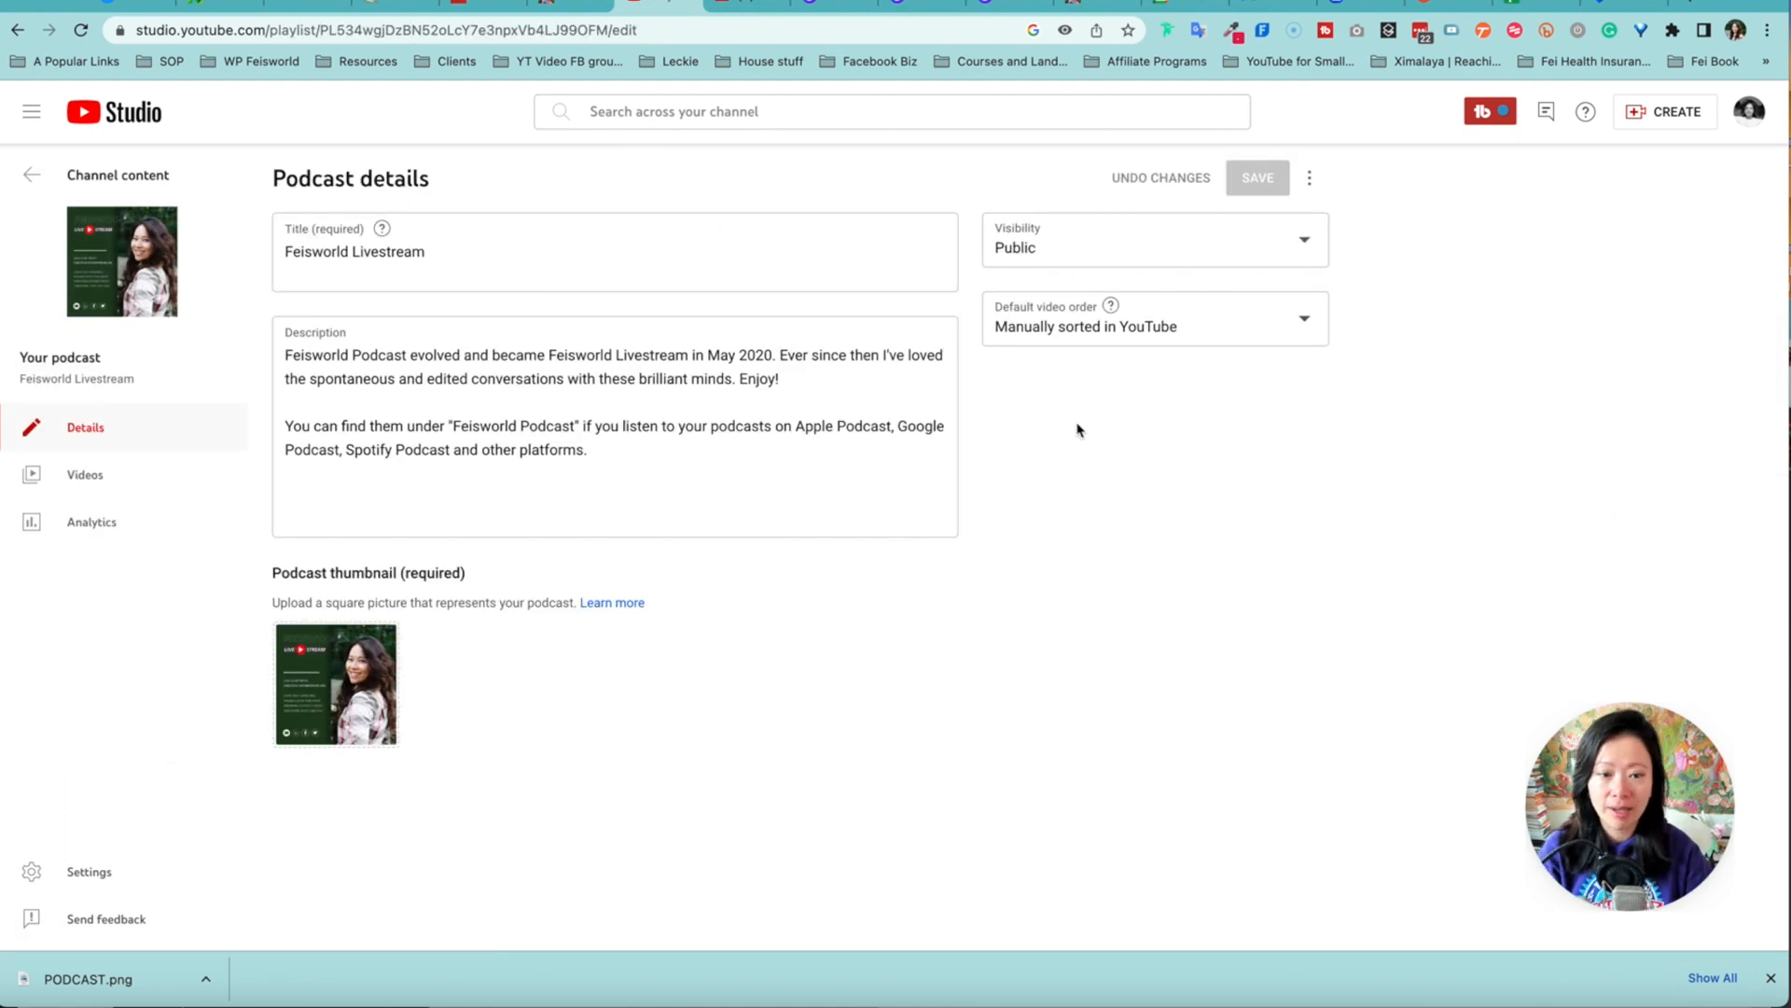
- Keep the Feisworld Livestream podcast's visibility Public and look at its default video order choices
{"action": "left_click", "coordinate": [1153, 240]}
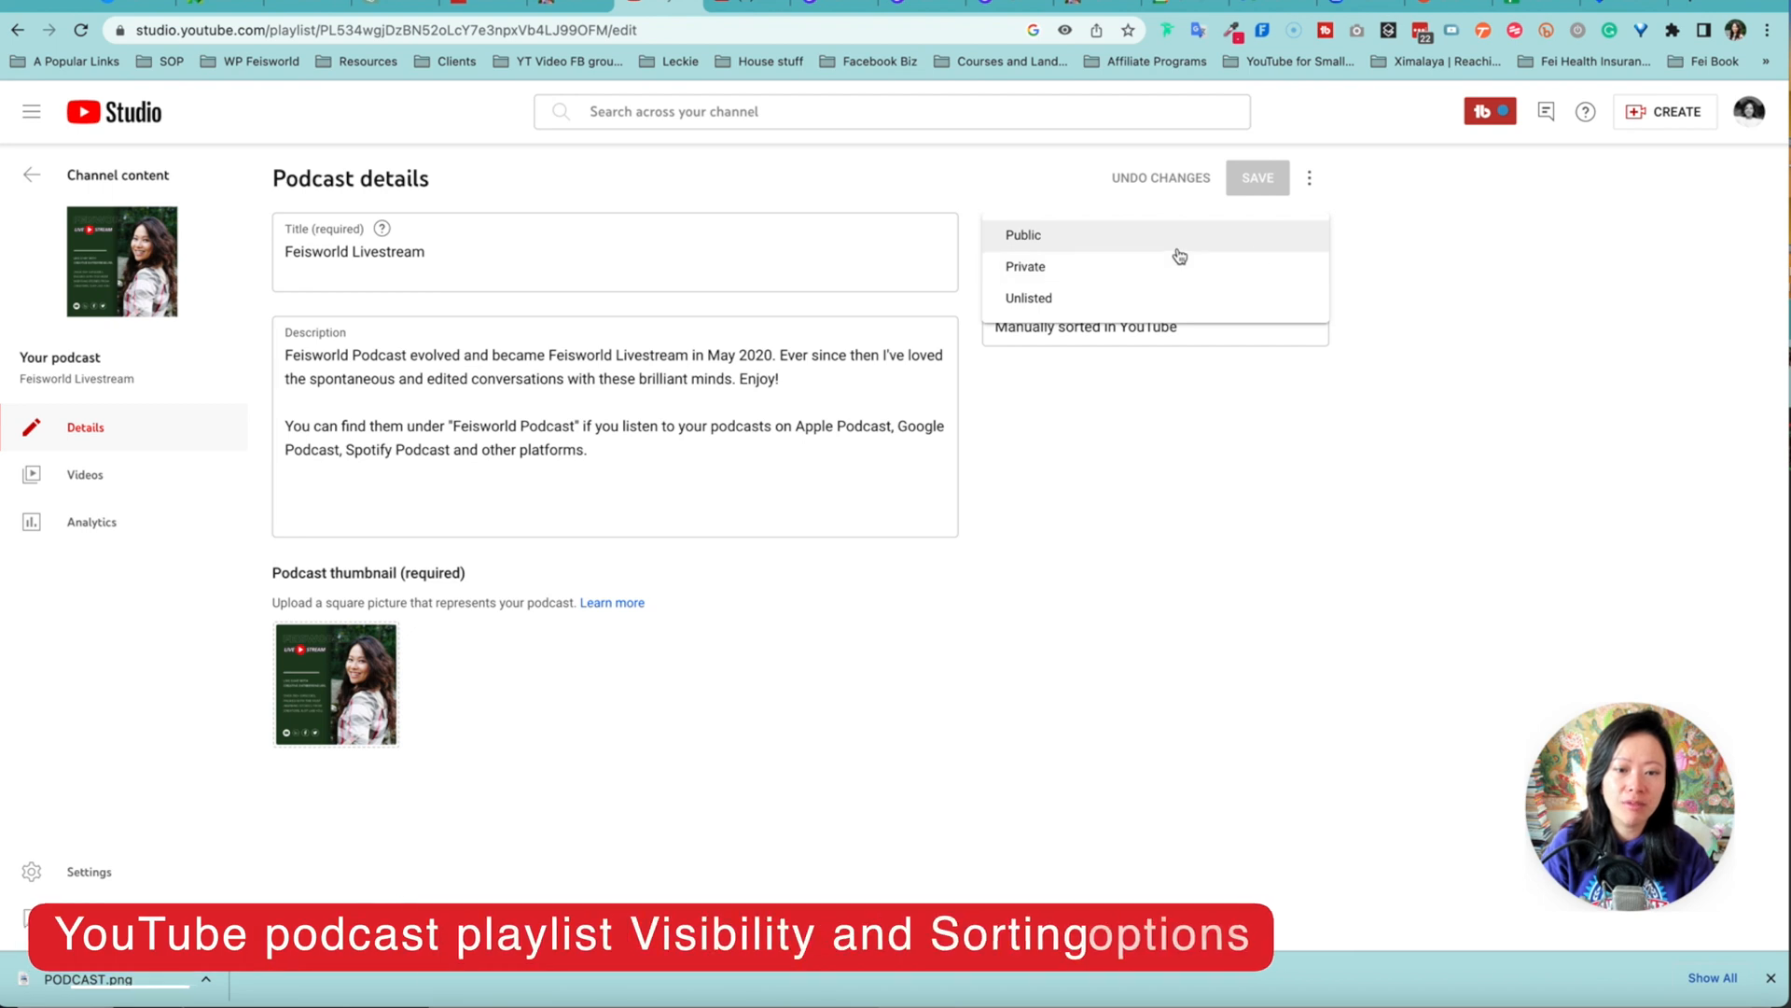
{"action": "left_click", "coordinate": [1021, 234]}
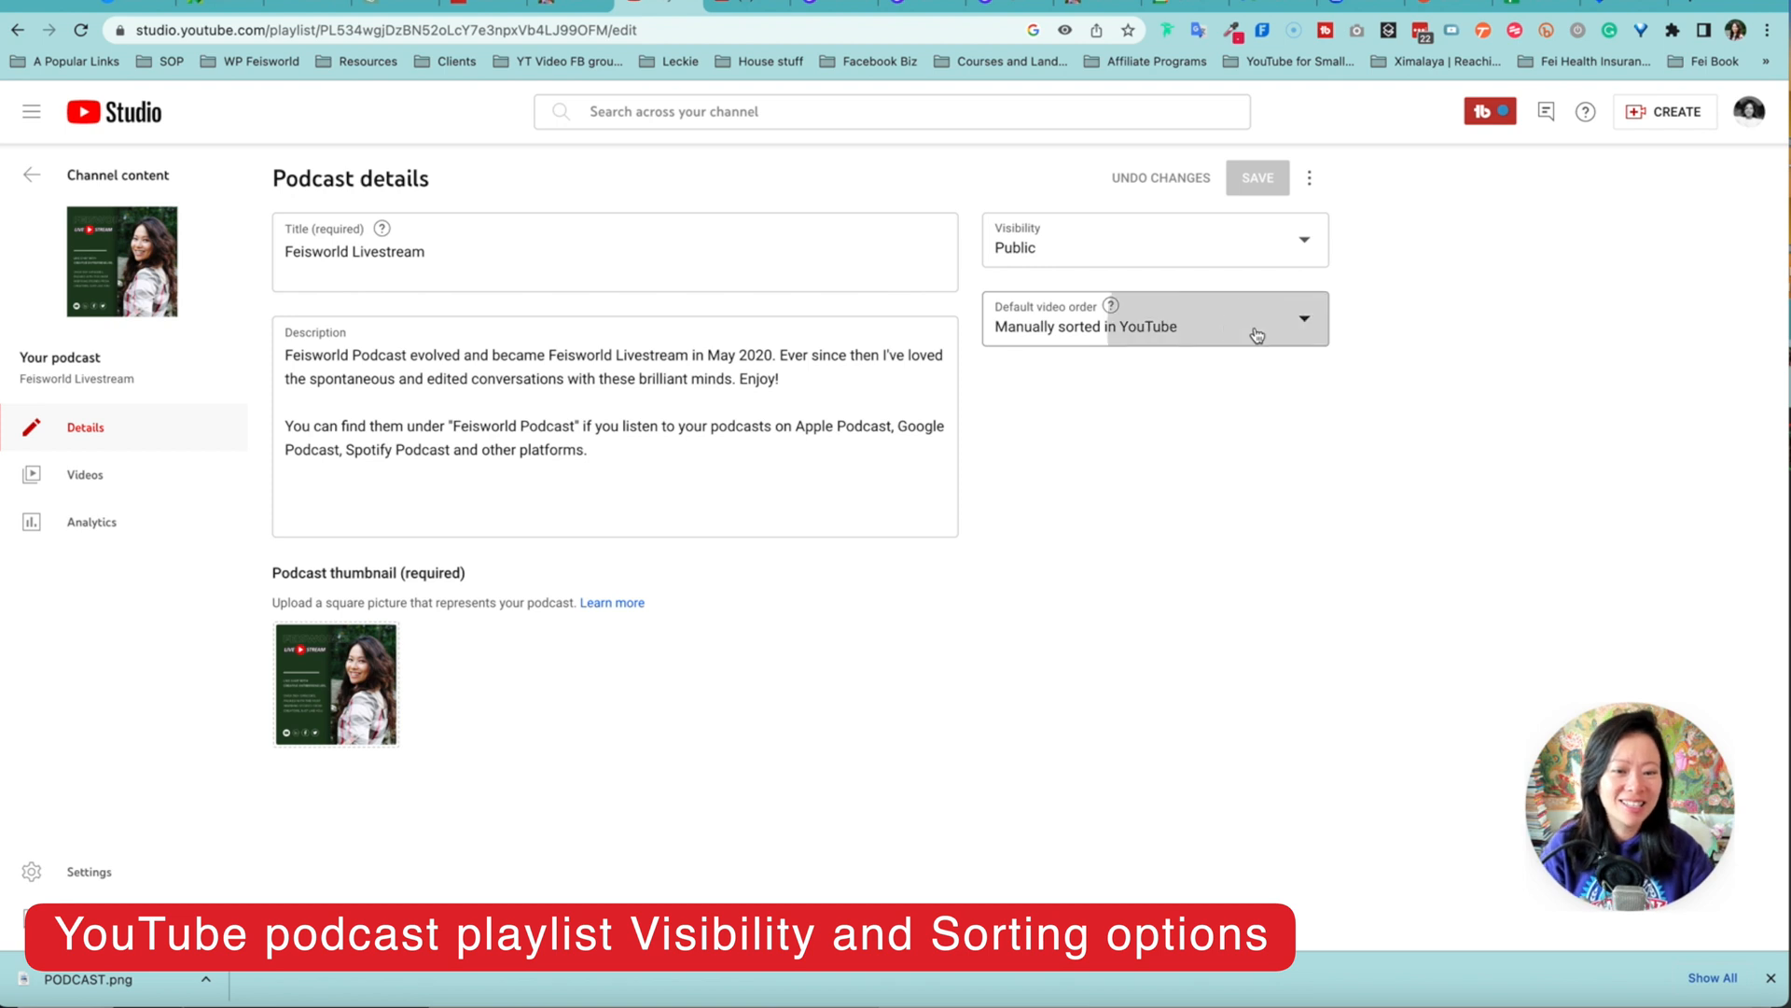
{"action": "left_click", "coordinate": [1154, 317]}
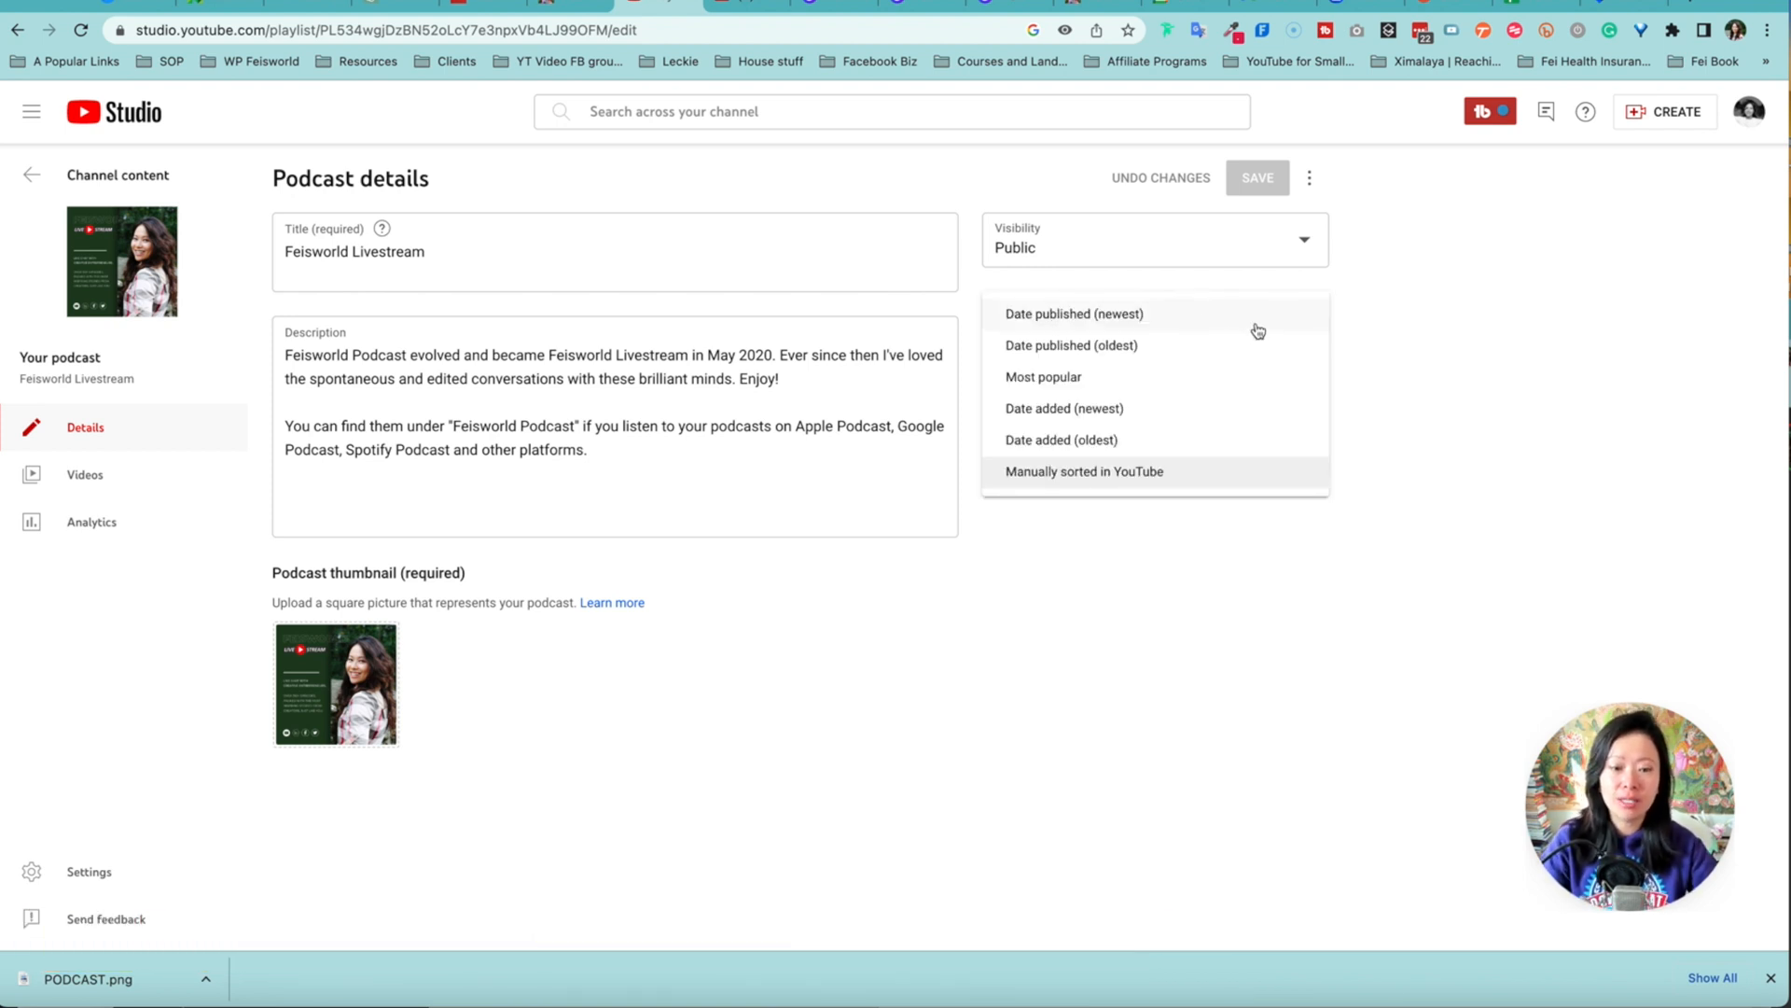
{"action": "mouse_move", "coordinate": [1171, 376]}
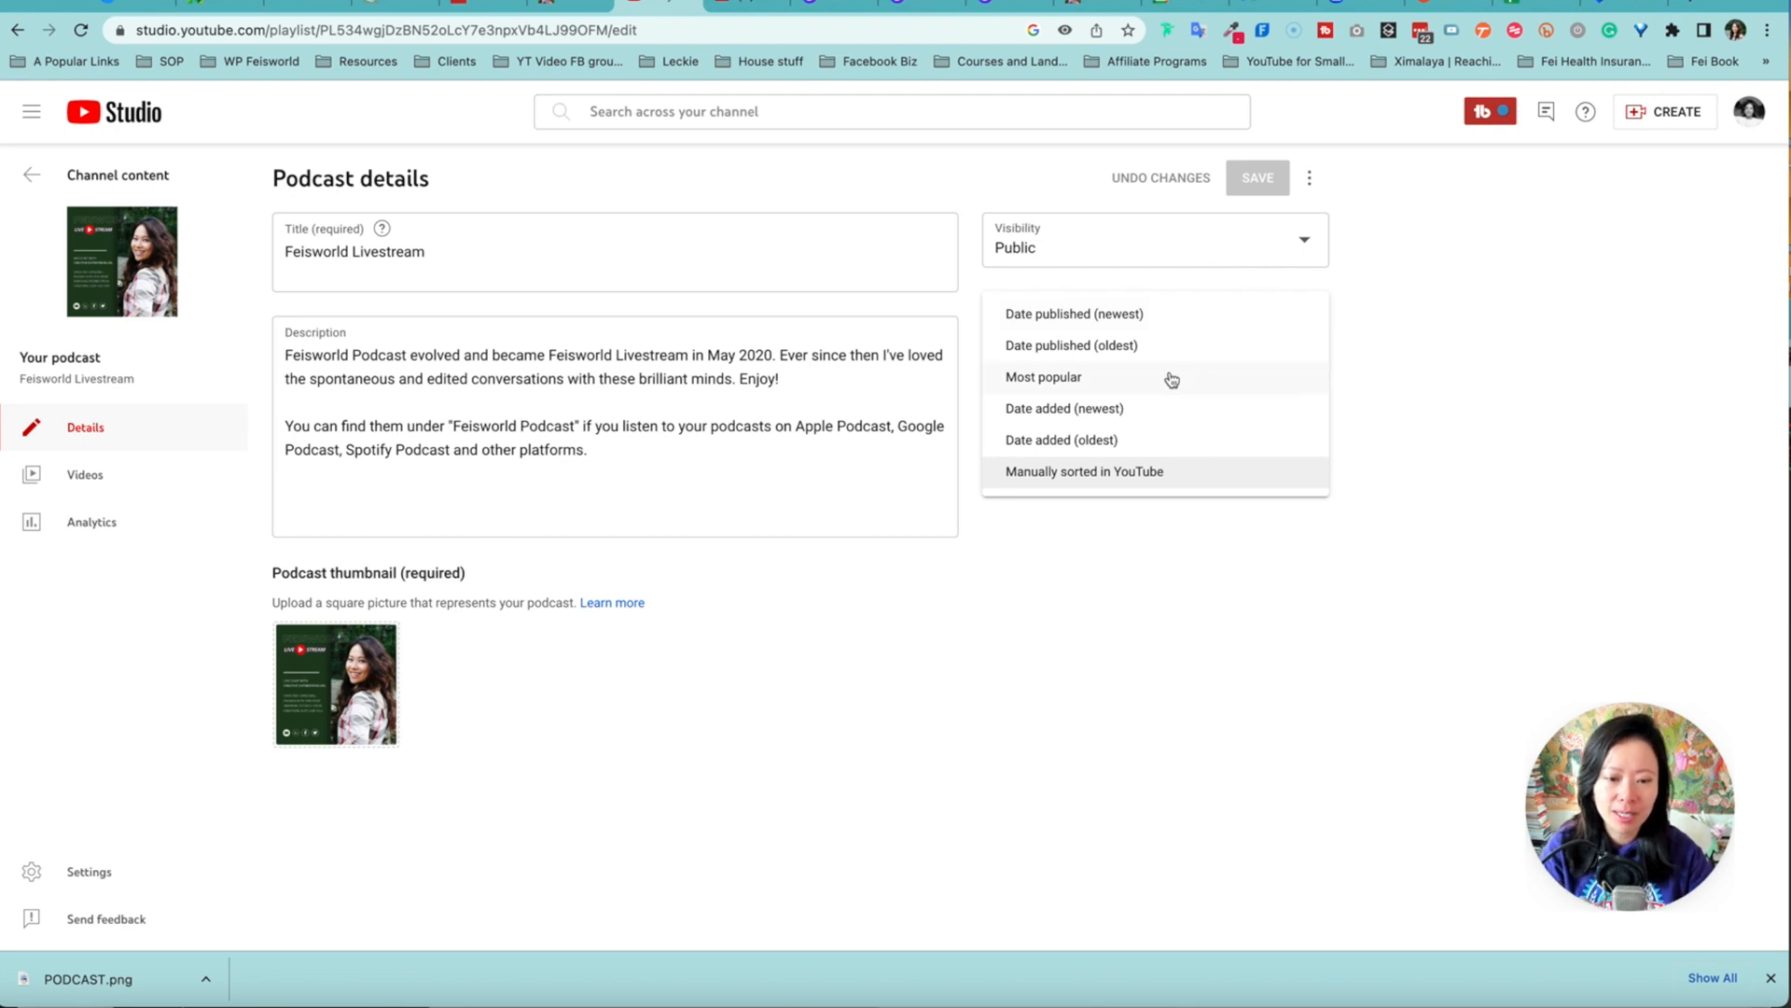
{"action": "mouse_move", "coordinate": [1184, 488]}
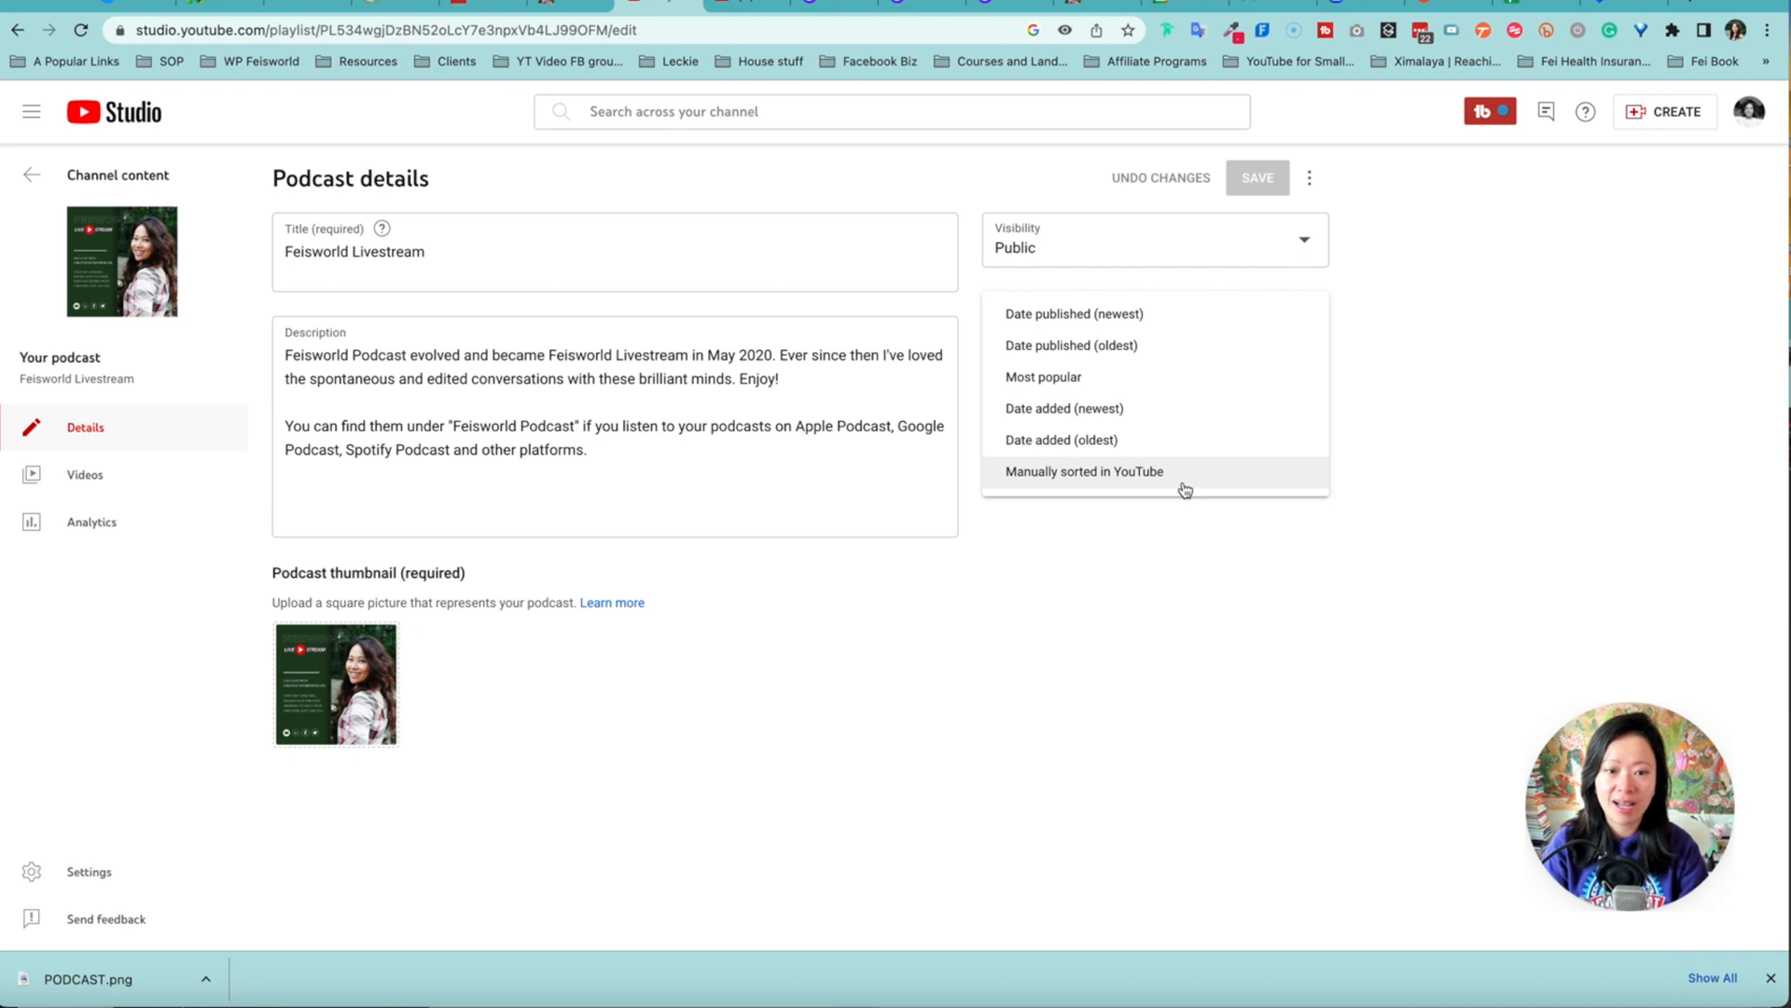
{"action": "mouse_move", "coordinate": [1178, 709]}
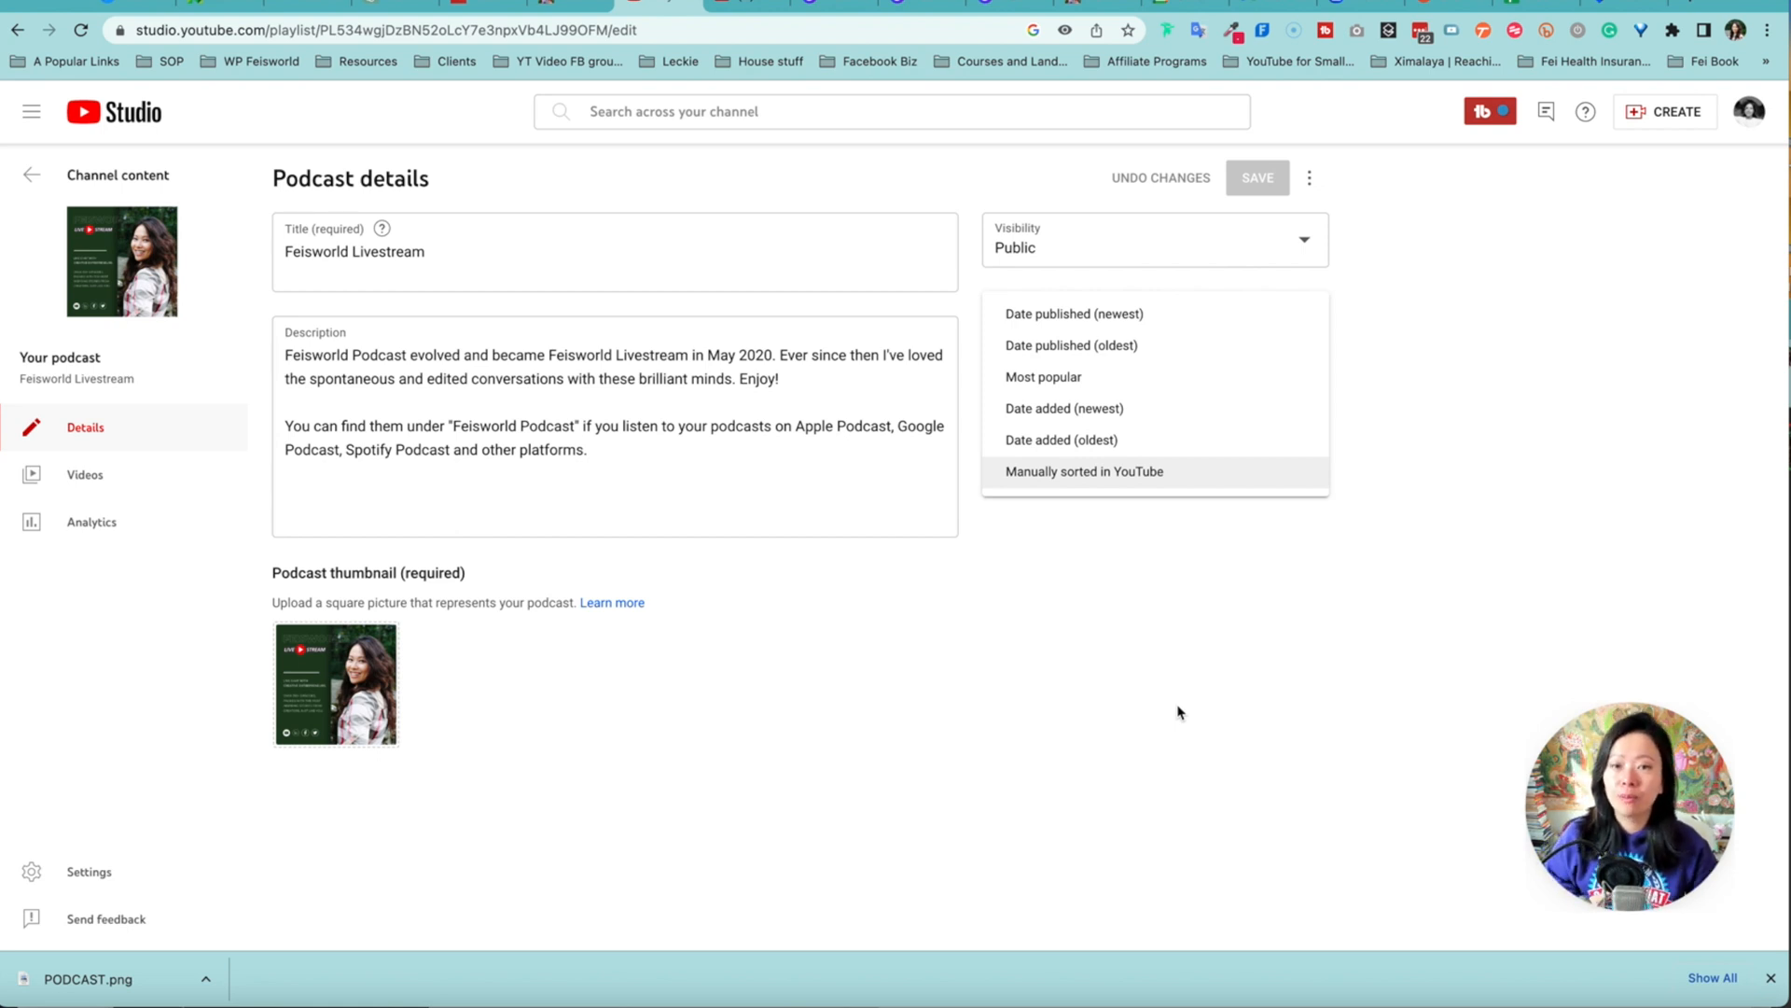
{"action": "mouse_move", "coordinate": [1236, 316]}
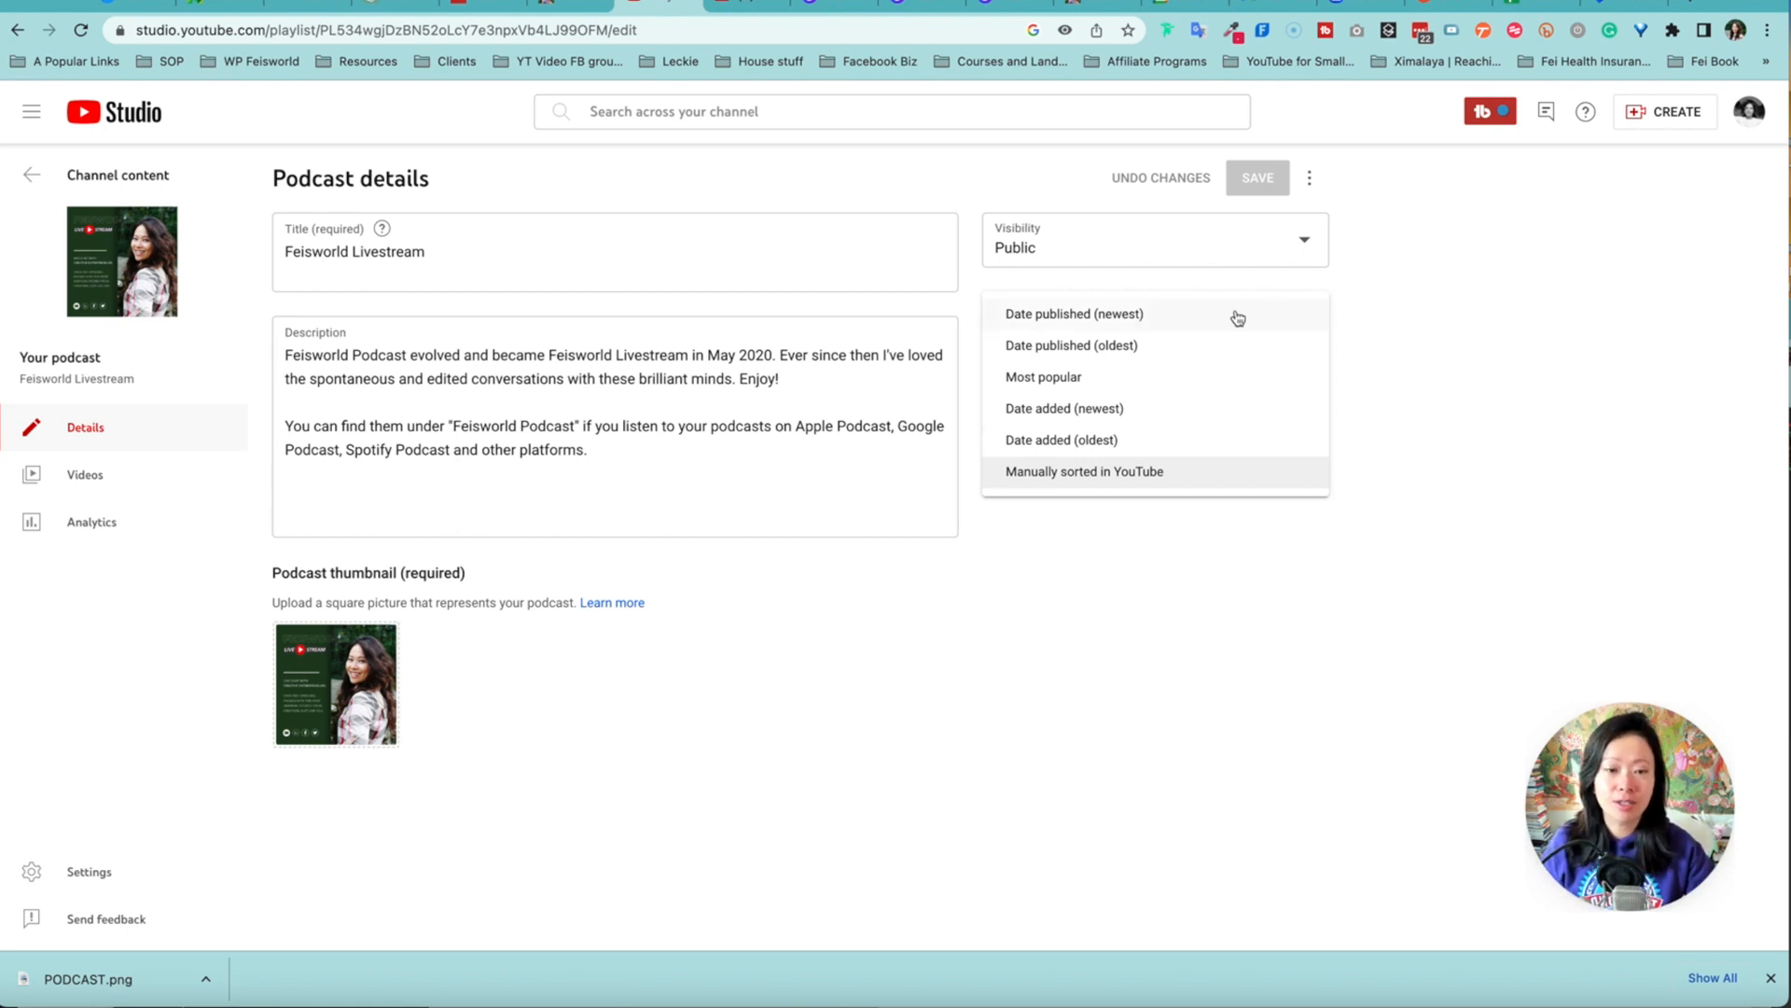
- Set the default video order to Date published (newest) and save it
{"action": "left_click", "coordinate": [1084, 471]}
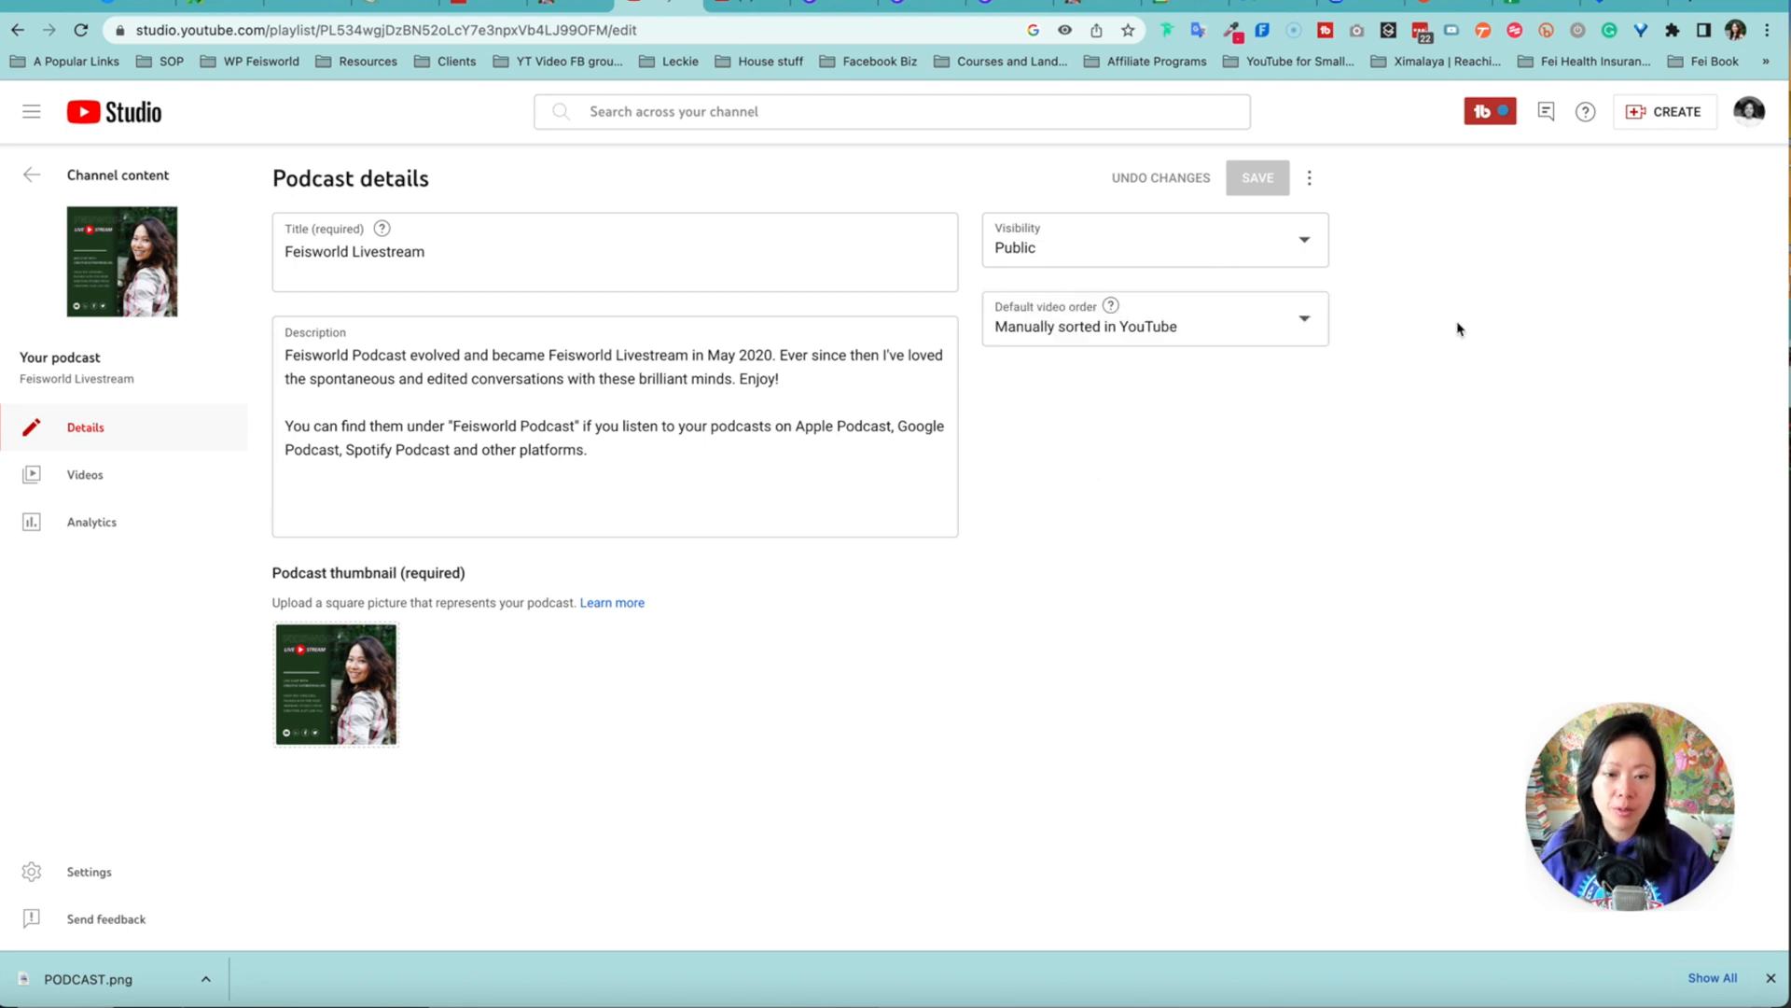
{"action": "left_click", "coordinate": [1153, 326]}
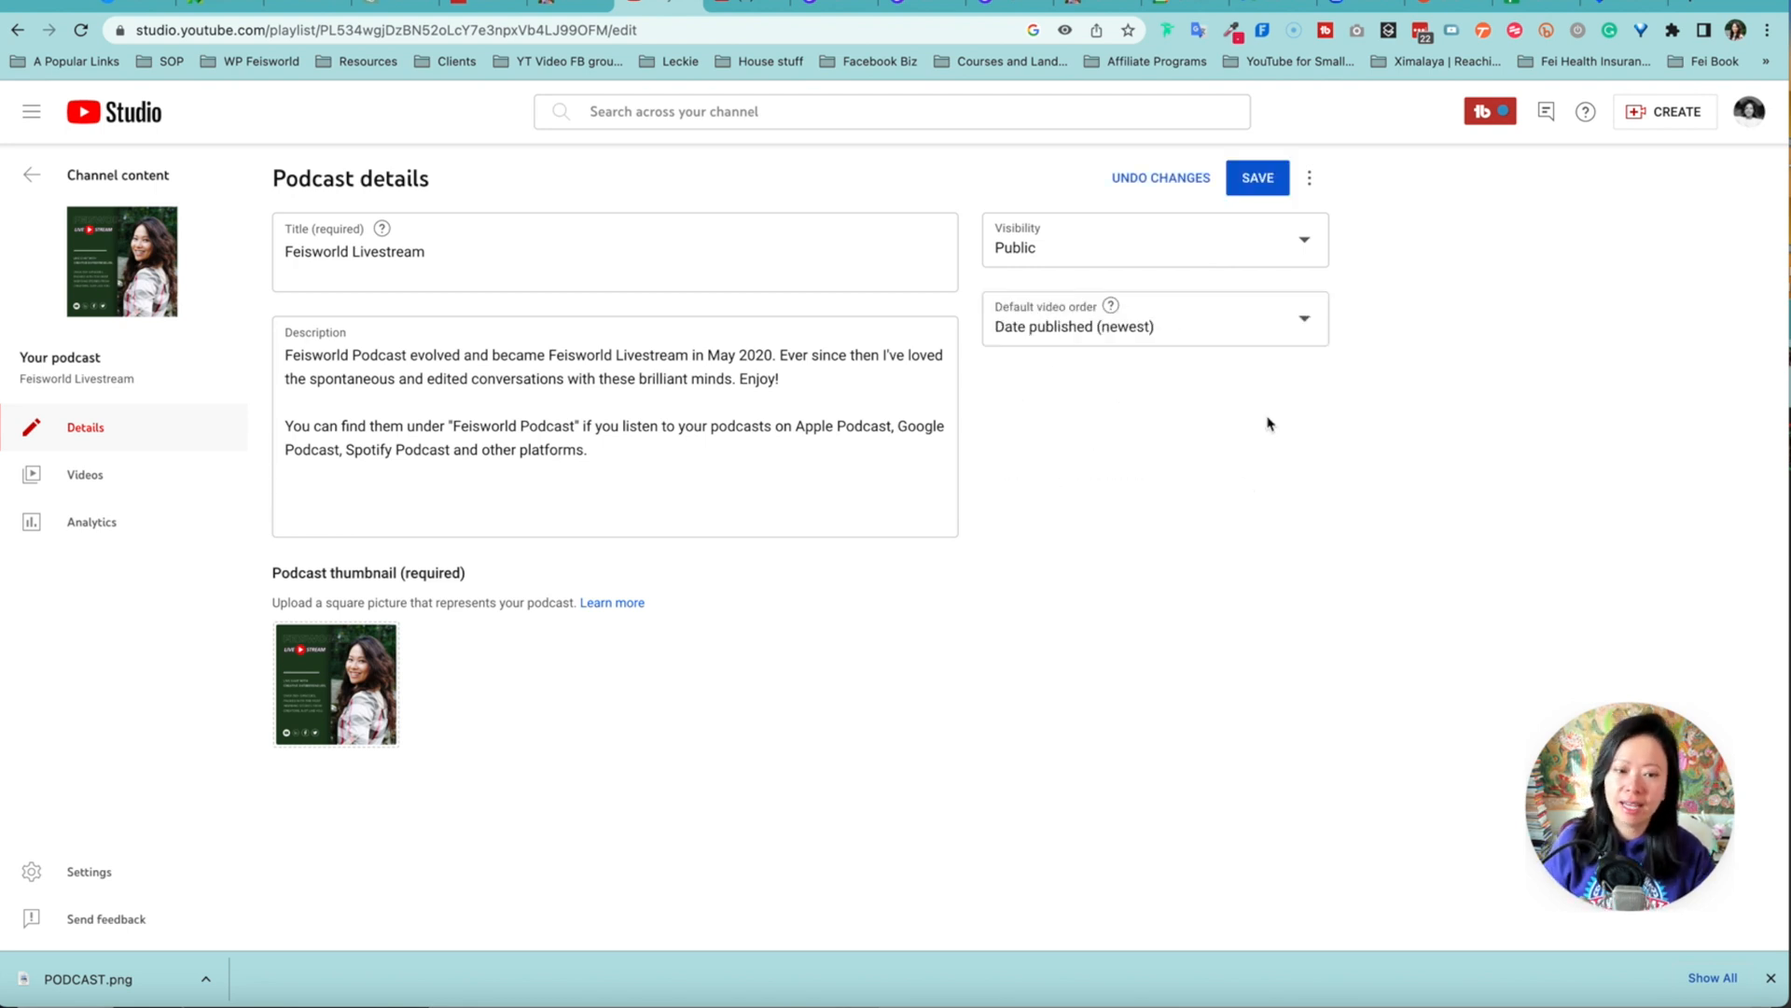
{"action": "left_click", "coordinate": [1255, 178]}
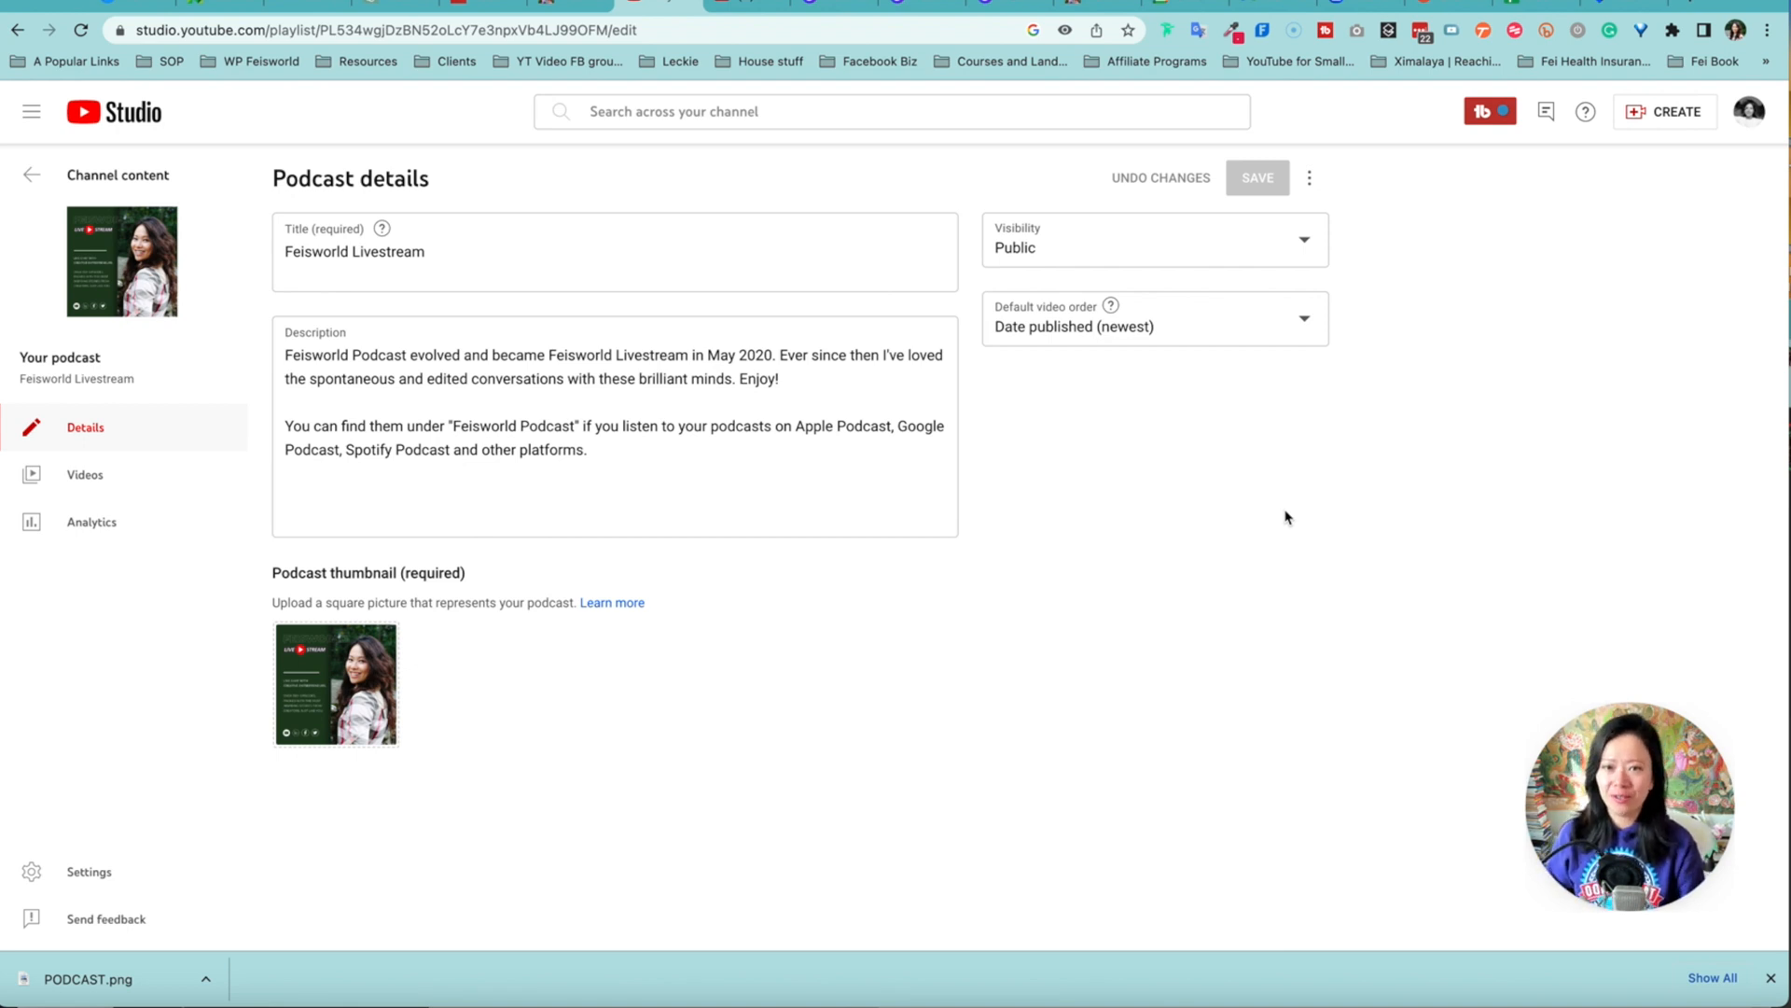
{"action": "mouse_move", "coordinate": [556, 662]}
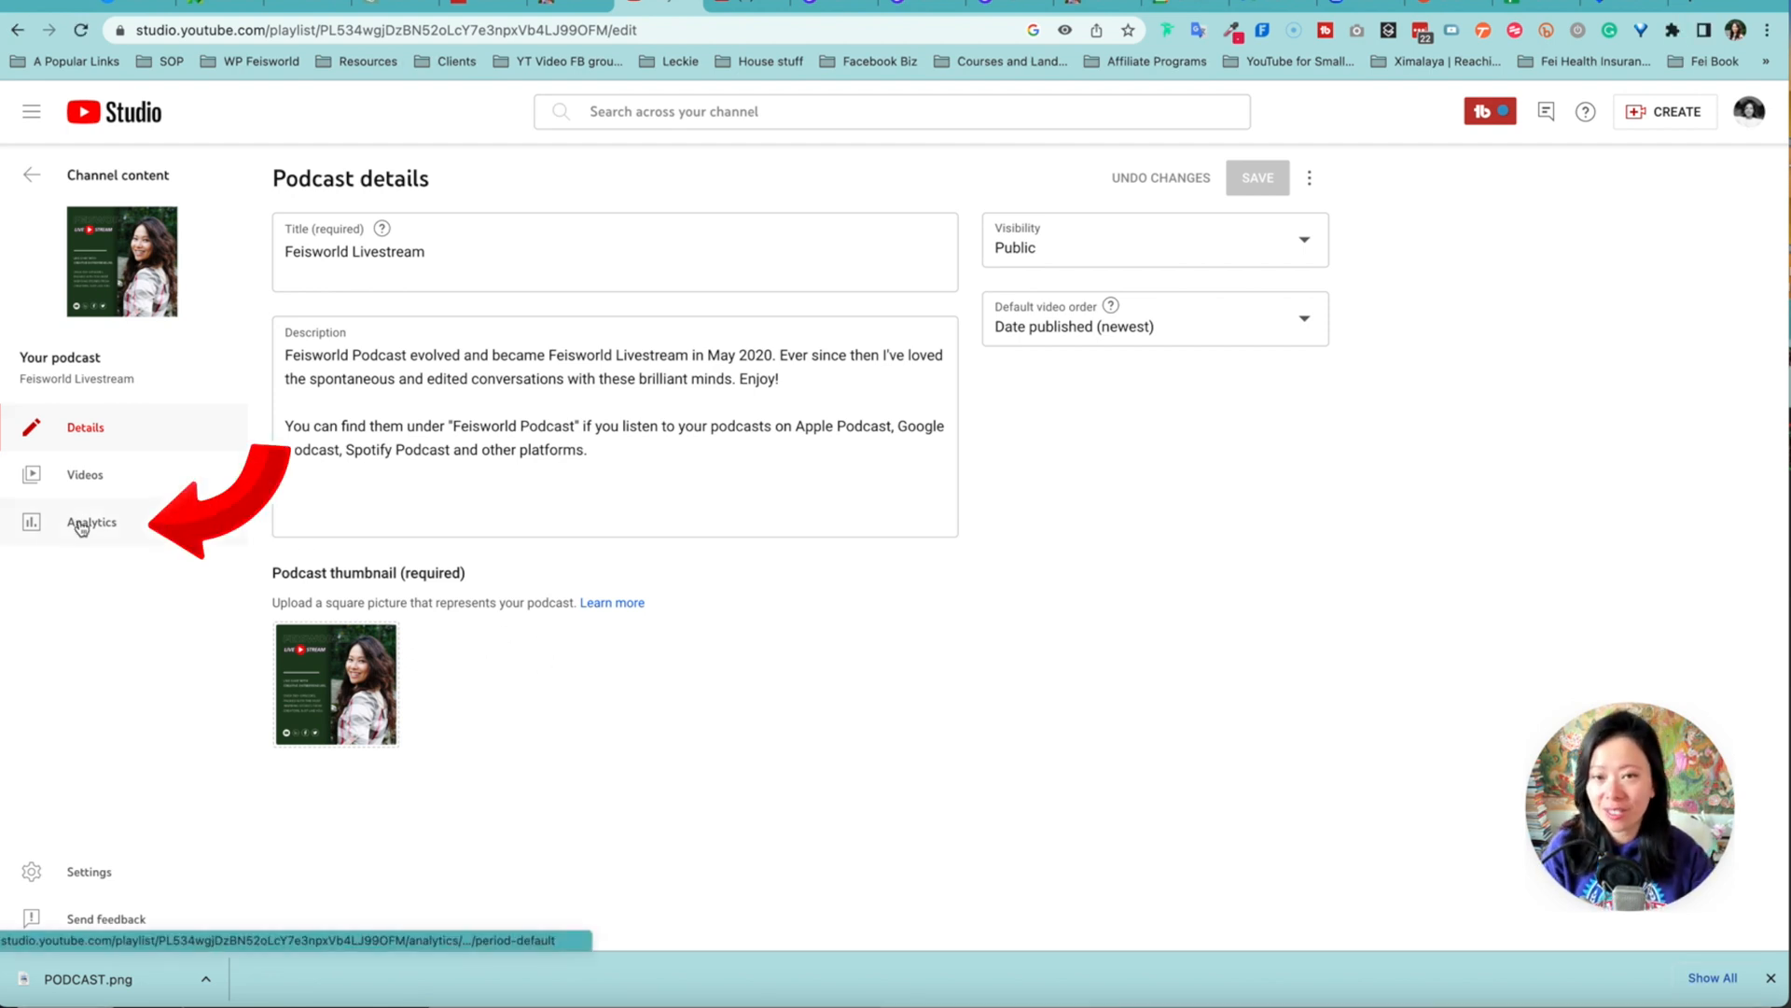
- Show the podcast's analytics overview, charting watch time and then estimated revenue
{"action": "left_click", "coordinate": [91, 522]}
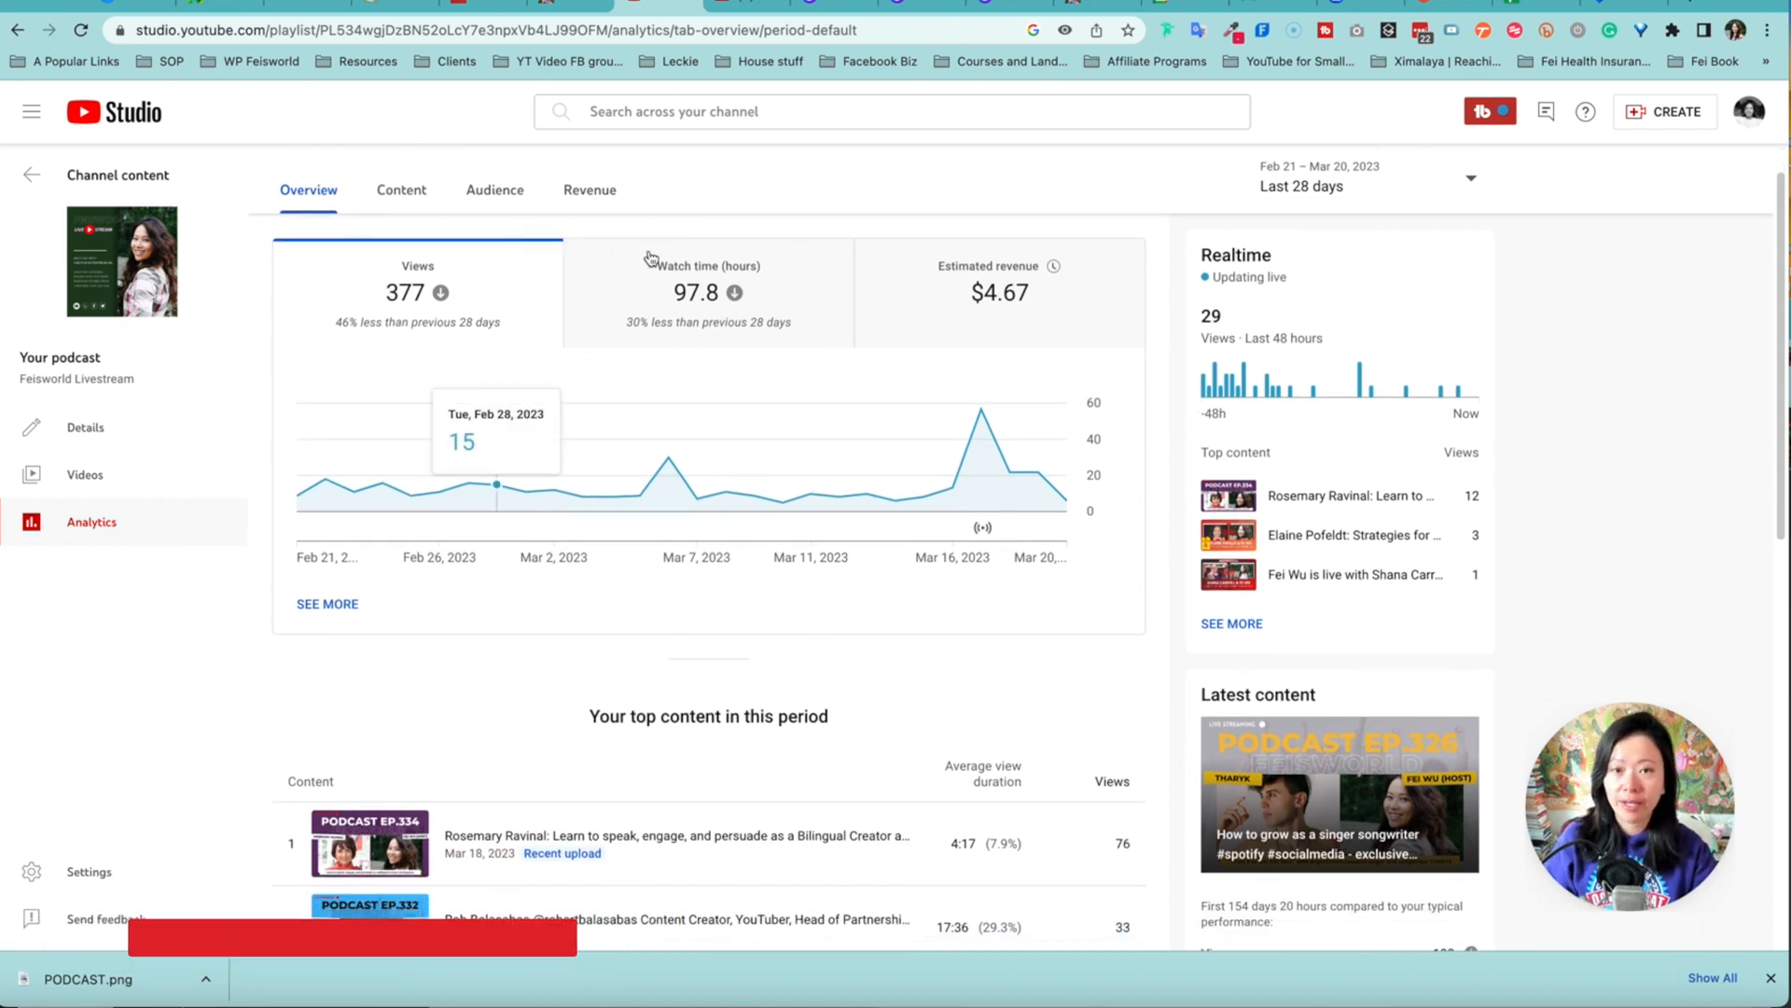
{"action": "left_click", "coordinate": [708, 291]}
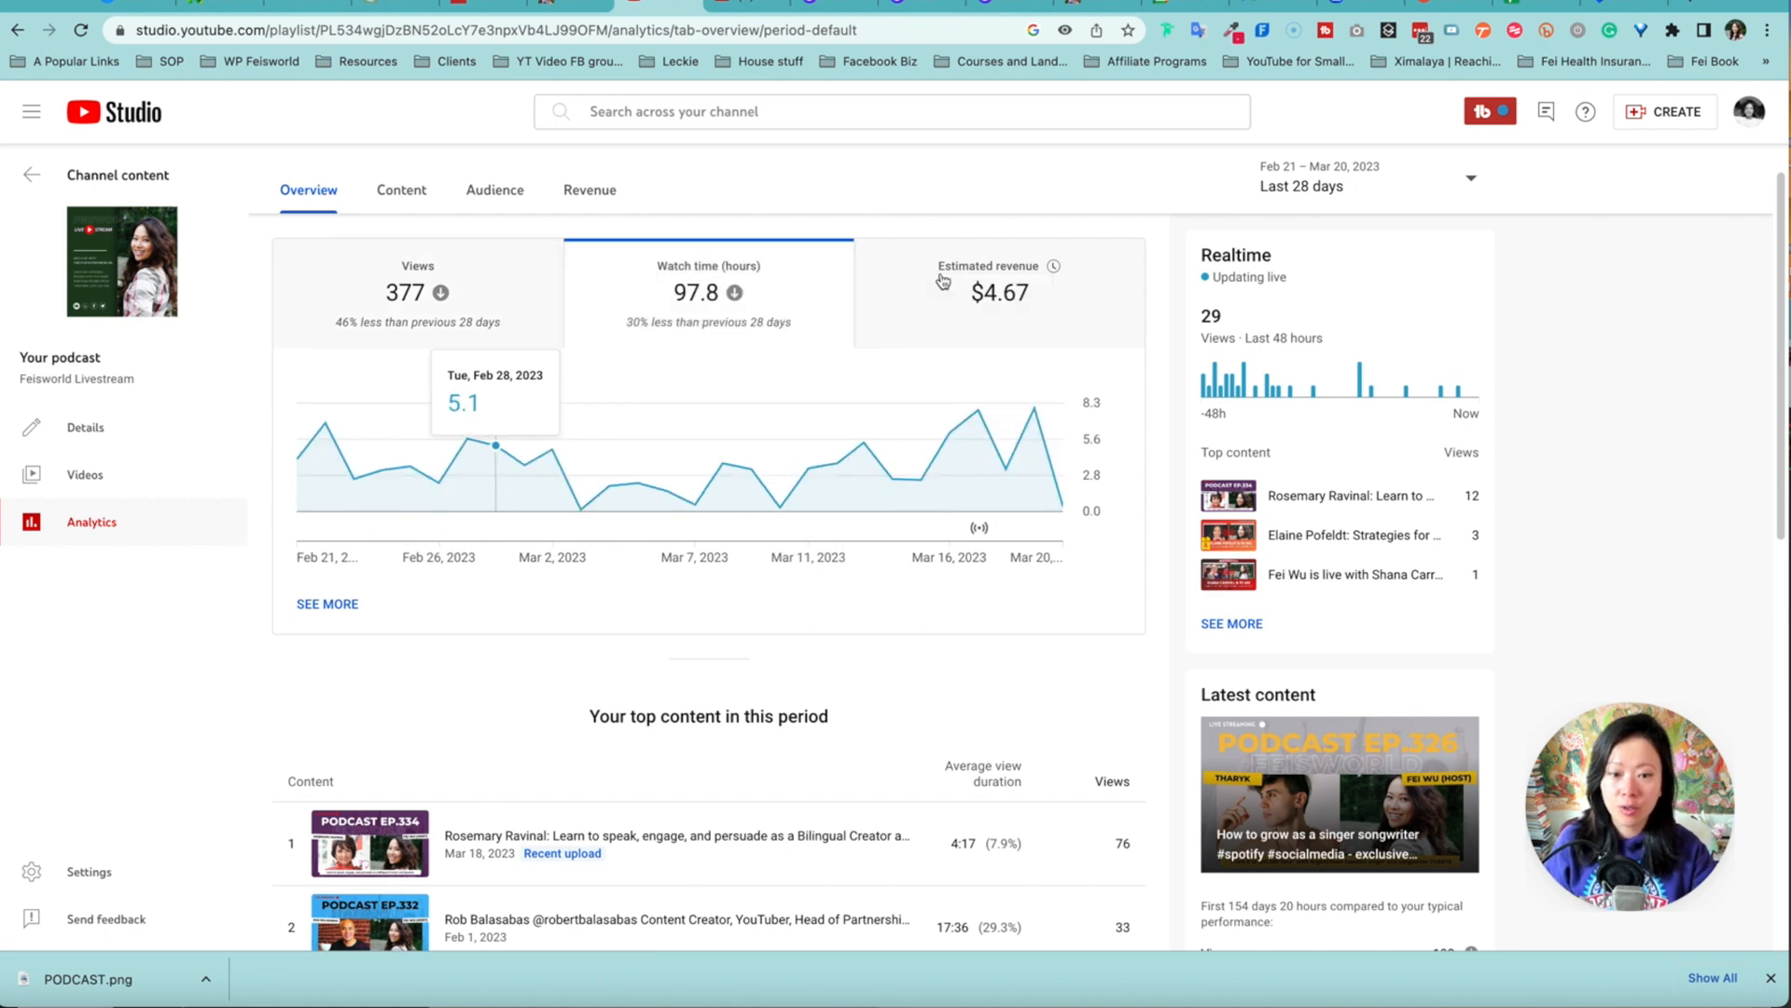
{"action": "left_click", "coordinate": [997, 285]}
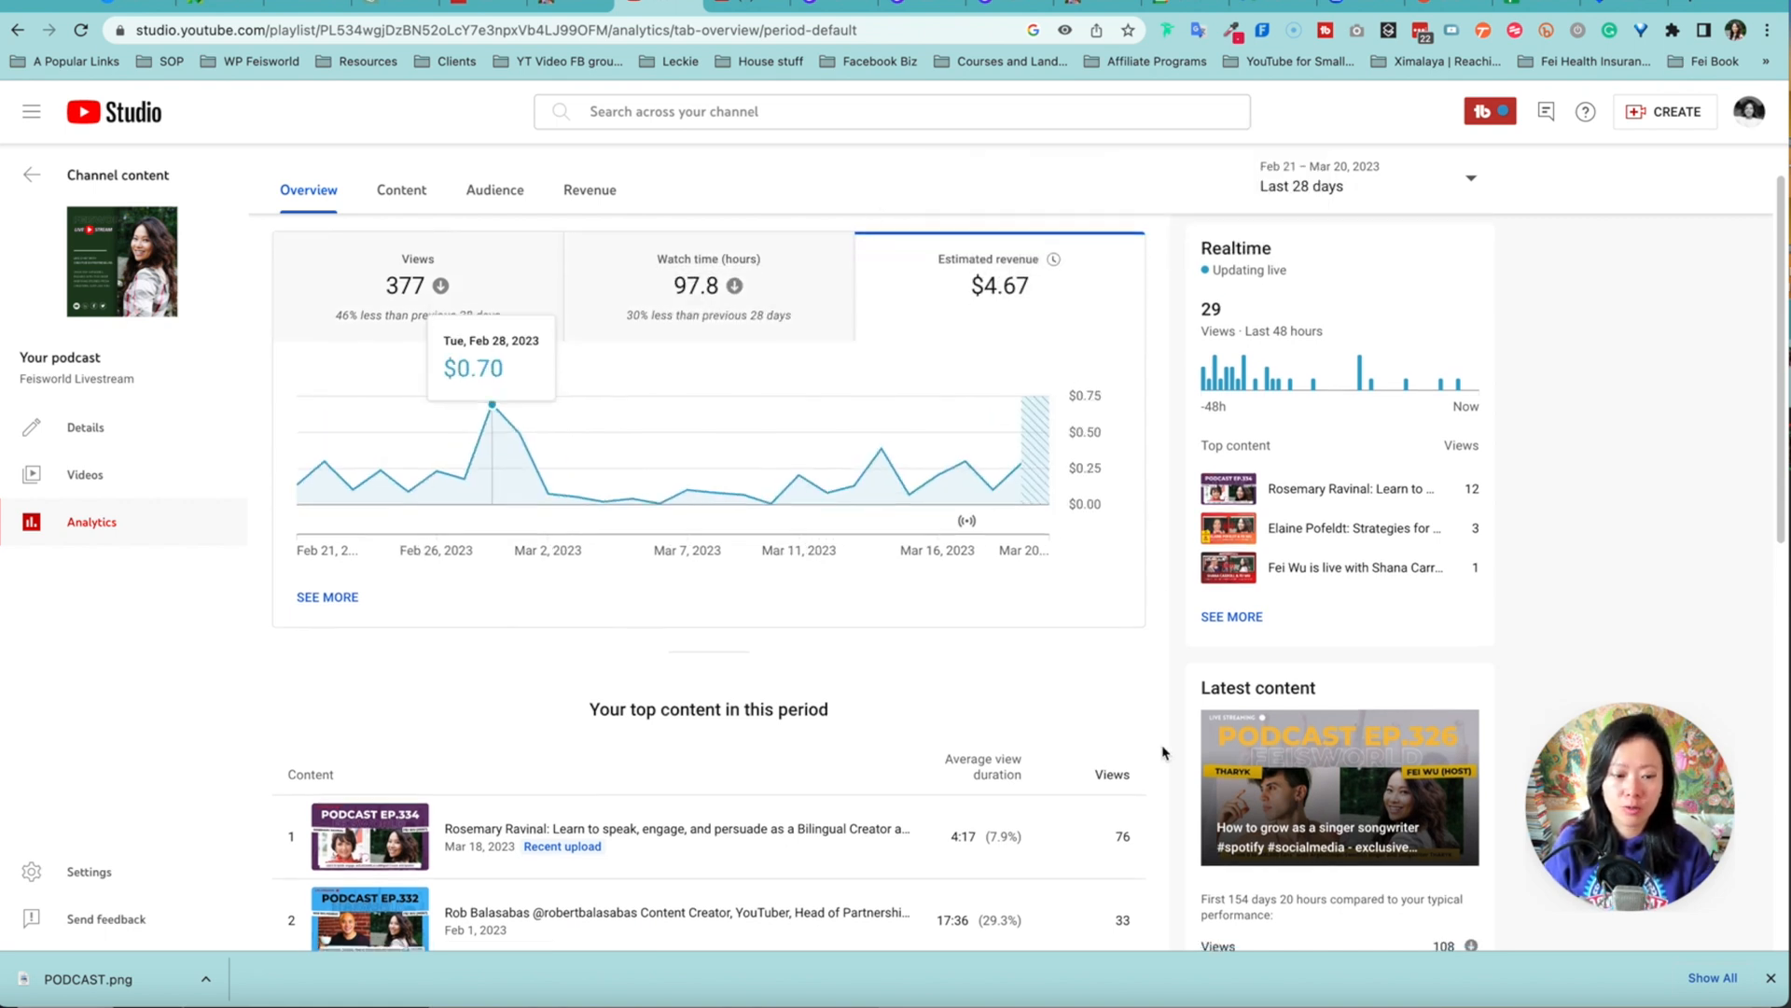
{"action": "scroll", "scroll_direction": "down", "scroll_amount": 3}
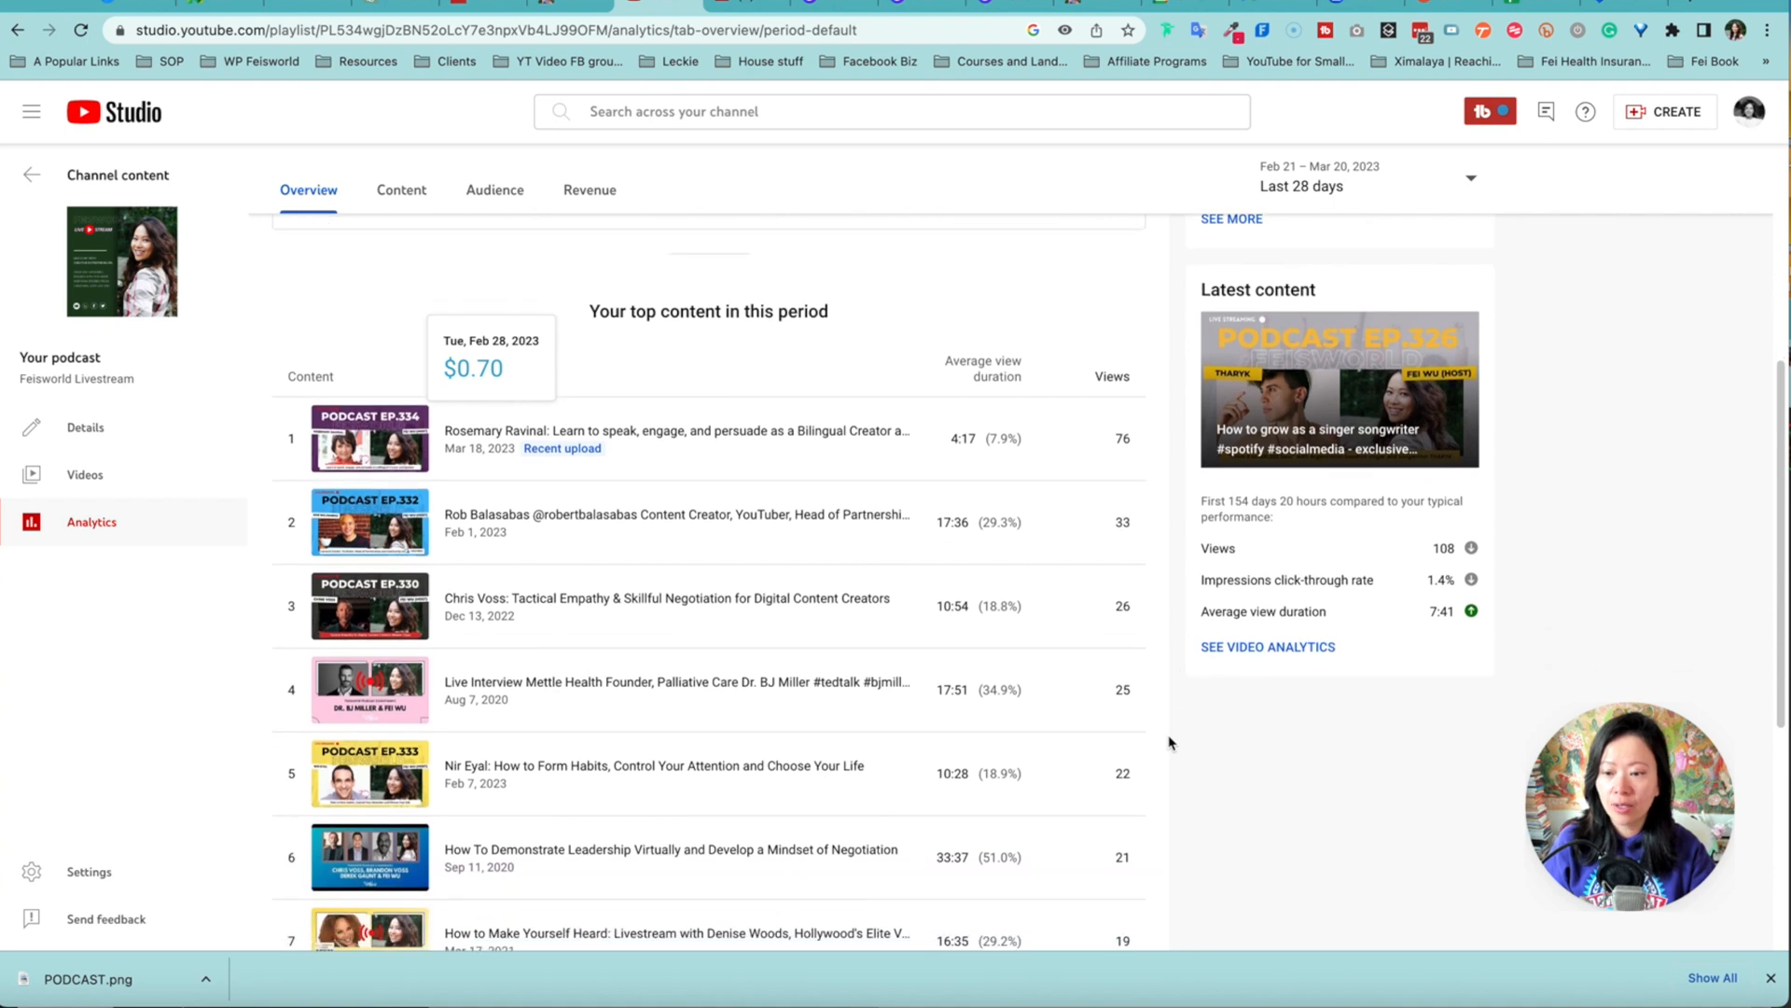
{"action": "mouse_move", "coordinate": [1348, 764]}
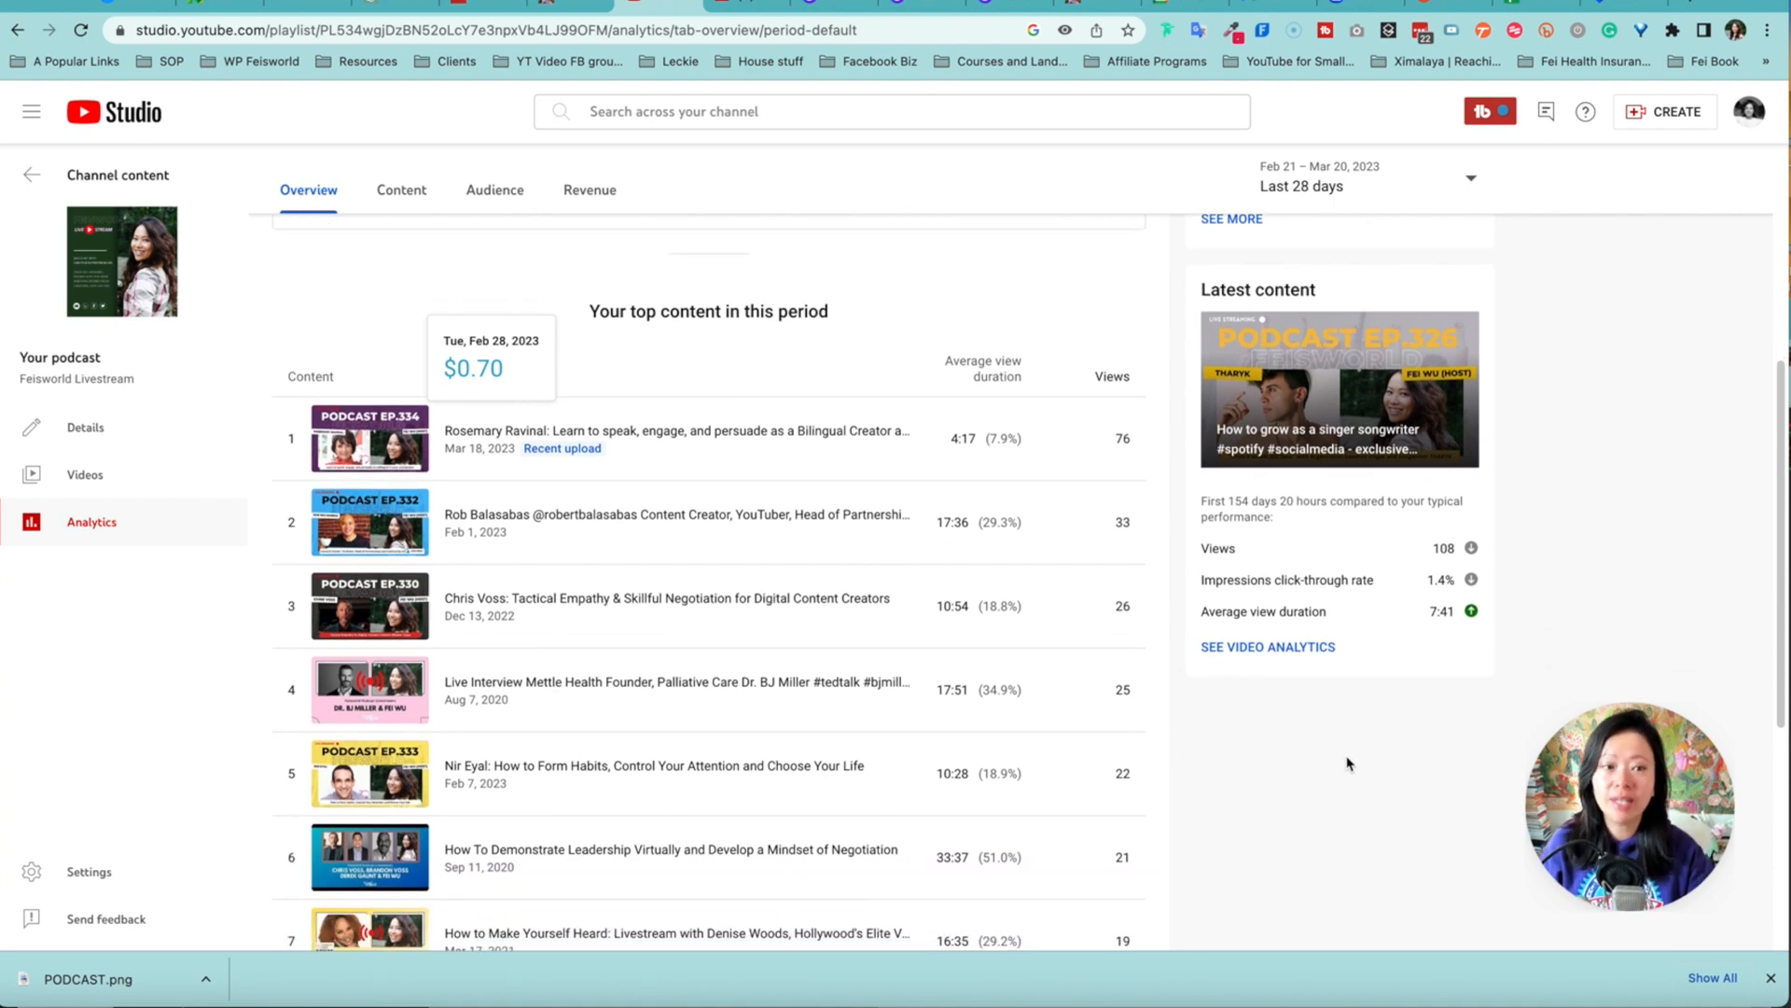
{"action": "mouse_move", "coordinate": [1399, 180]}
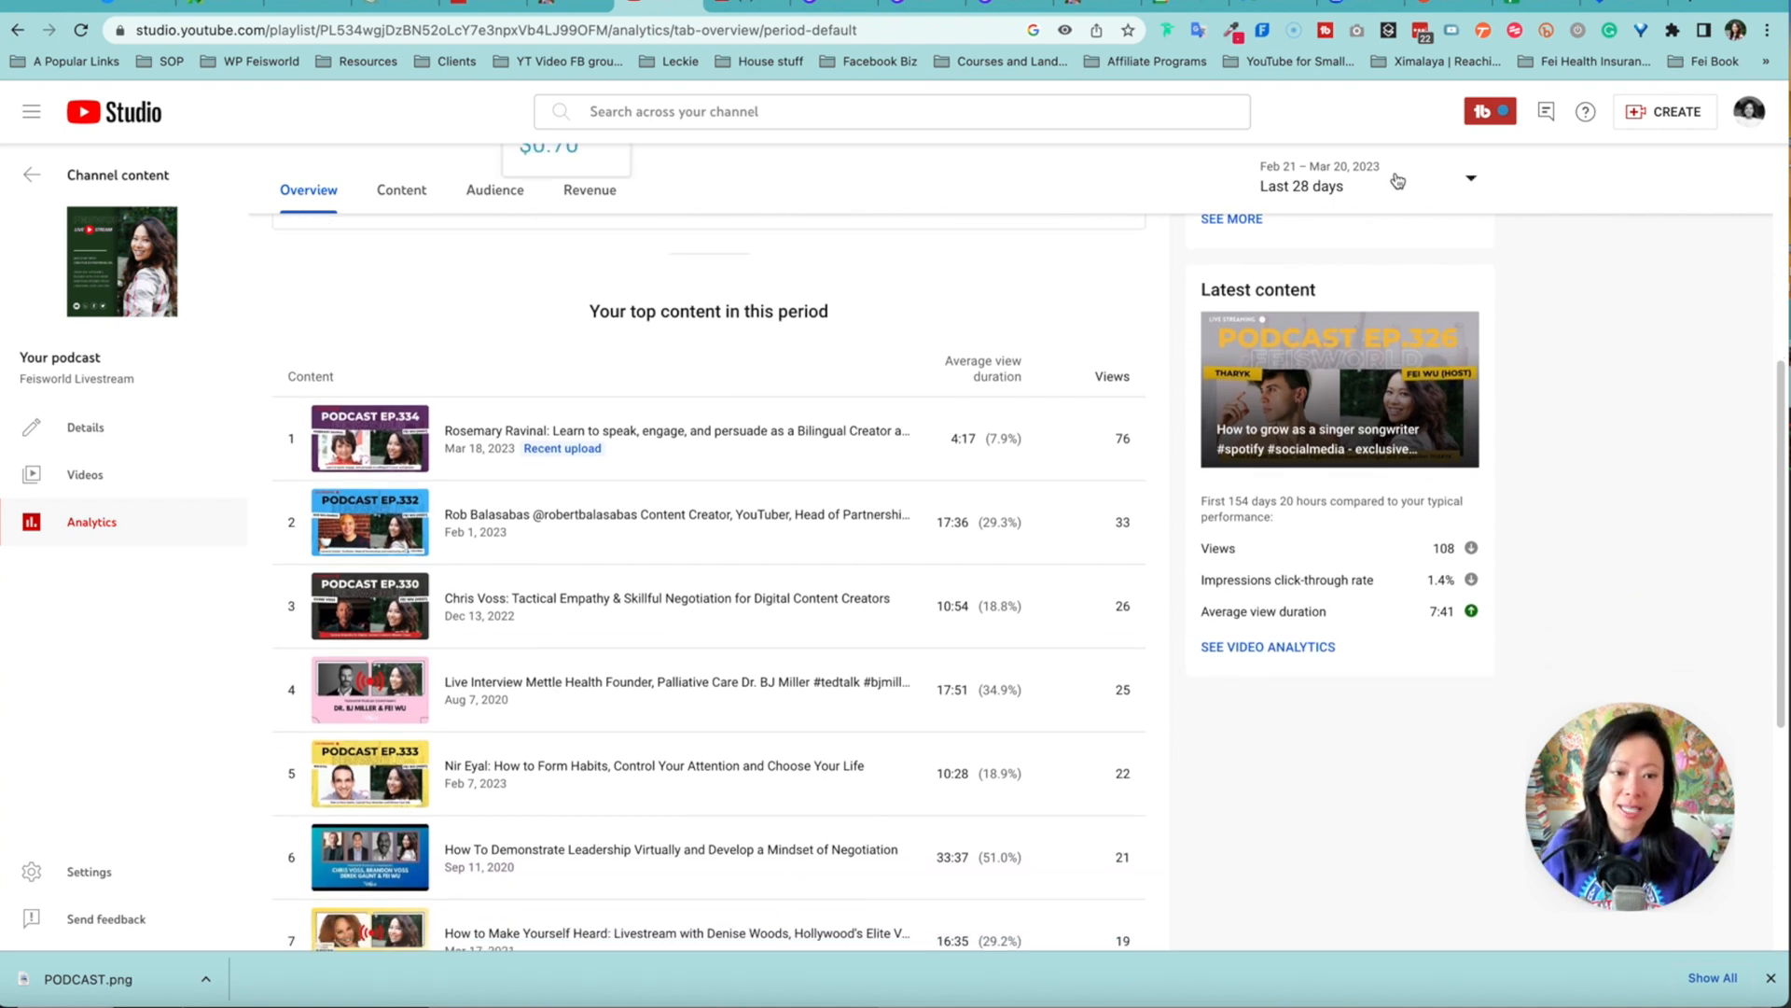
- Widen the analytics period to Last 365 days and move to the Content tab
{"action": "left_click", "coordinate": [1471, 179]}
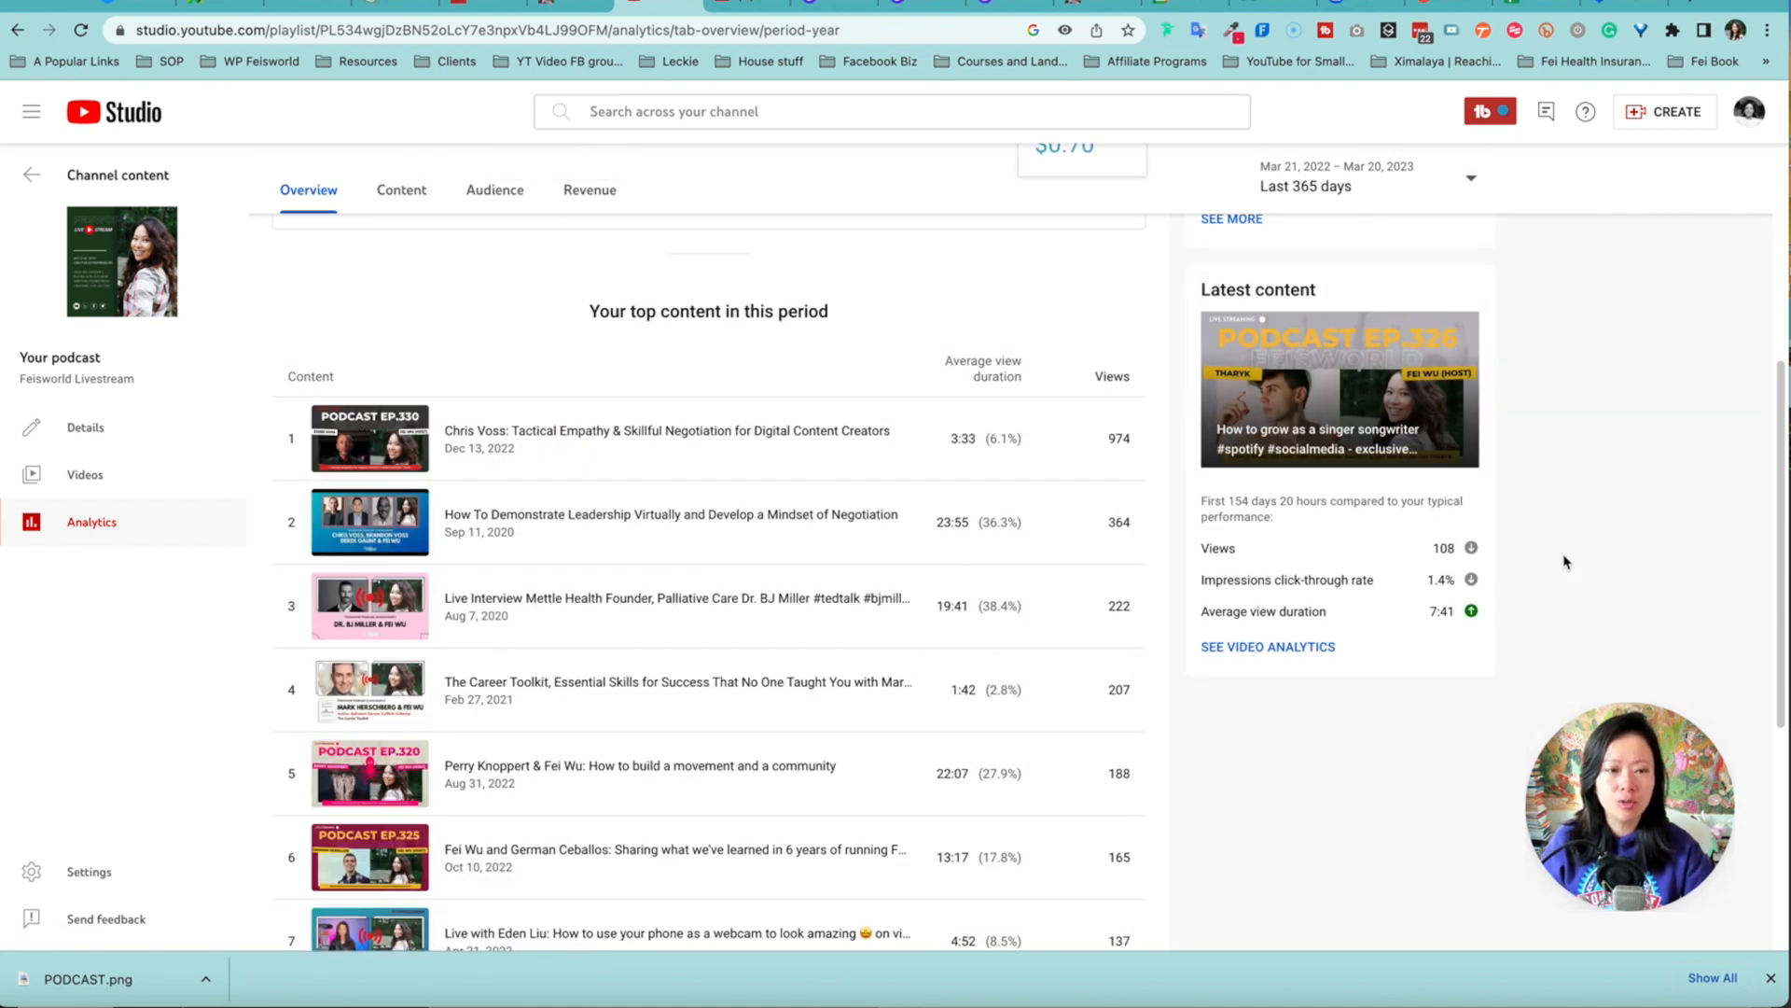
{"action": "mouse_move", "coordinate": [844, 850]}
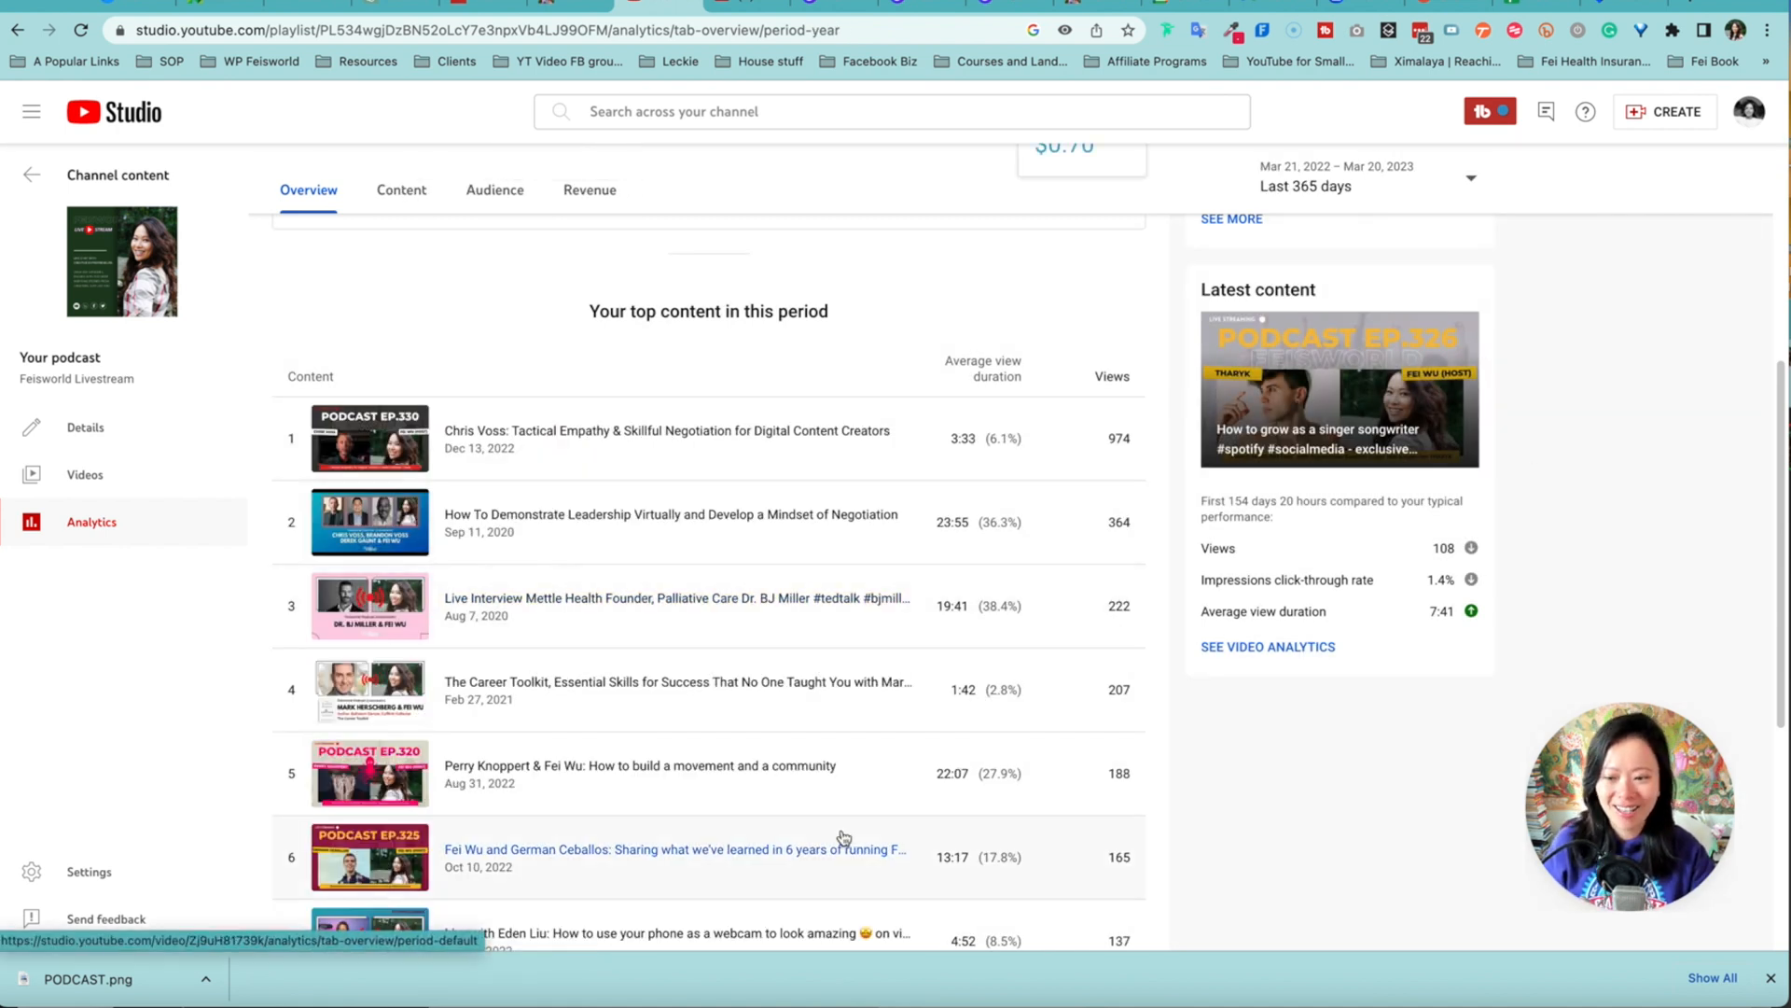
{"action": "scroll", "scroll_direction": "up", "scroll_amount": 3}
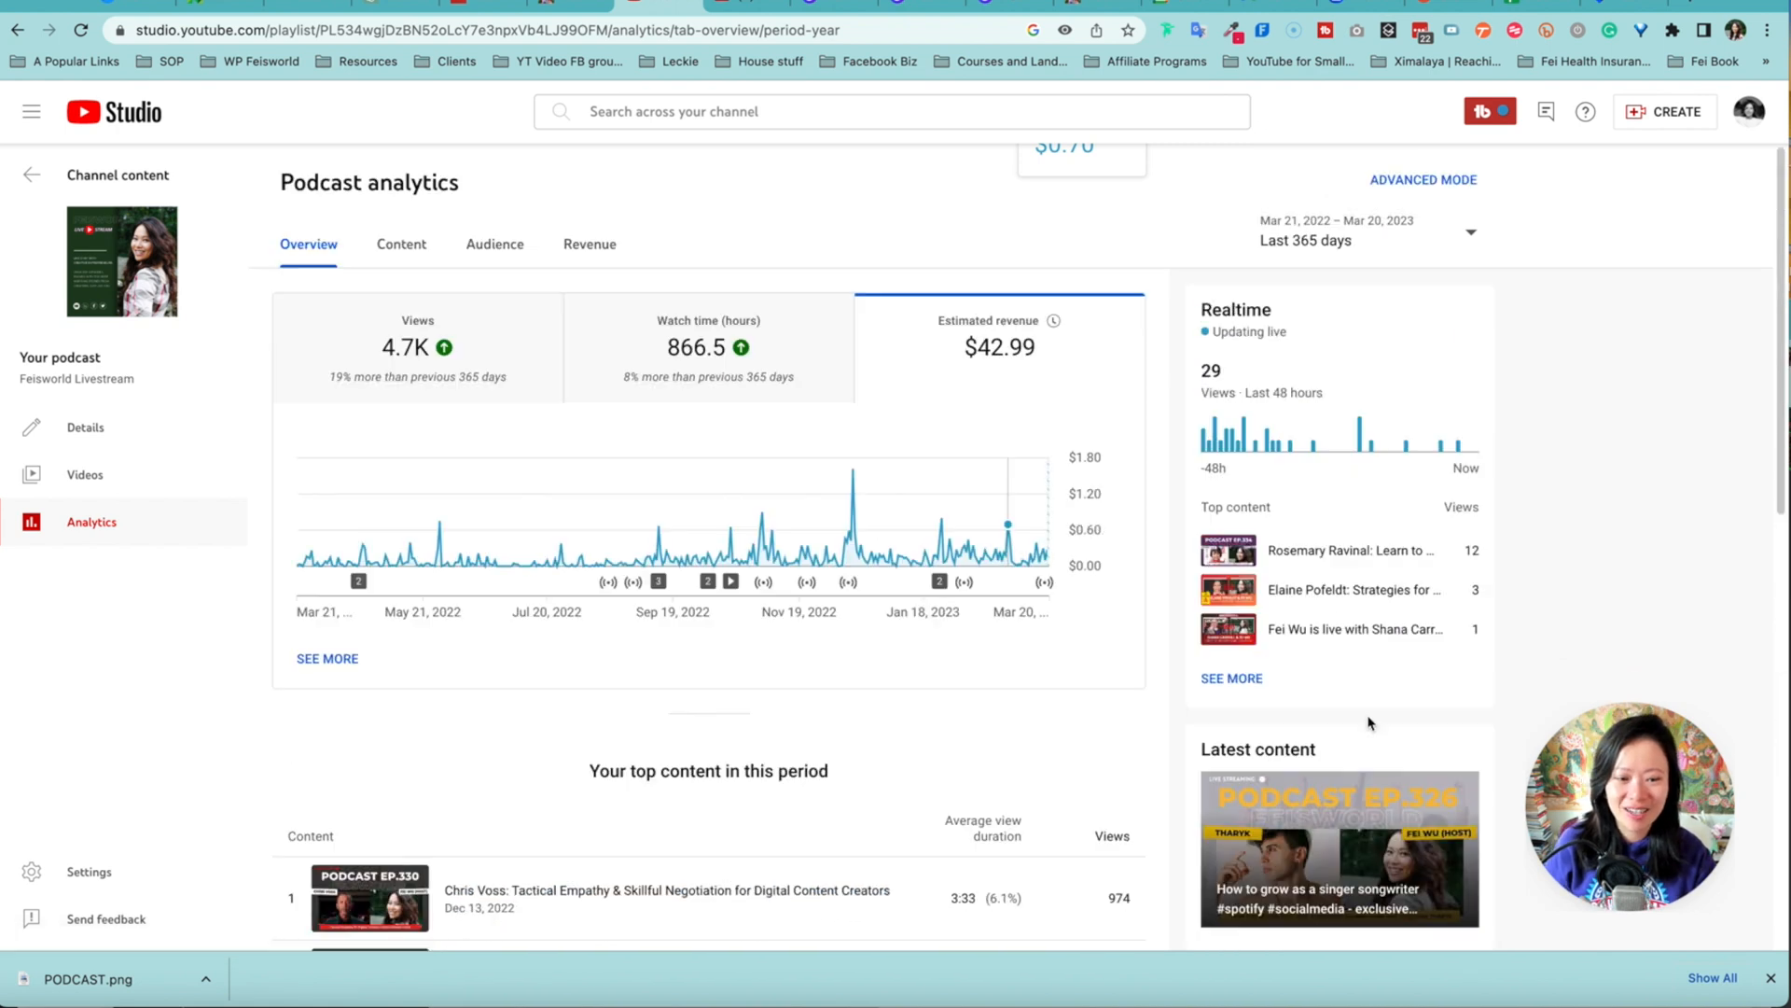
{"action": "left_click", "coordinate": [401, 244]}
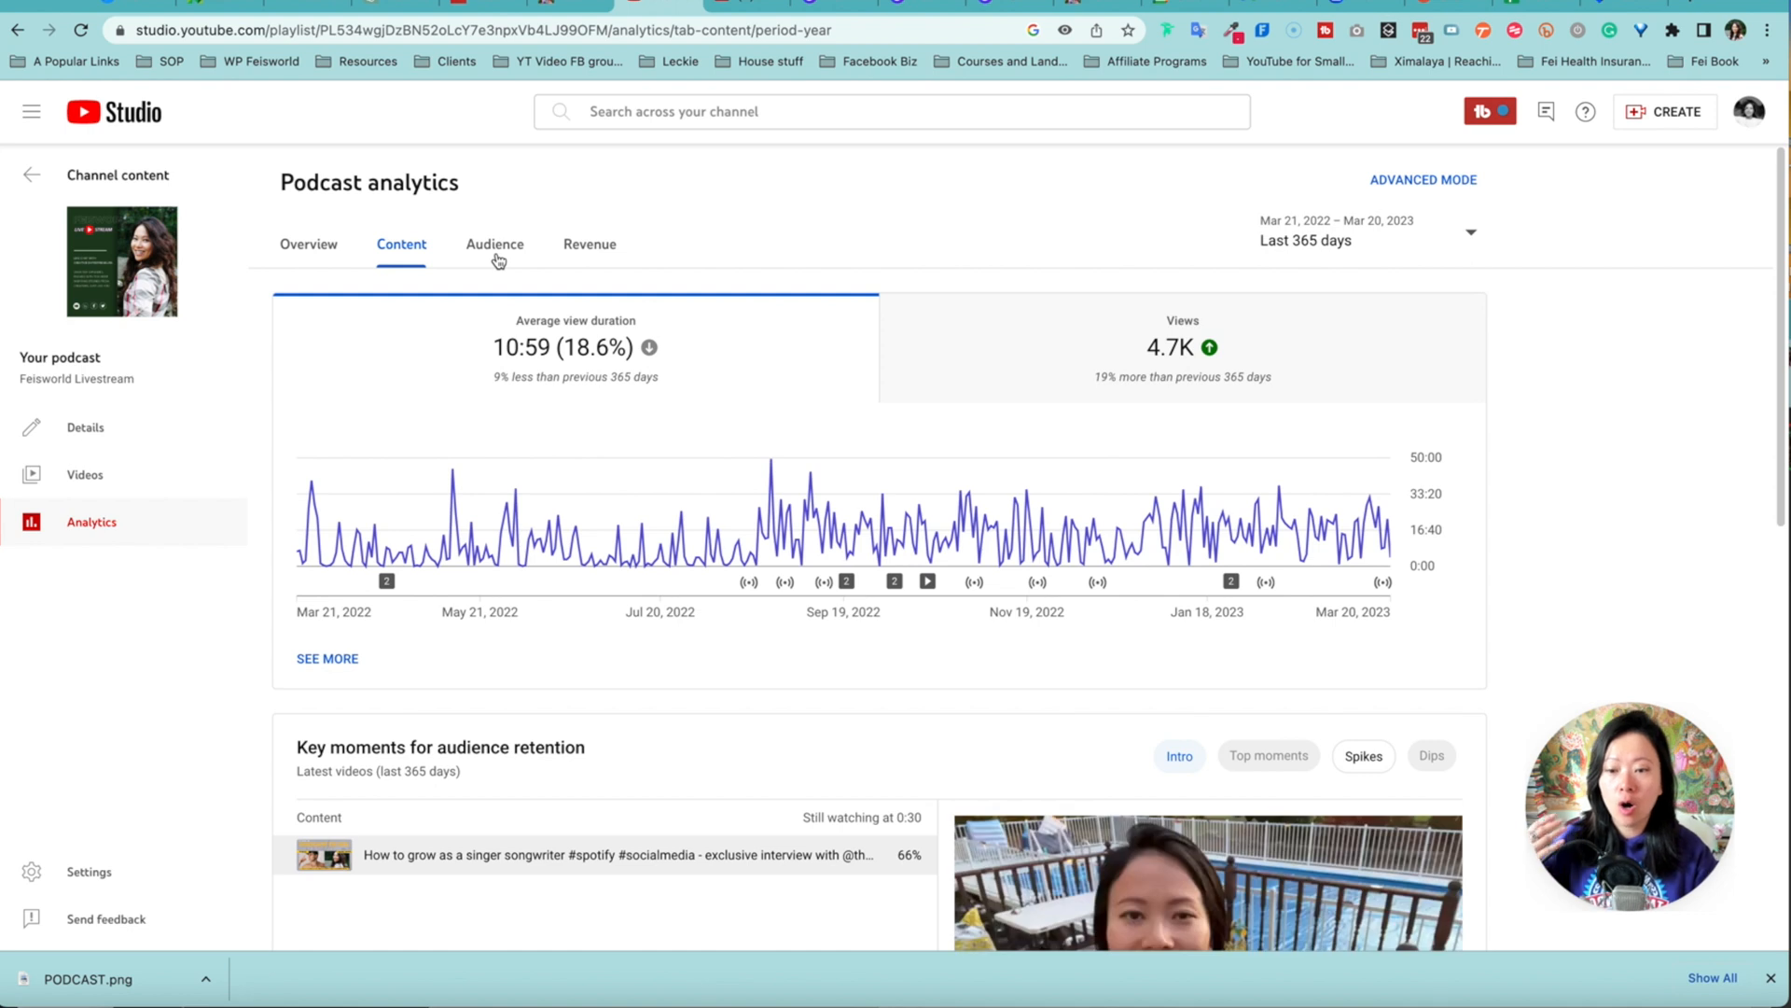
{"action": "mouse_move", "coordinate": [568, 253]}
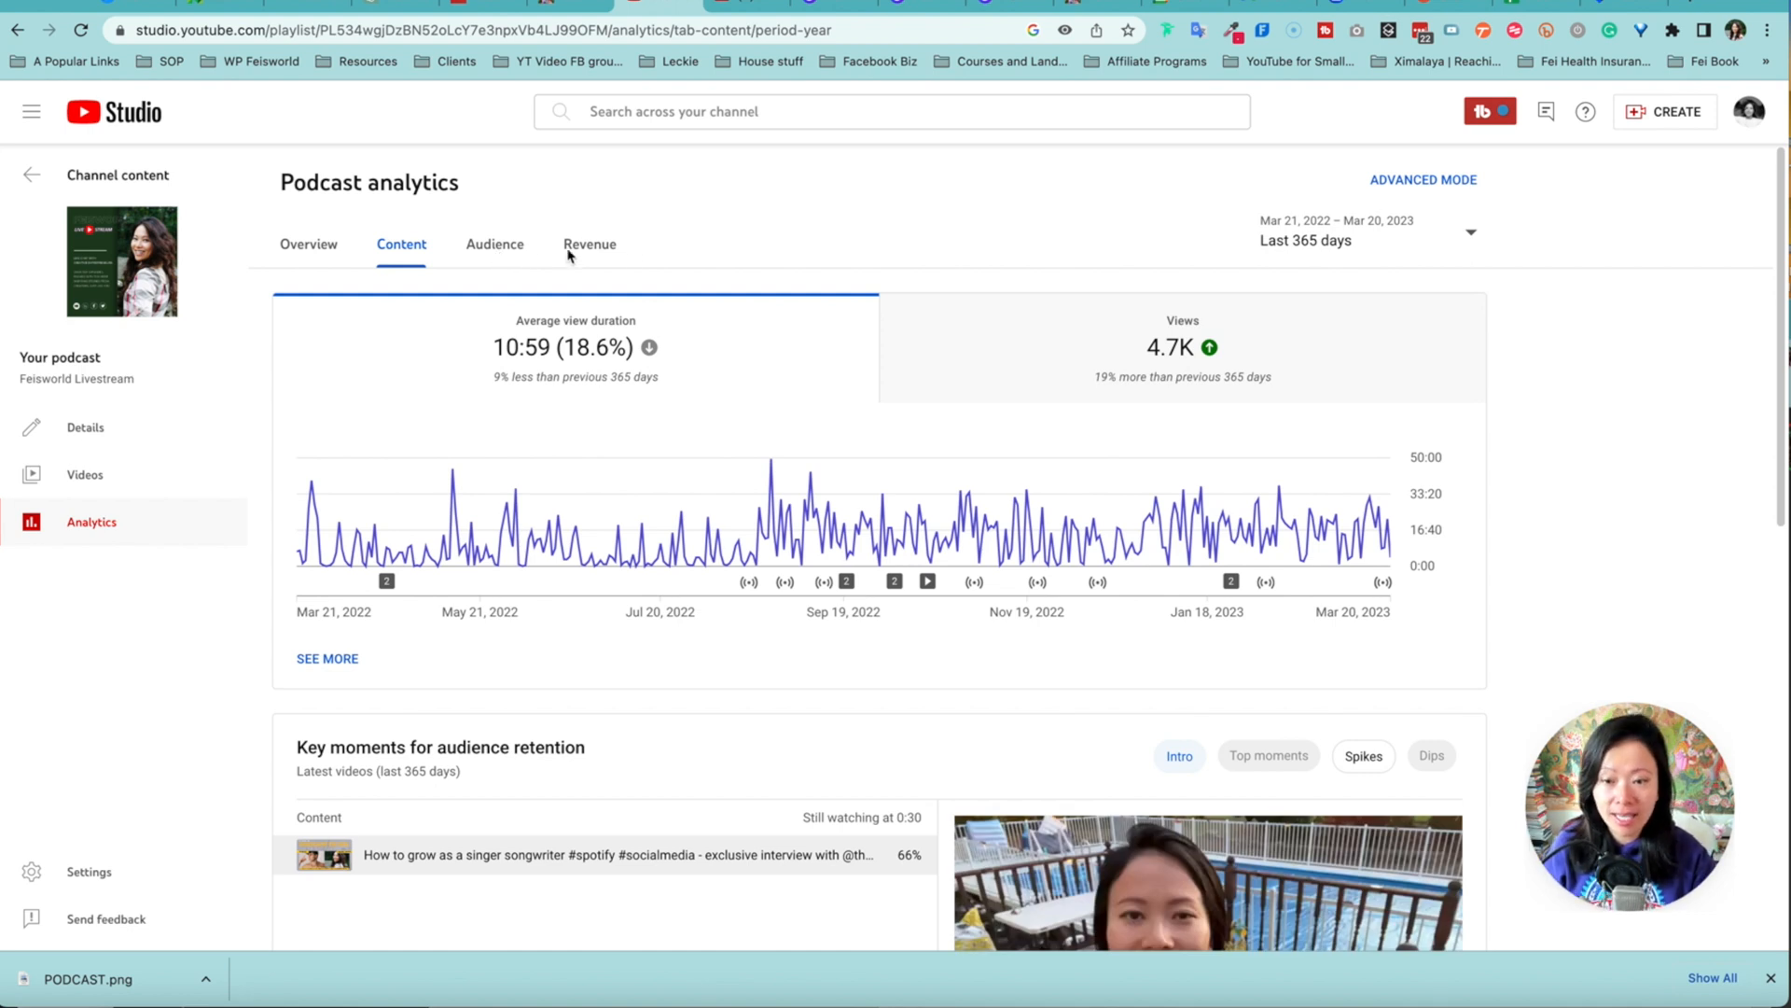
{"action": "mouse_move", "coordinate": [511, 288]}
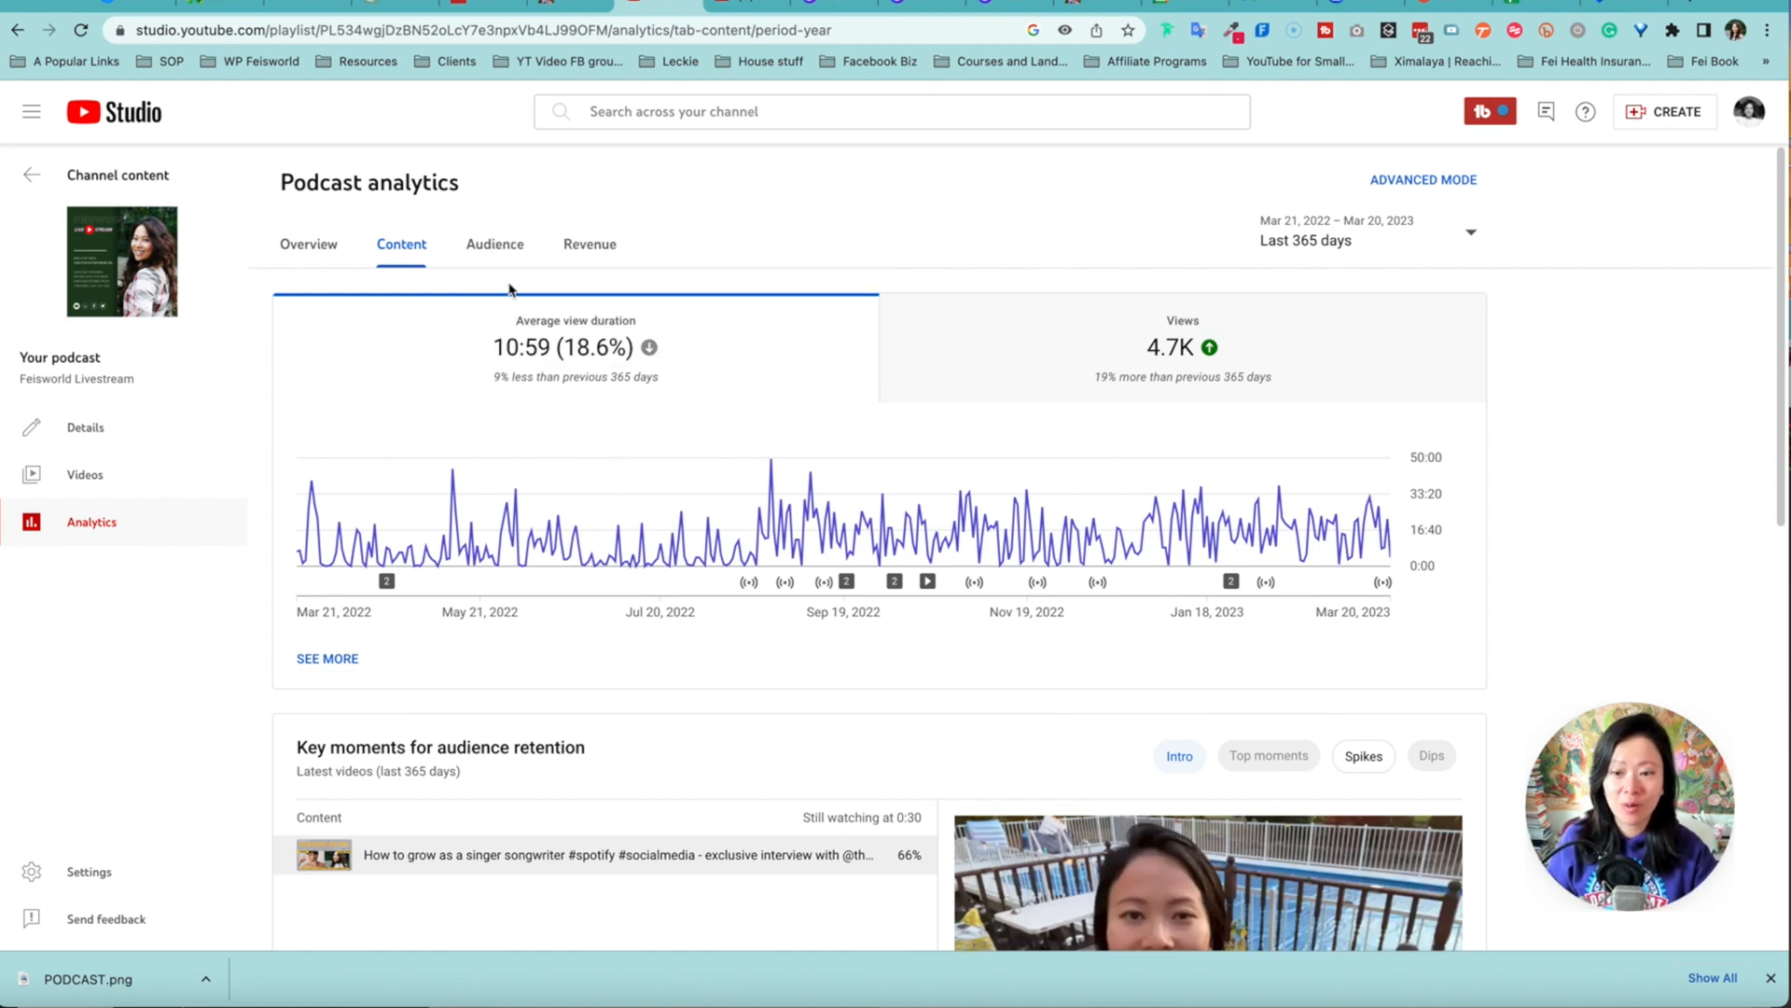
- Review content retention, then the Audience and Revenue tabs showing $42.99 for 365 days
{"action": "scroll", "scroll_direction": "down", "scroll_amount": 3}
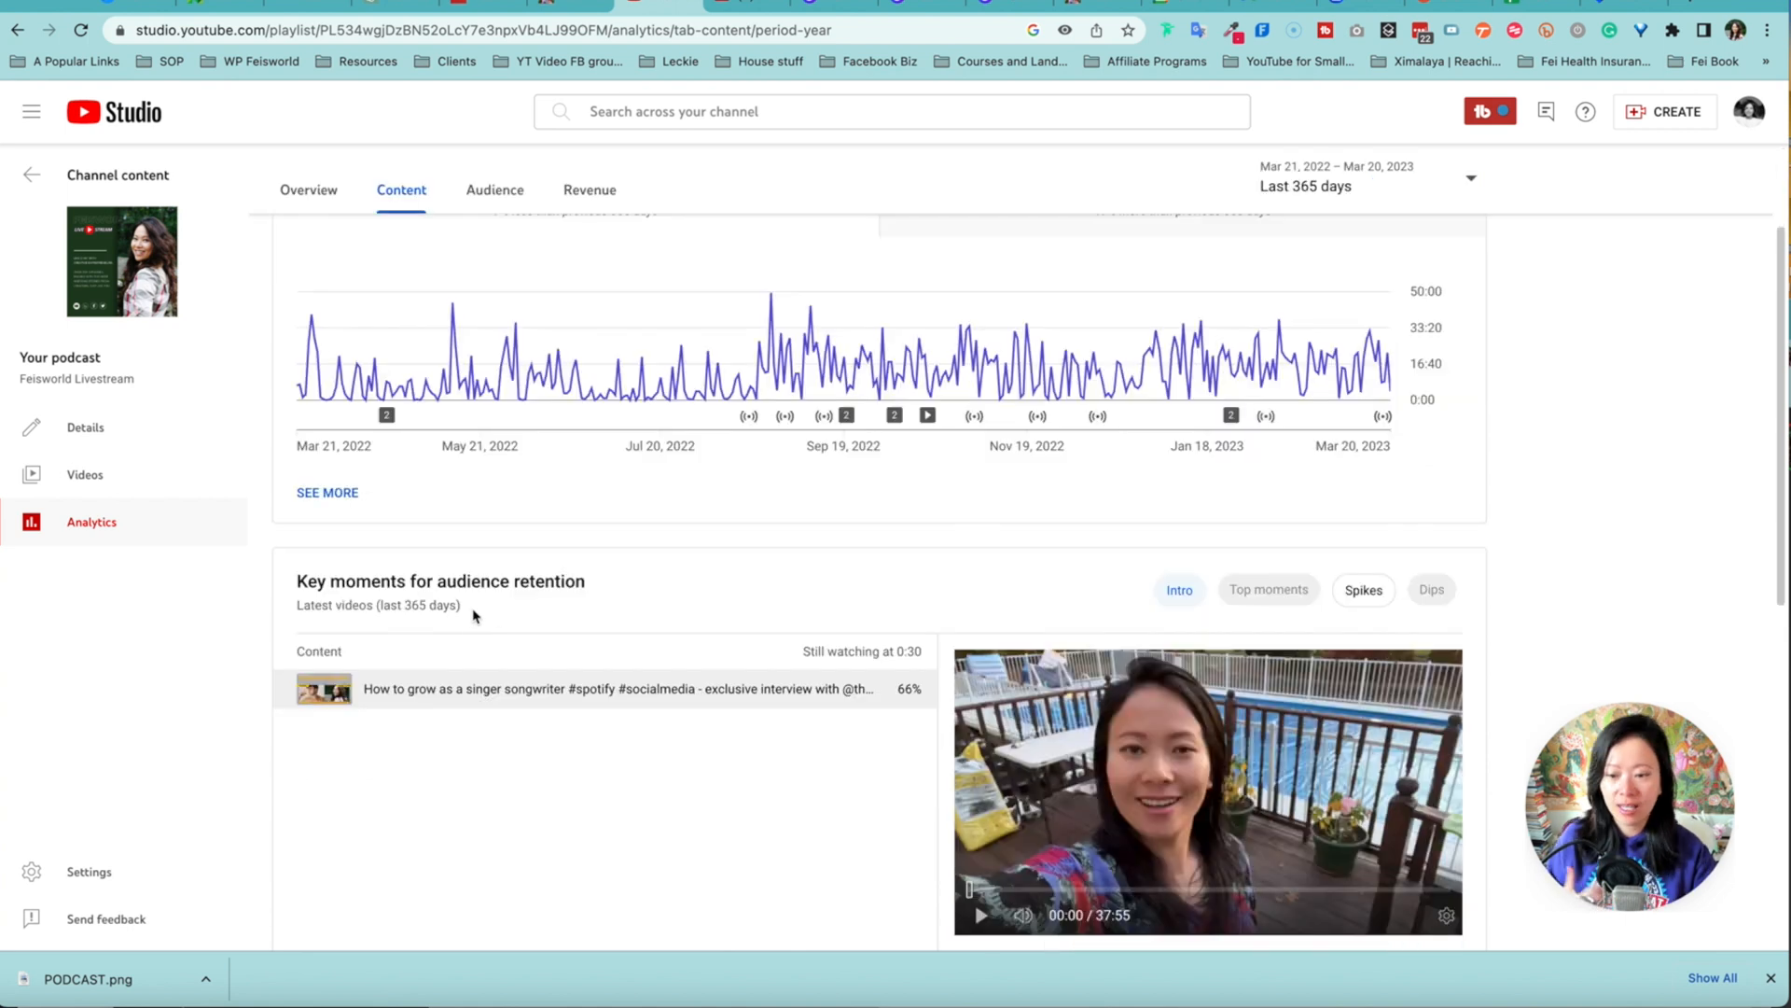
{"action": "scroll", "scroll_direction": "down", "scroll_amount": 3}
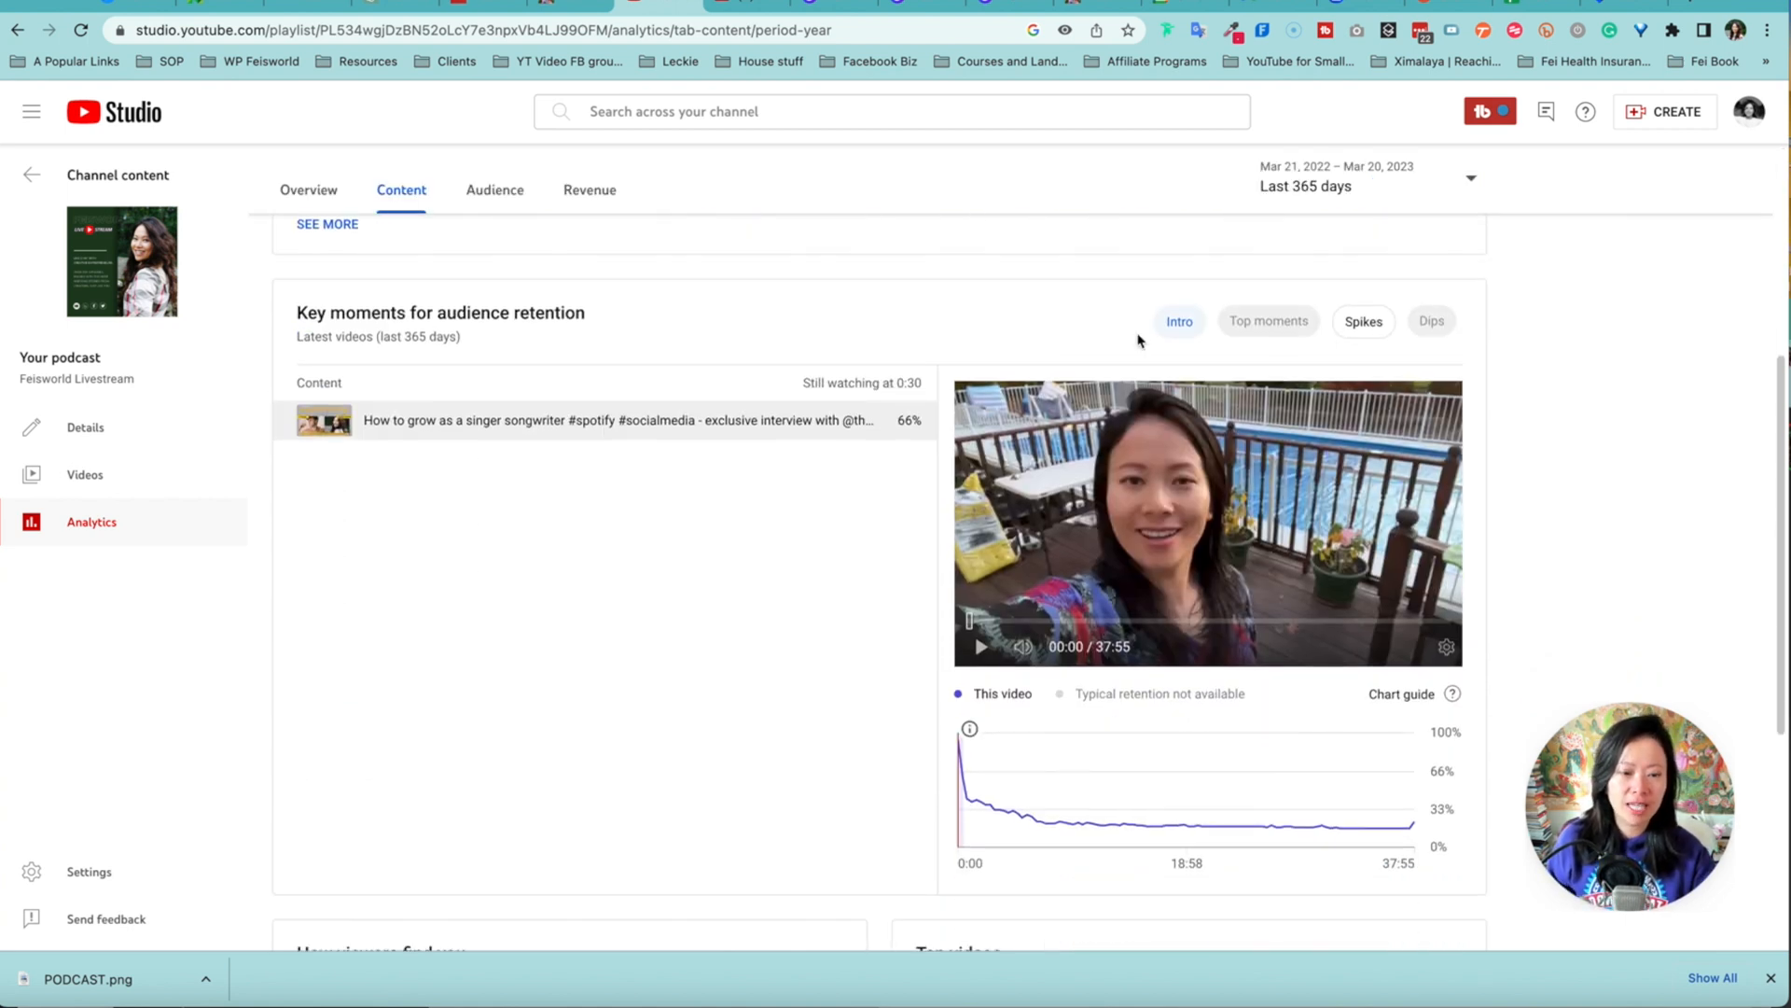
{"action": "scroll", "scroll_direction": "up", "scroll_amount": 3}
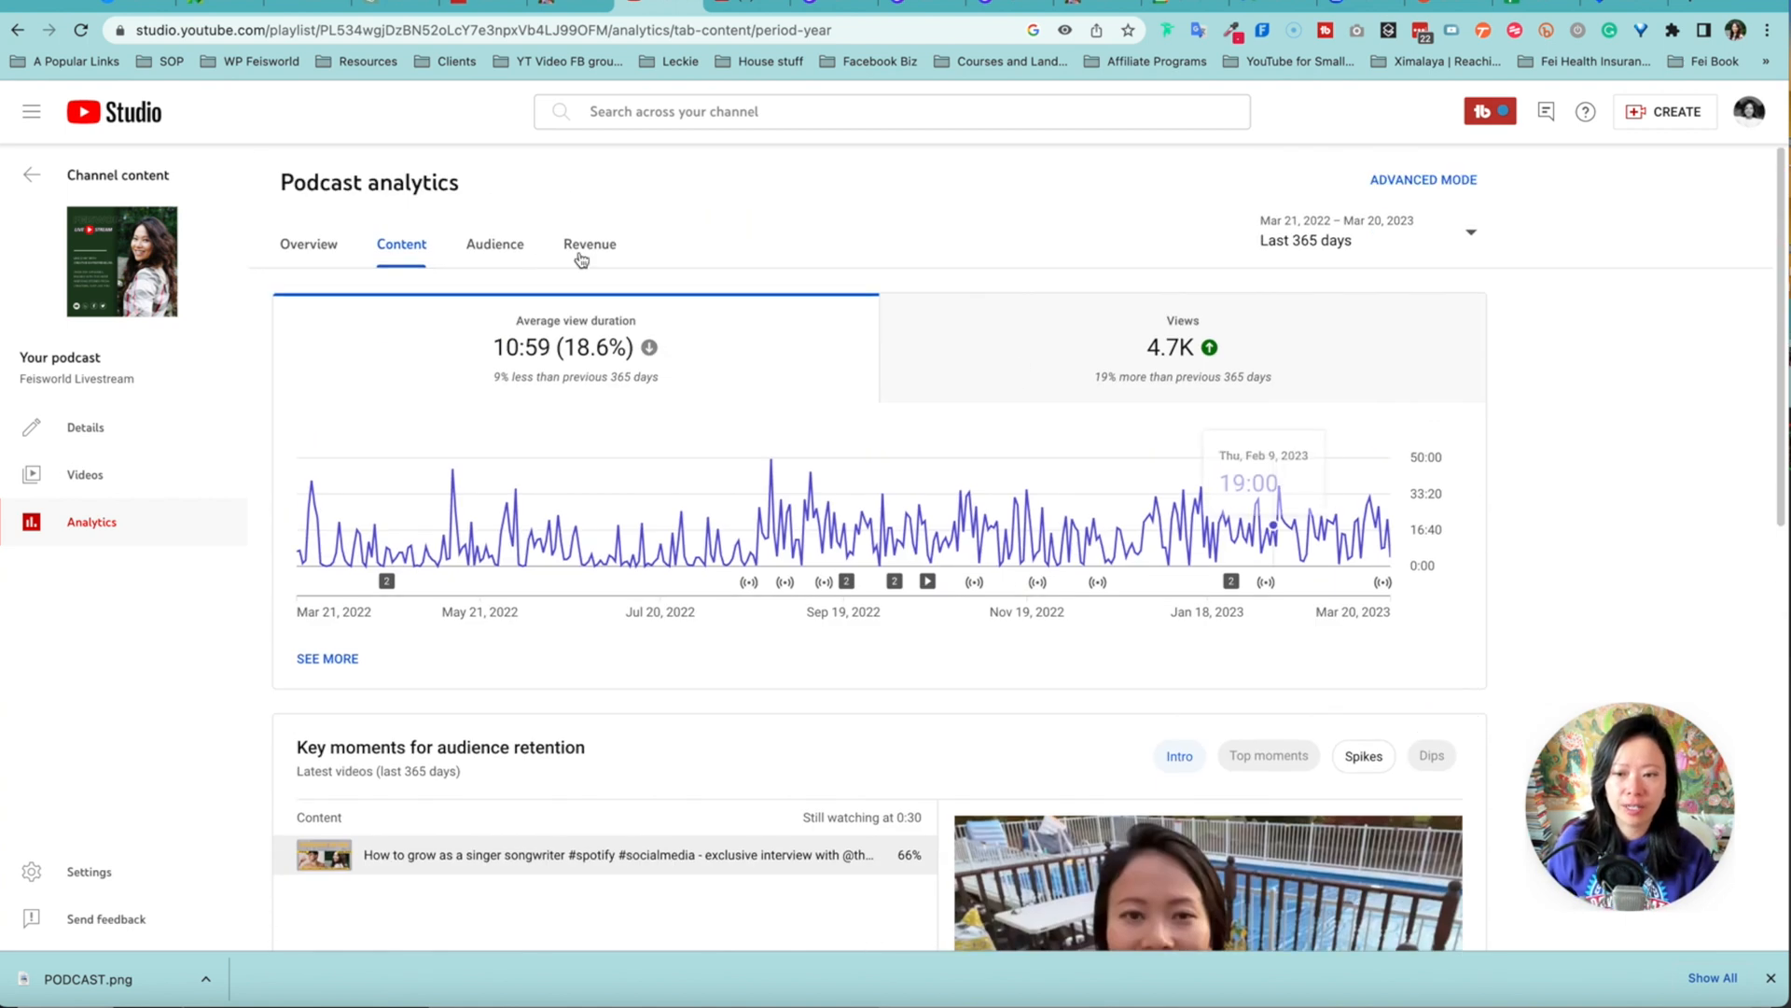
{"action": "left_click", "coordinate": [493, 244]}
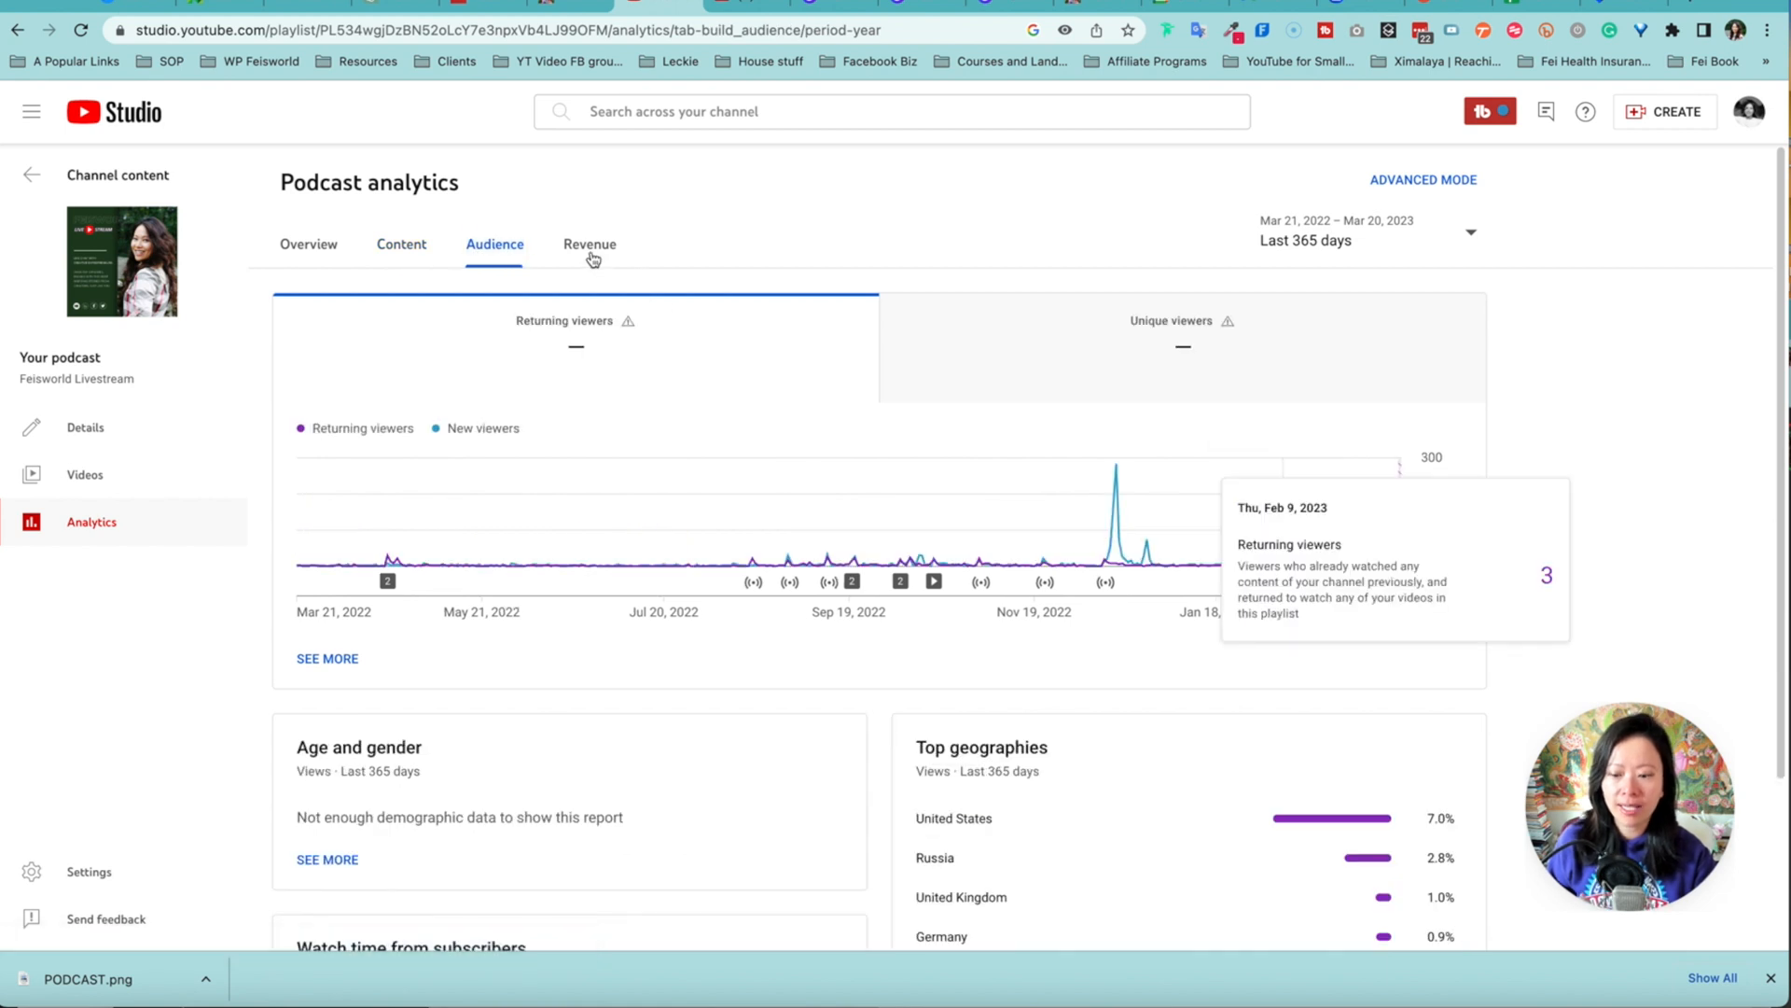
{"action": "left_click", "coordinate": [589, 243]}
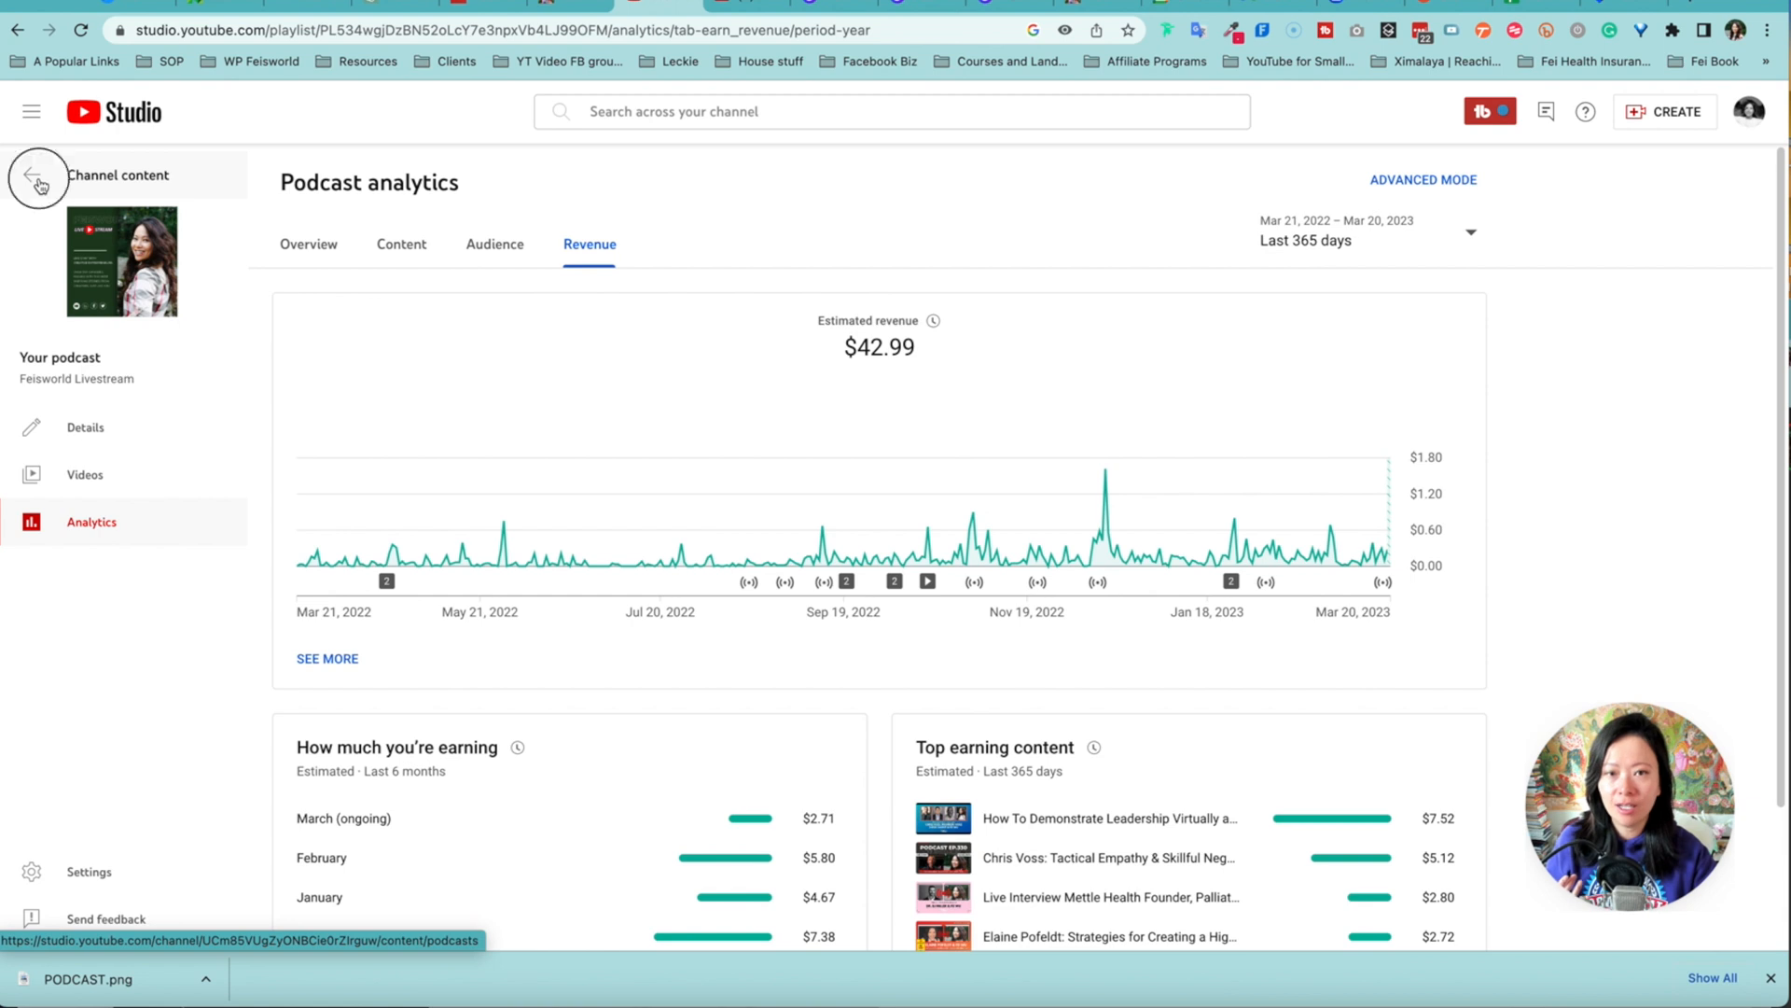
- From channel-wide Analytics, reach the Feisworld Livestream podcast analytics via the Podcast card's See podcast analytics
{"action": "left_click", "coordinate": [38, 179]}
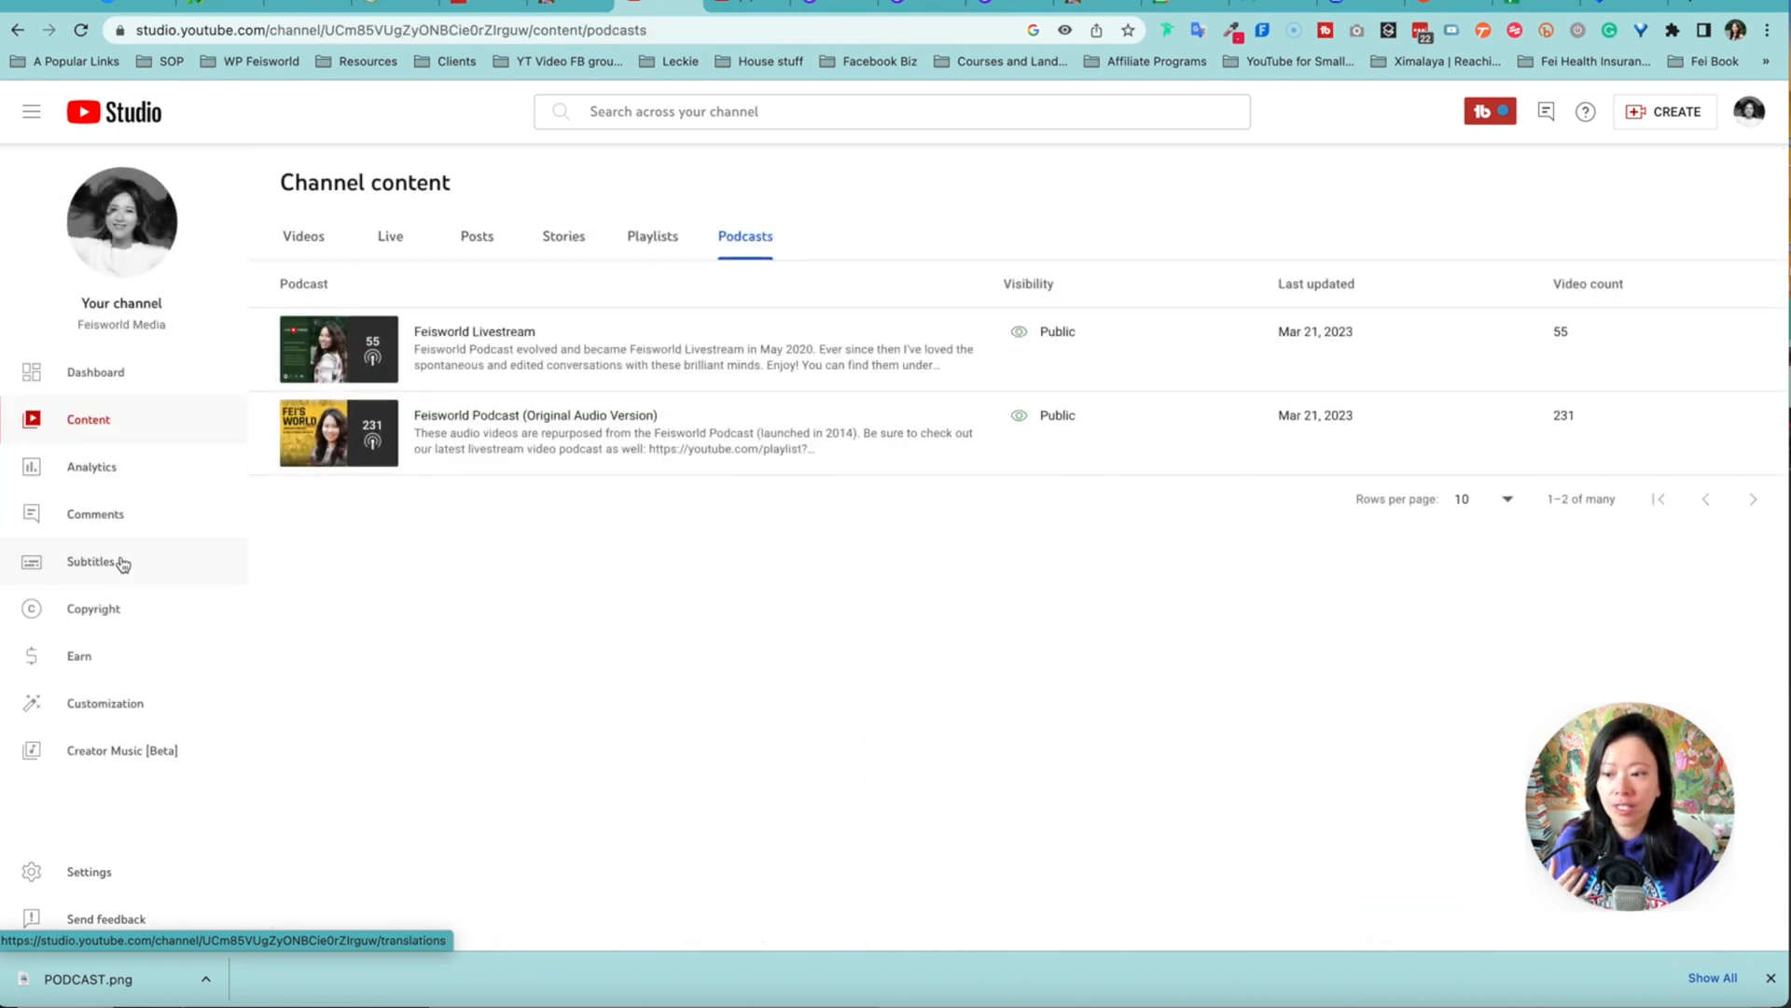
{"action": "left_click", "coordinate": [91, 466]}
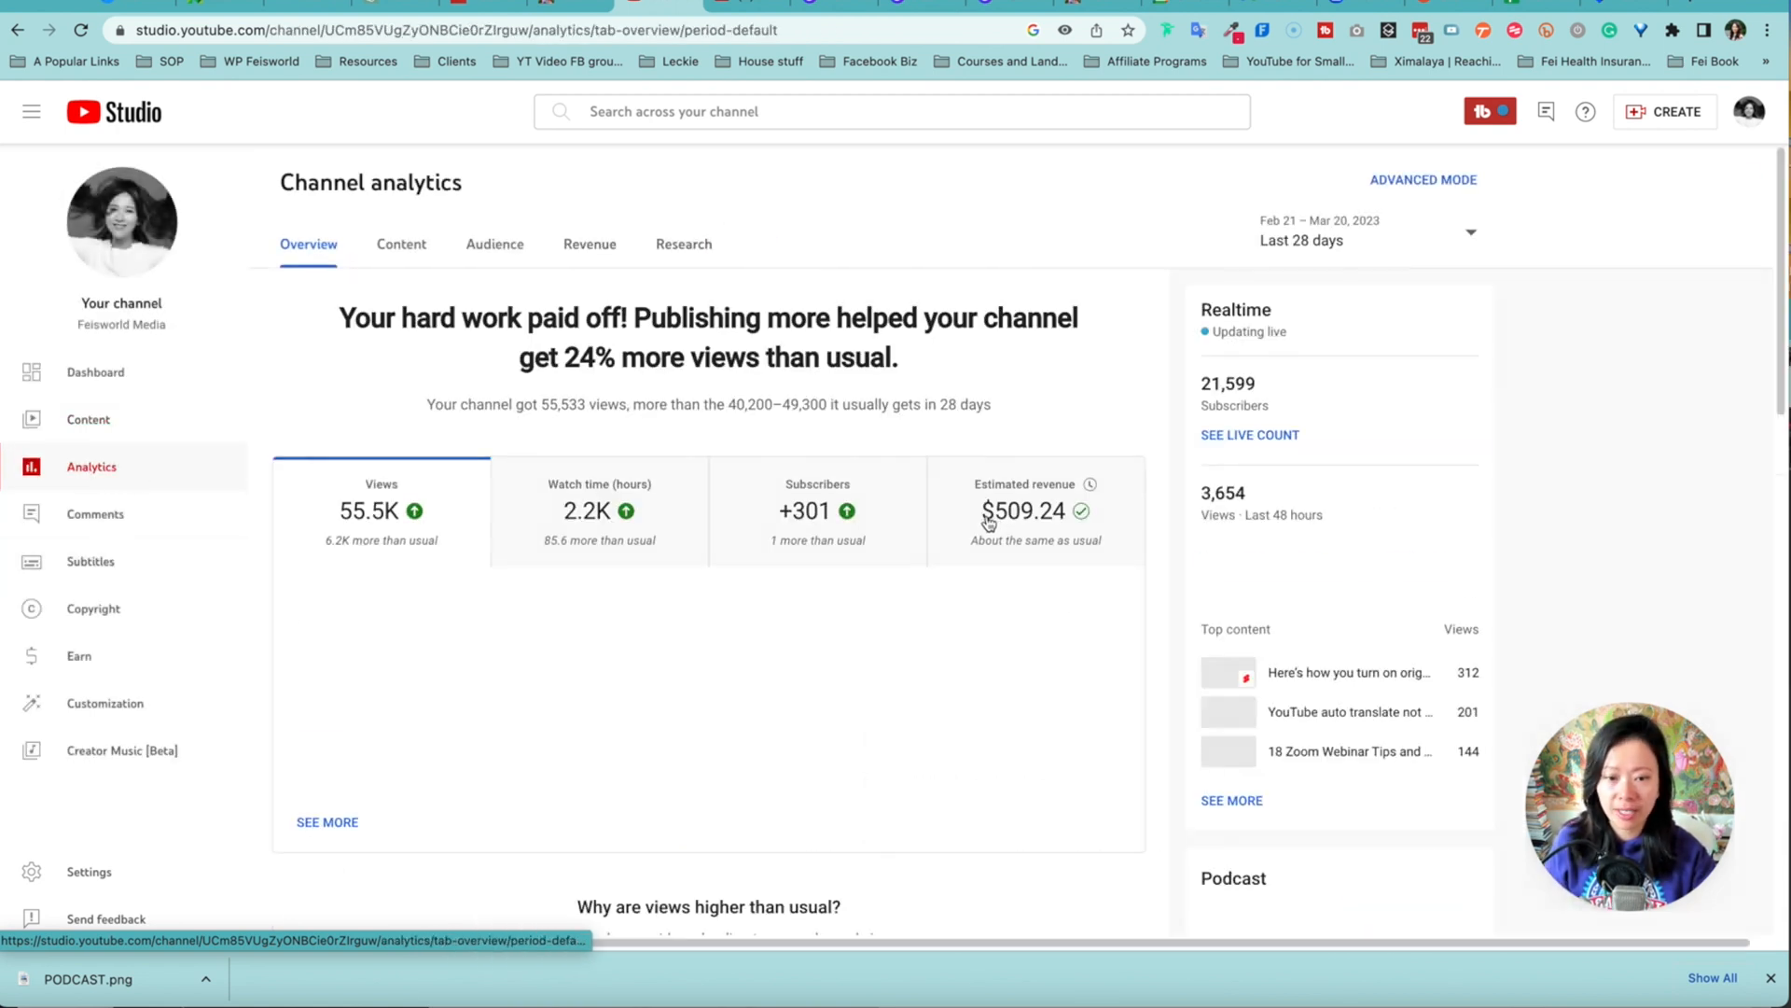
{"action": "scroll", "scroll_direction": "down", "scroll_amount": 3}
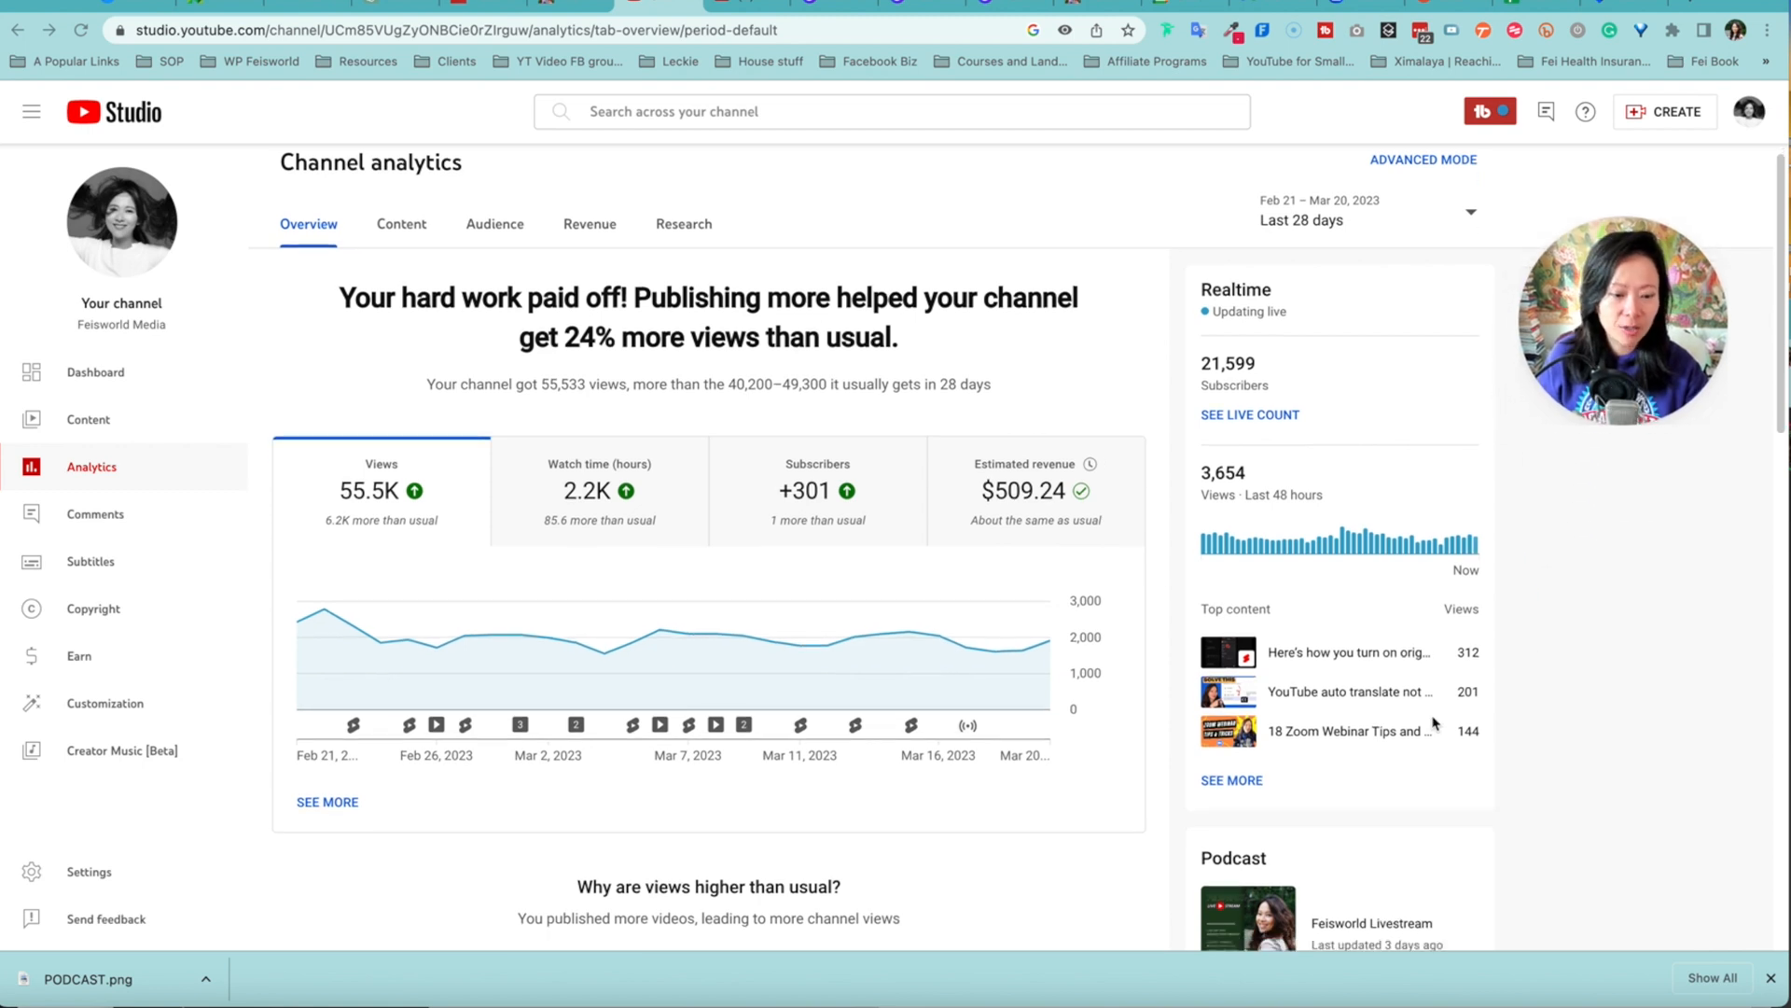
{"action": "scroll", "scroll_direction": "down", "scroll_amount": 3}
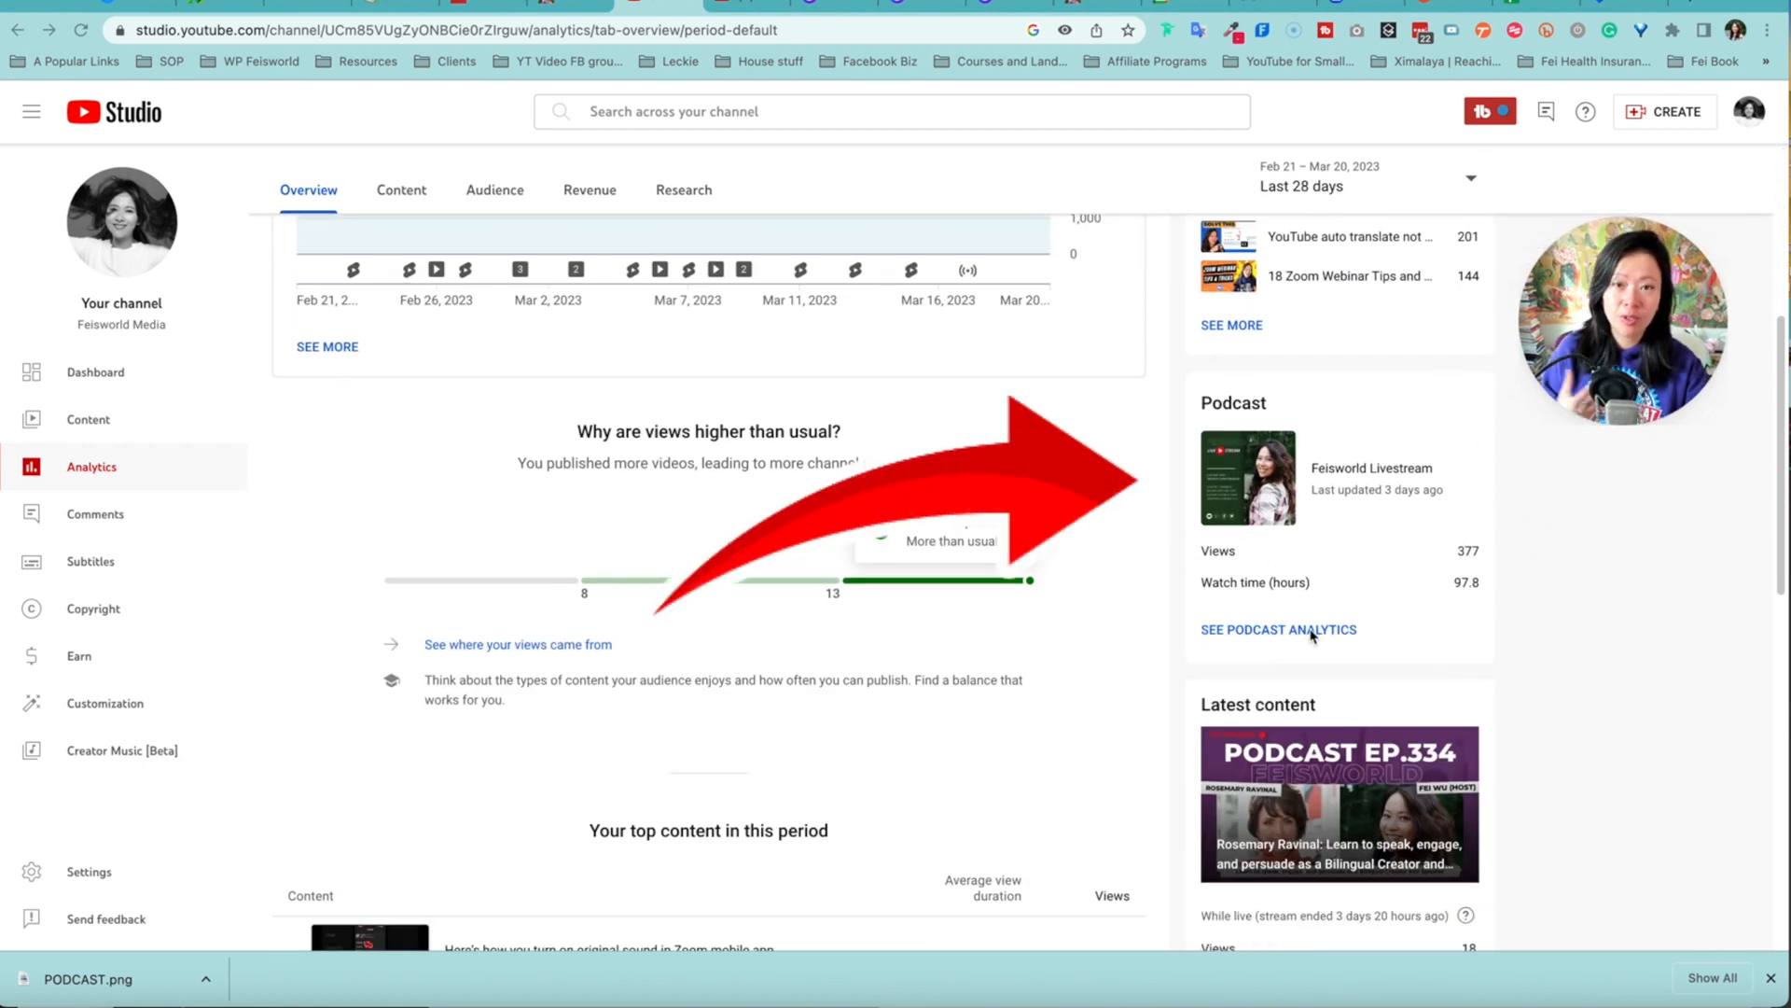
{"action": "left_click", "coordinate": [1279, 628]}
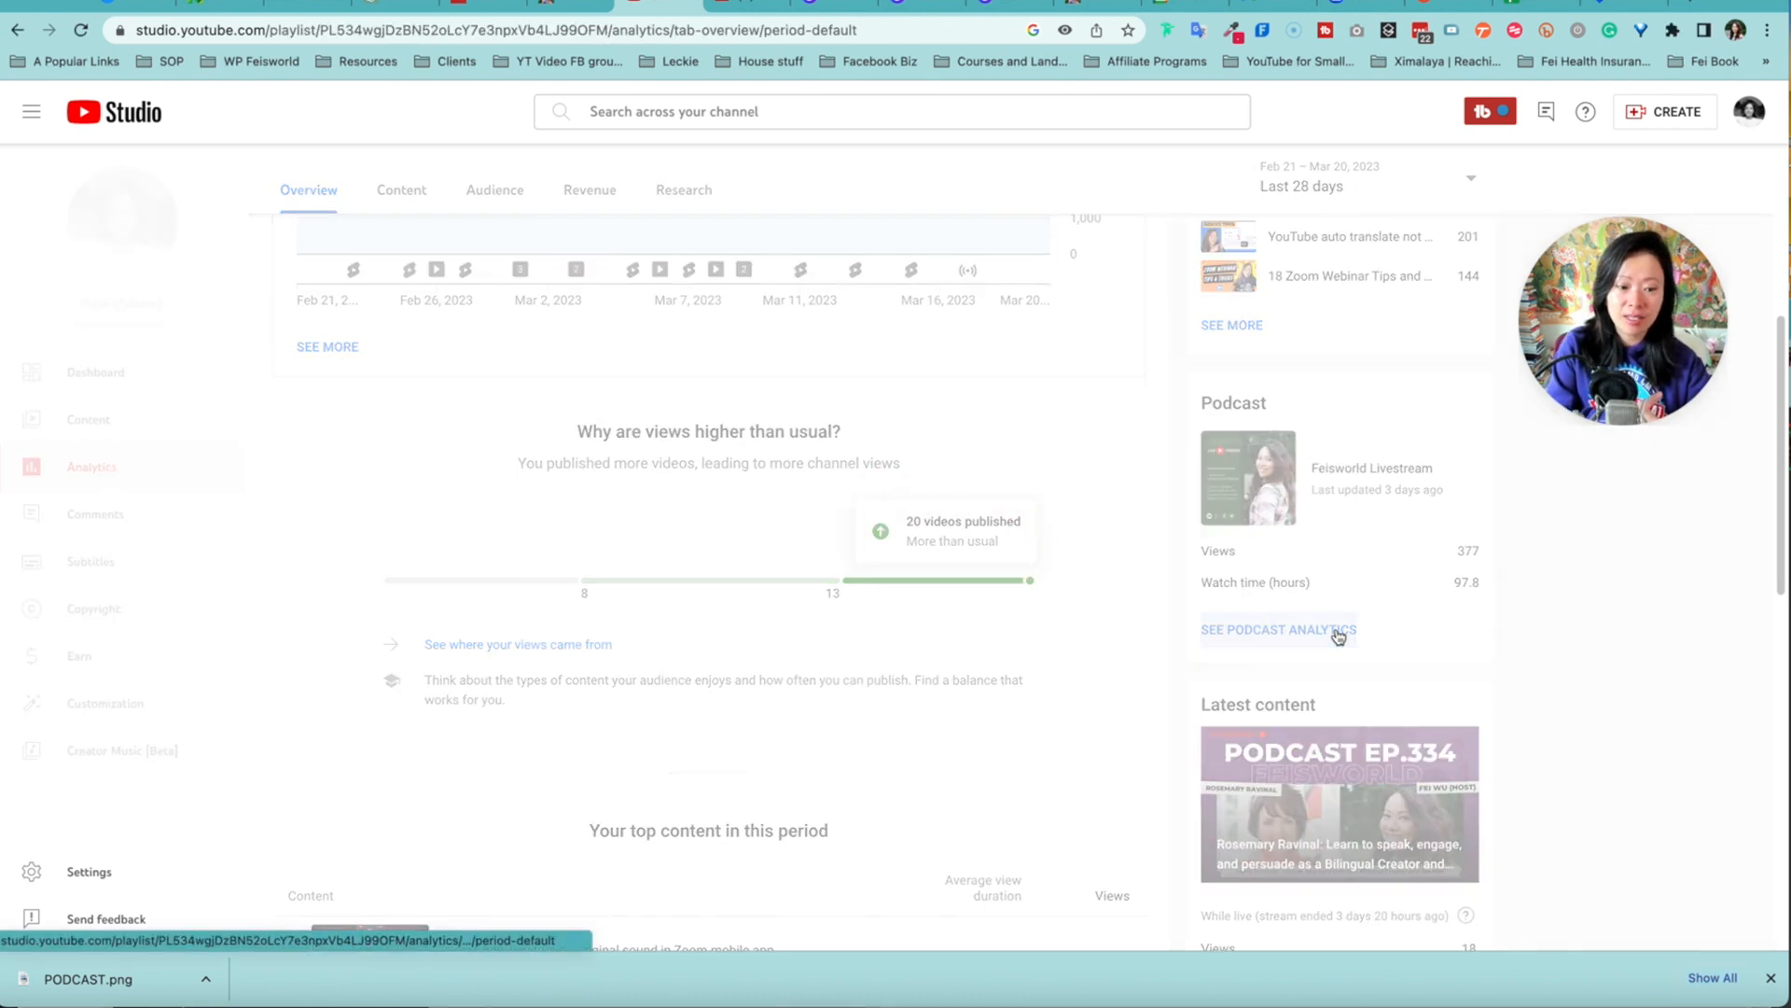
{"action": "left_click", "coordinate": [1278, 630]}
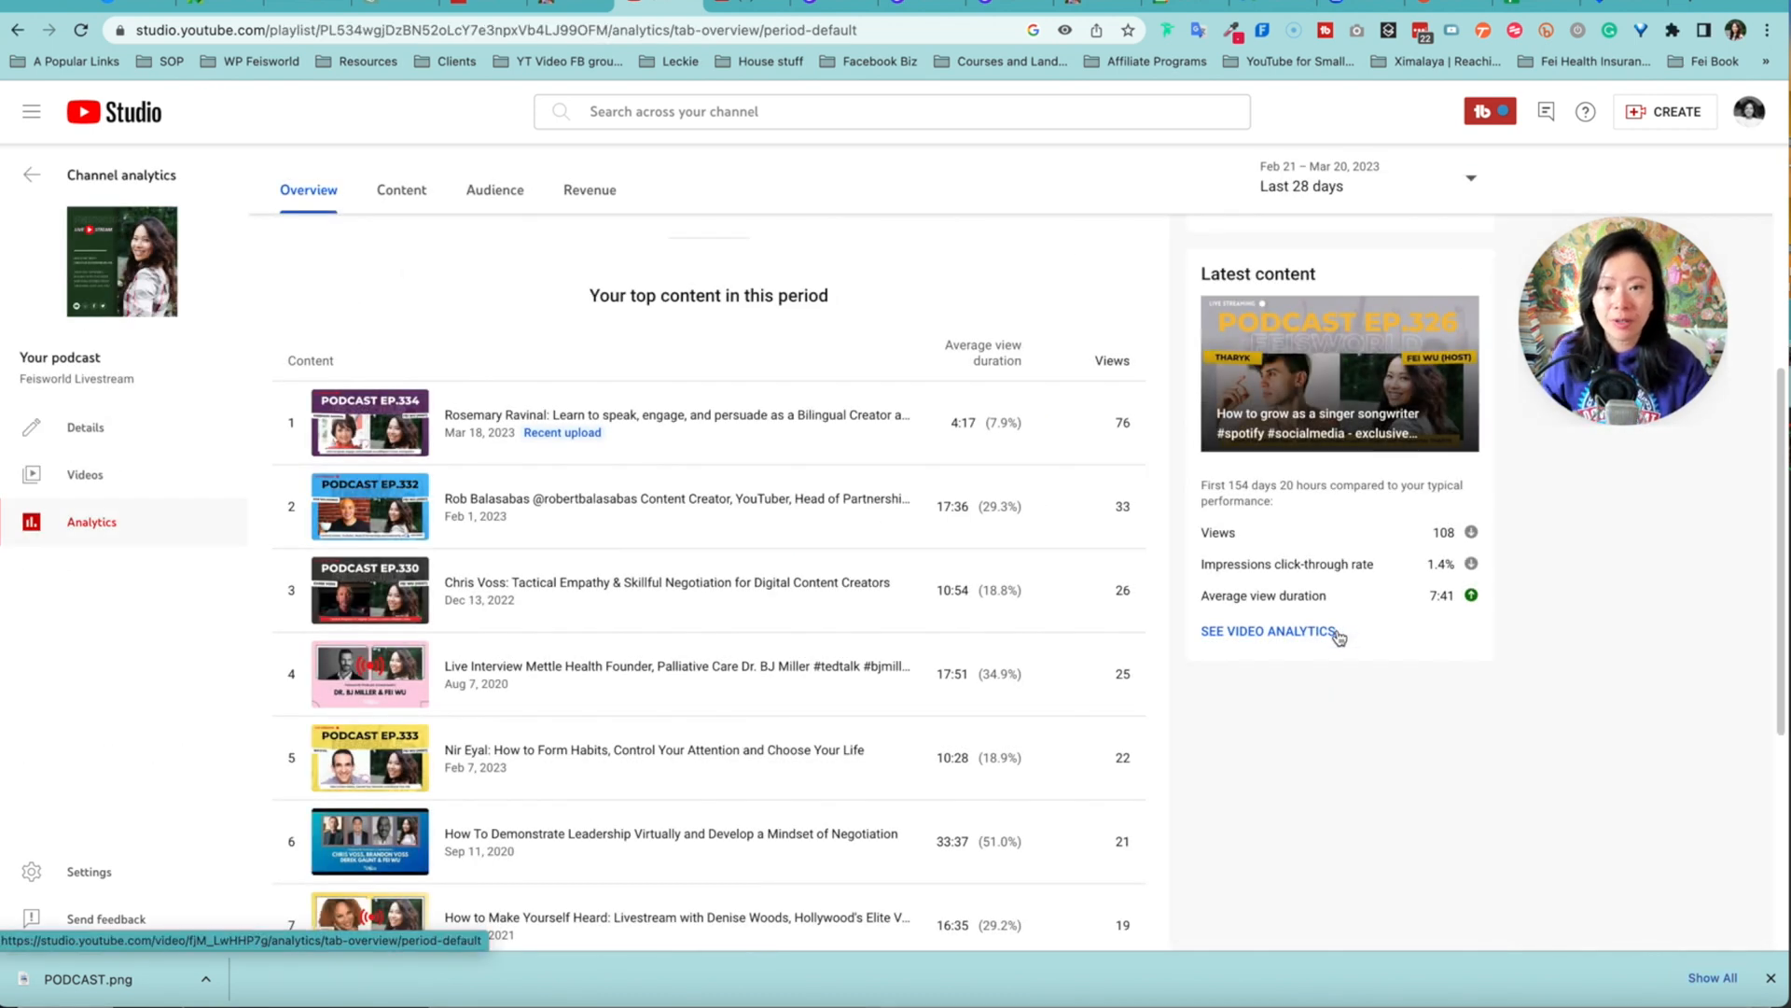